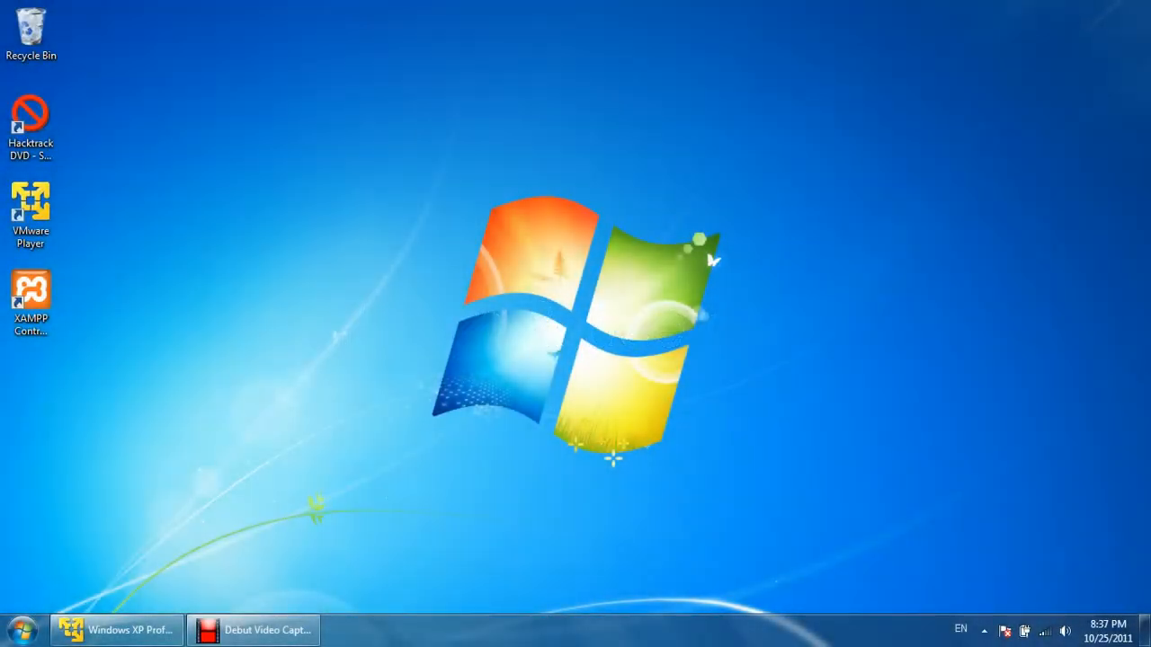
mouse_move(284, 338)
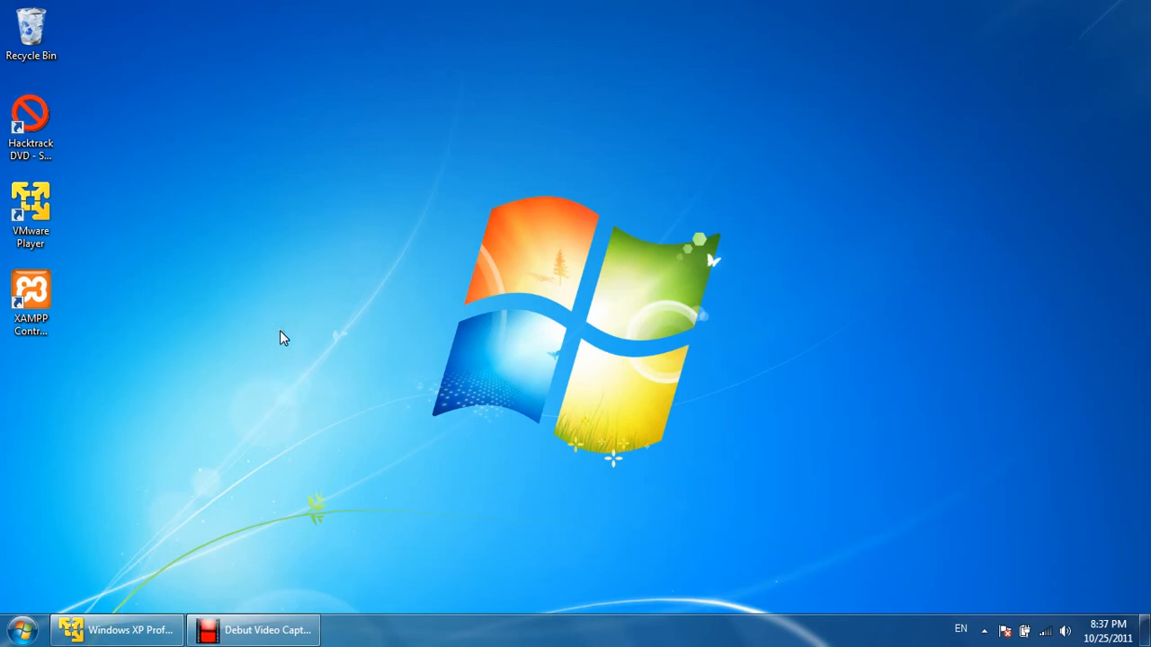
mouse_move(112, 142)
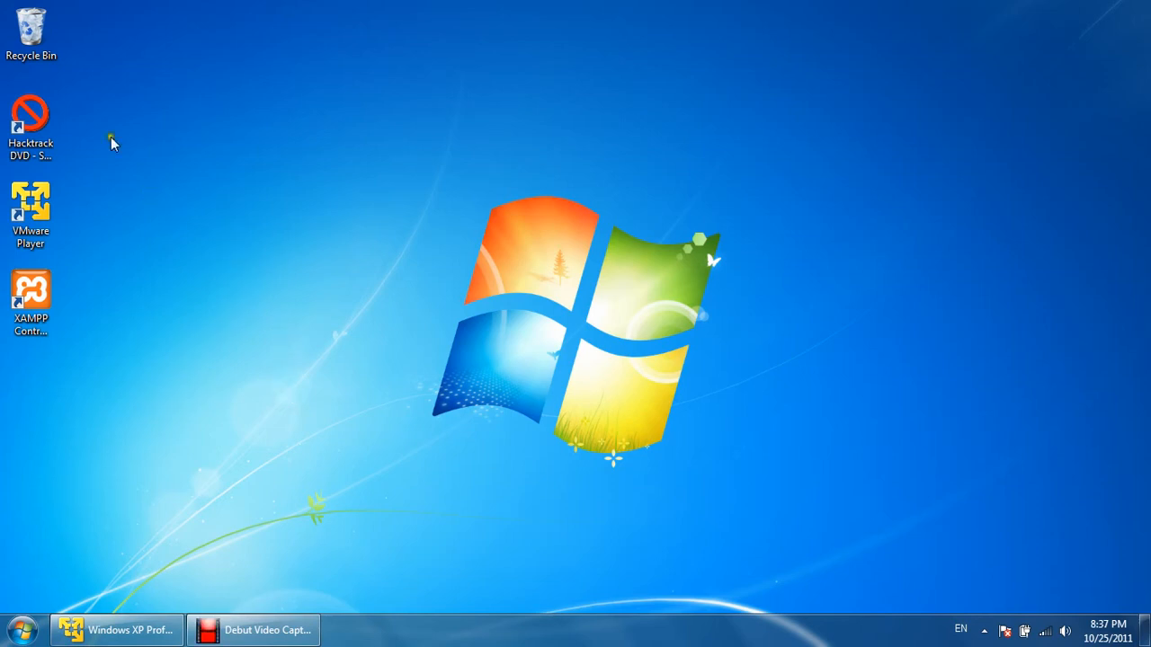
mouse_move(106, 79)
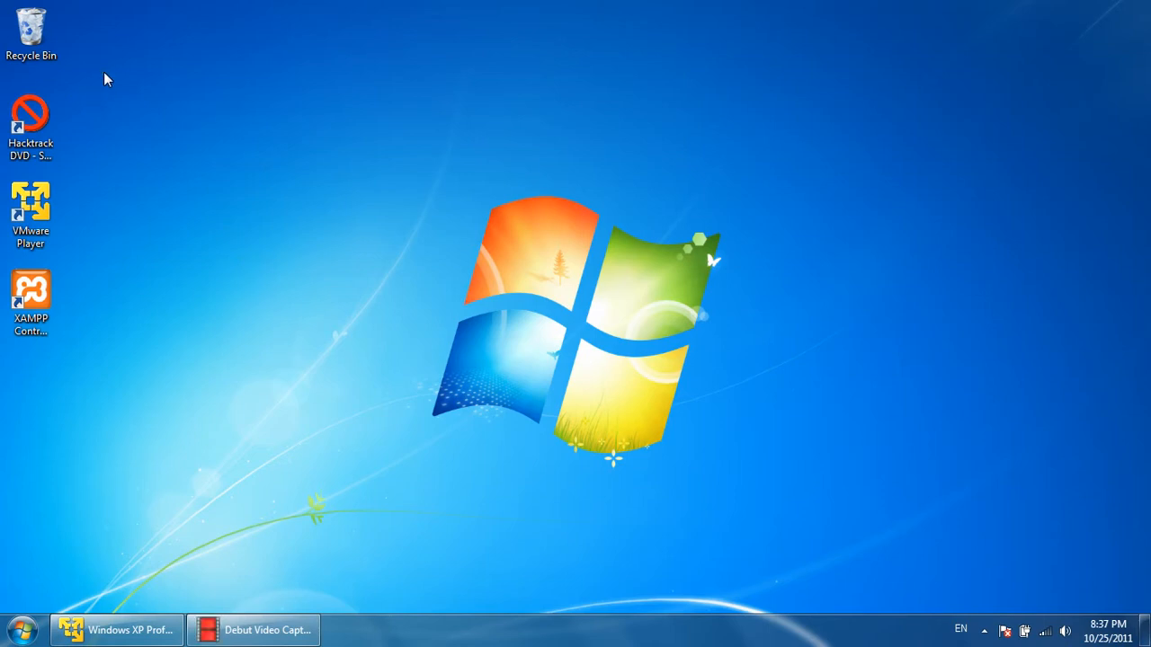
- Launch the nmap-5.51-setup installer from the Hacktrack DVD's Scanning Tools folder
click(31, 117)
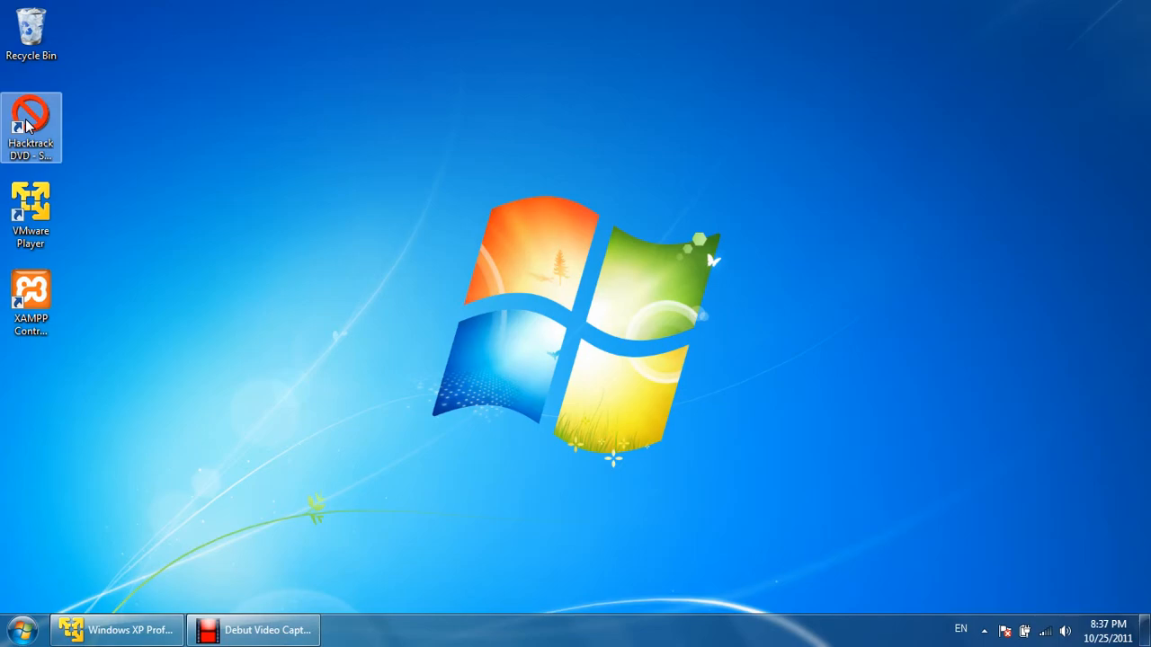
double_click(30, 126)
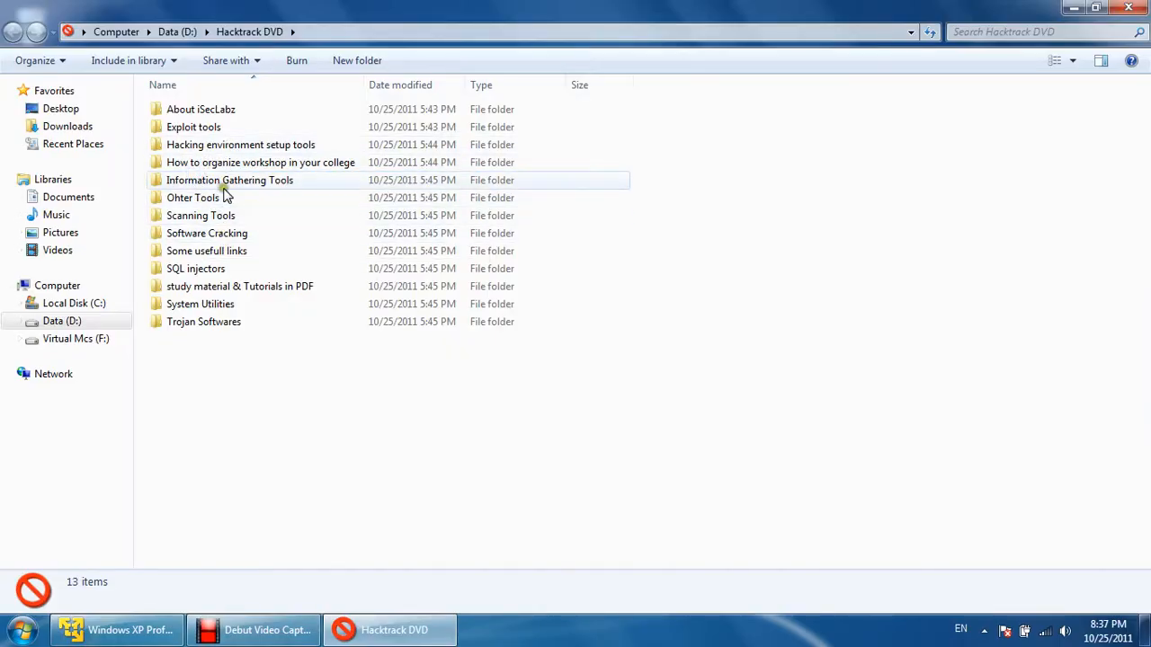
double_click(202, 216)
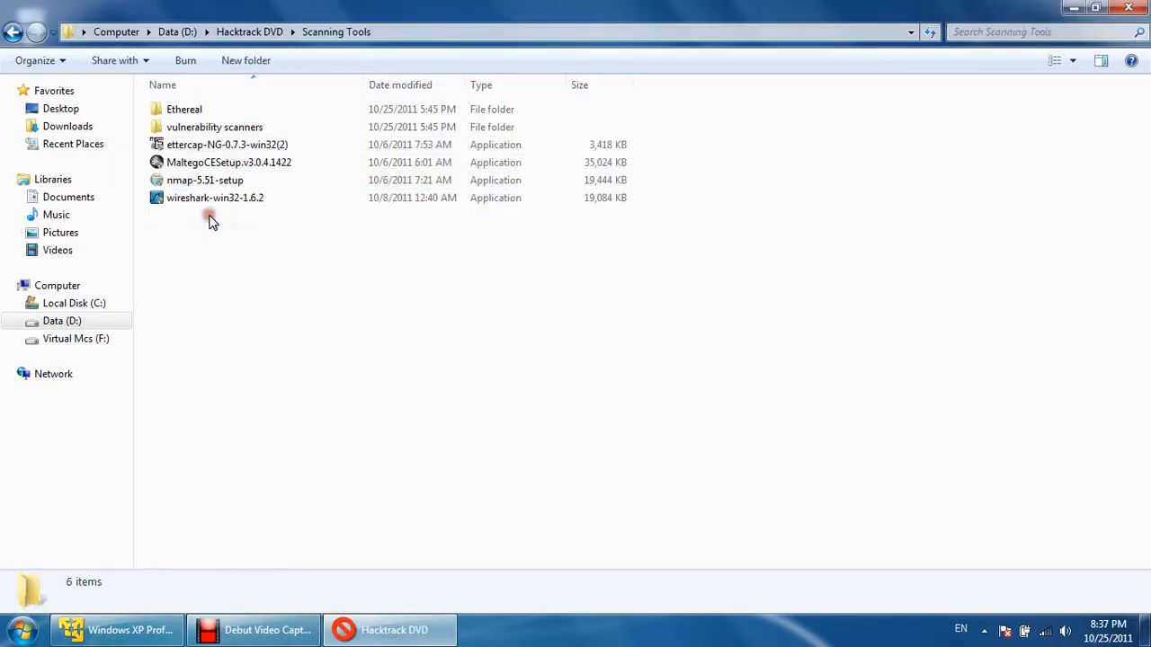
click(205, 180)
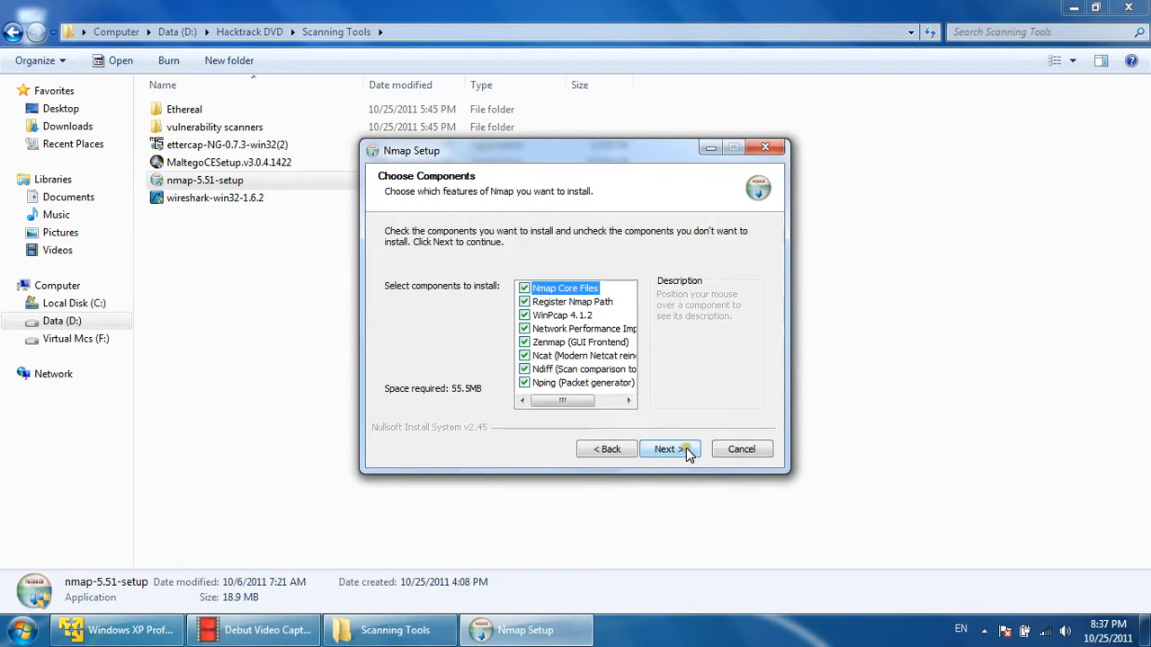
- Install all Nmap components and accept the bundled WinPcap 4.1.2 license
click(669, 450)
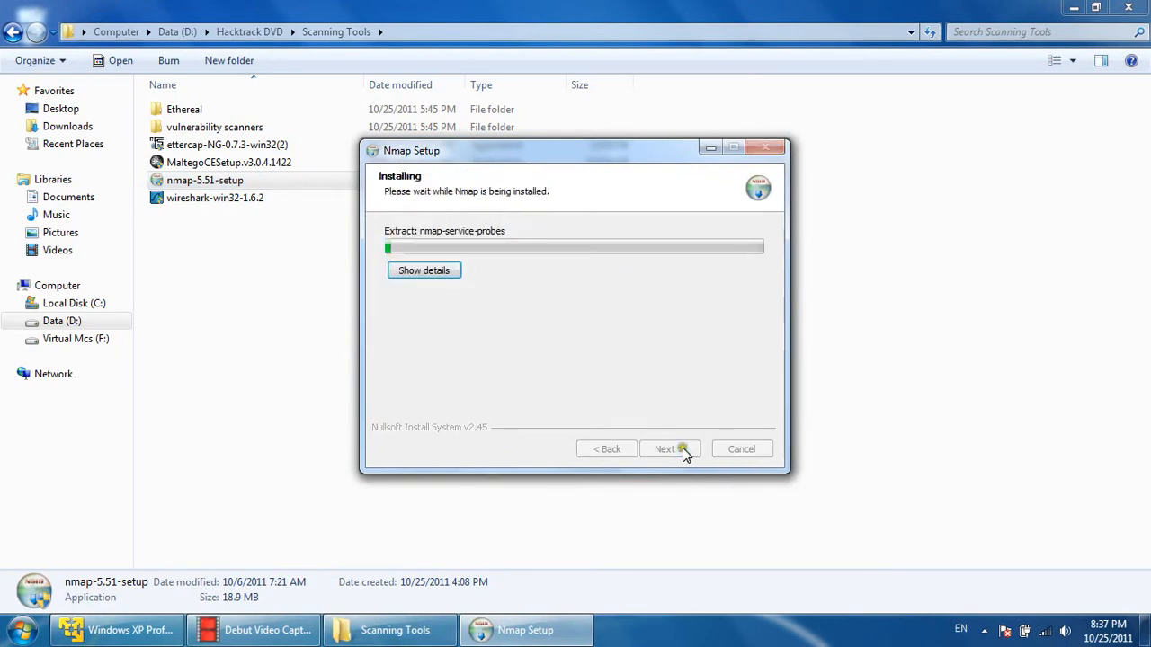
click(425, 270)
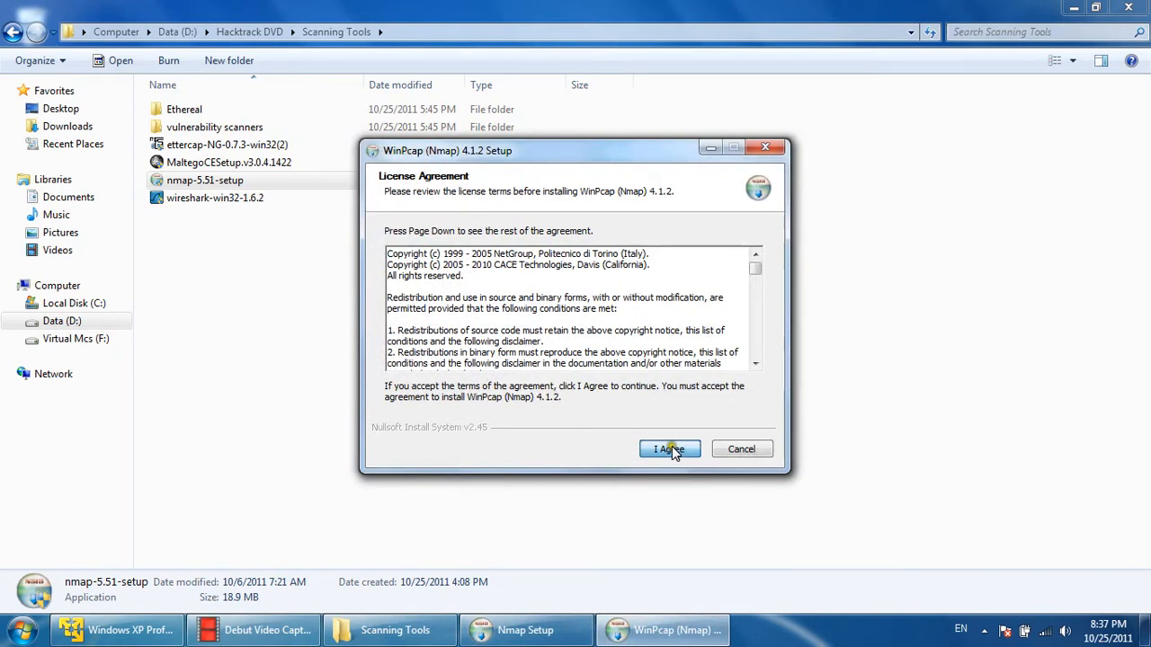
click(669, 450)
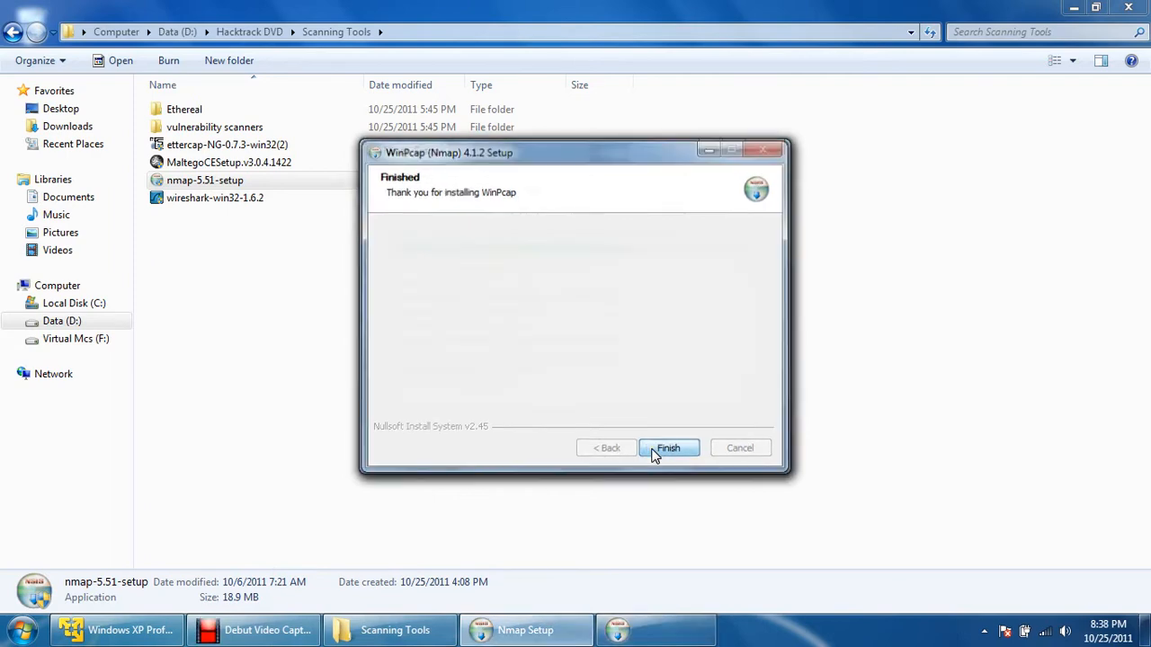
- Finish WinPcap setup and complete the Nmap install keeping Start Menu and desktop shortcuts
click(668, 448)
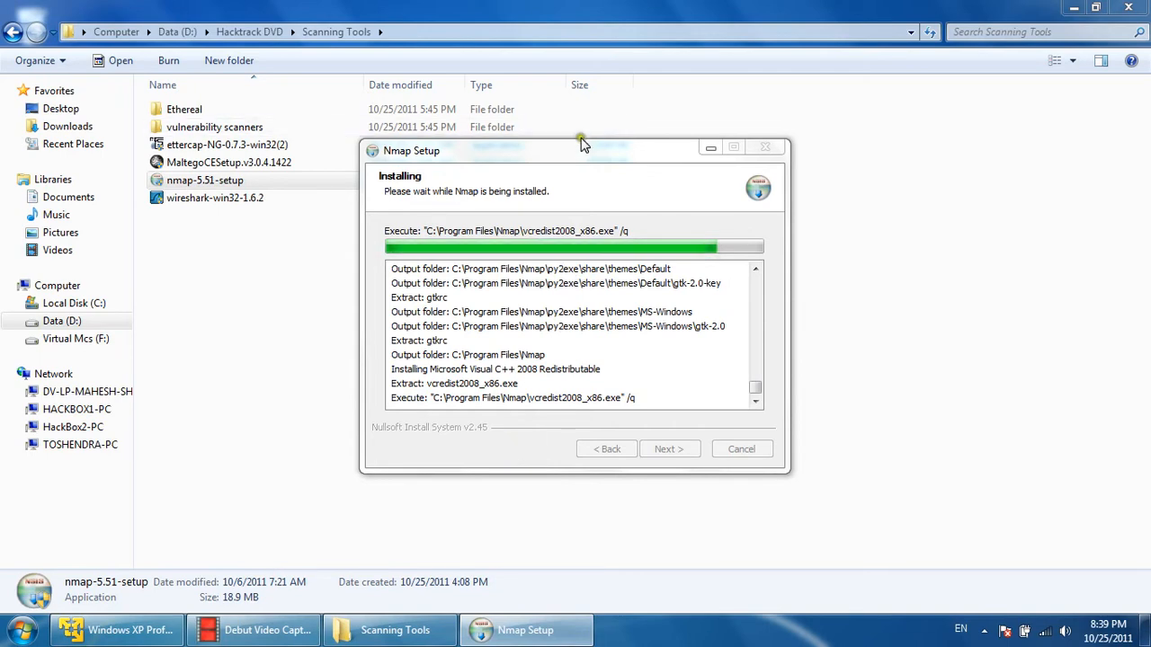
drag(583, 151, 601, 144)
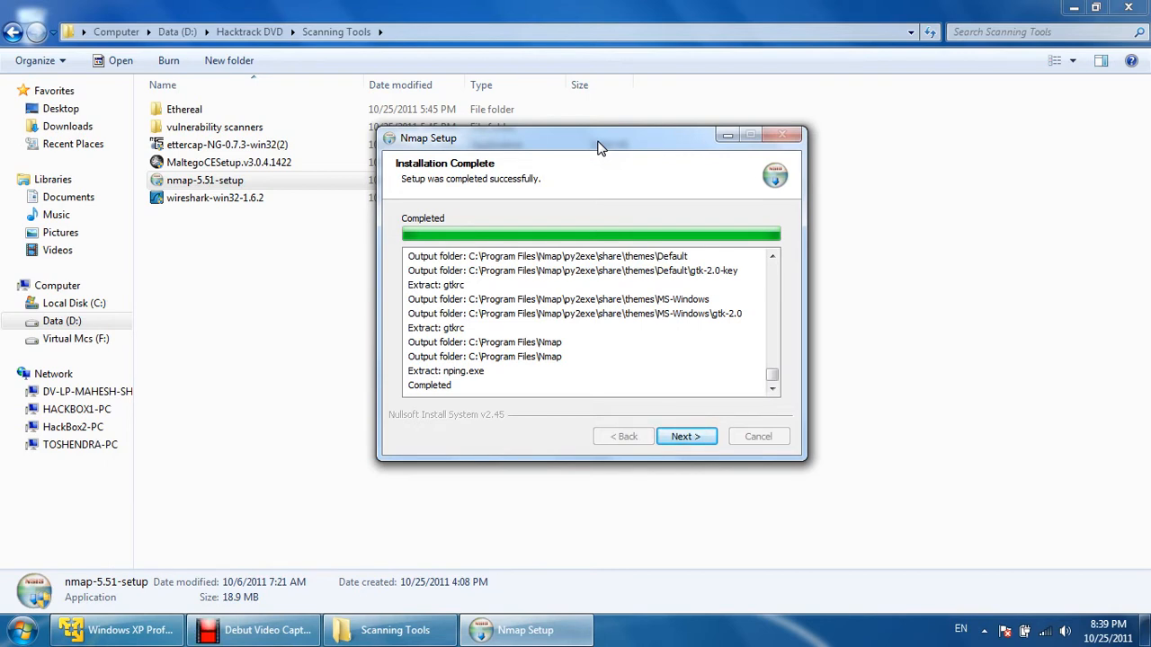
mouse_move(528, 372)
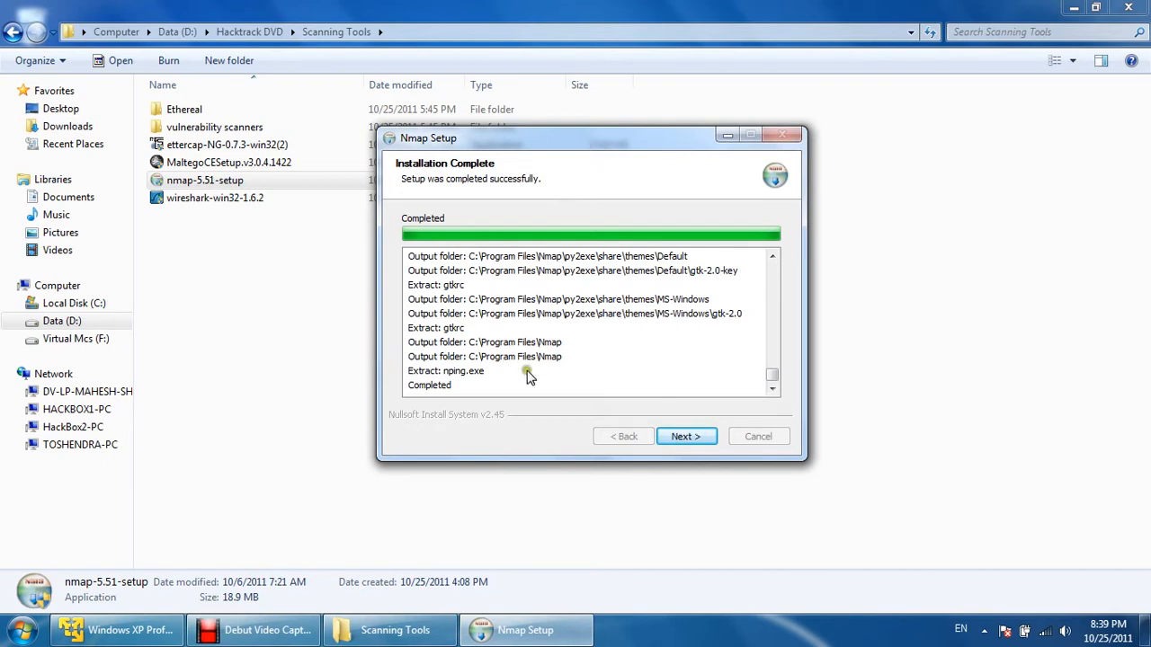
click(685, 436)
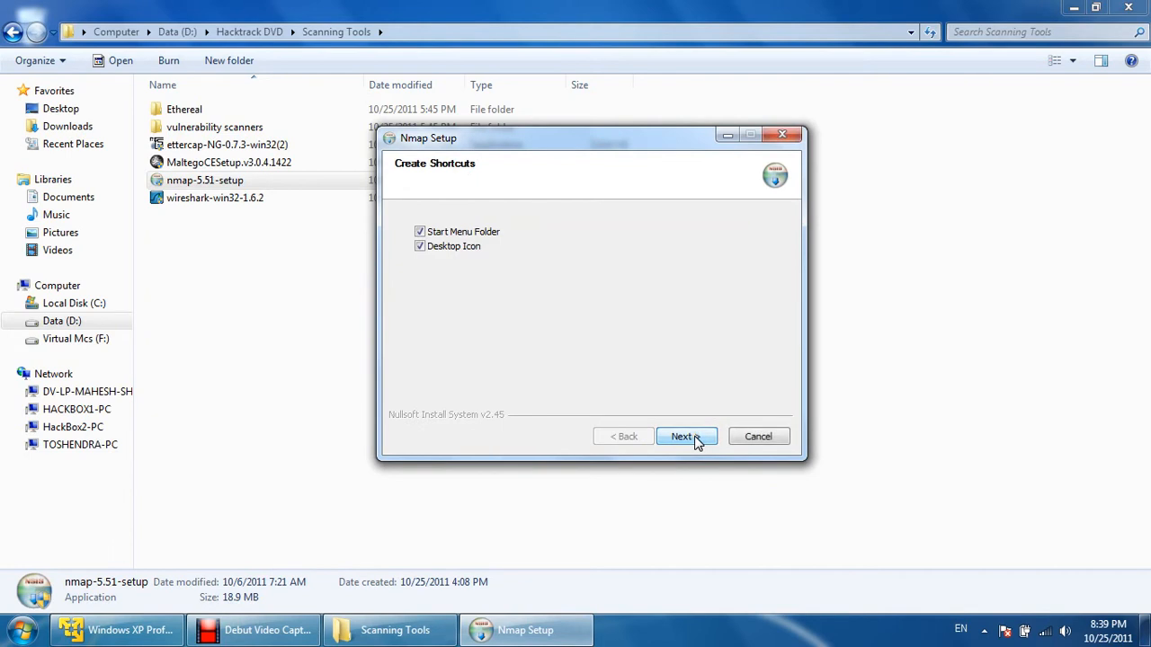
click(685, 437)
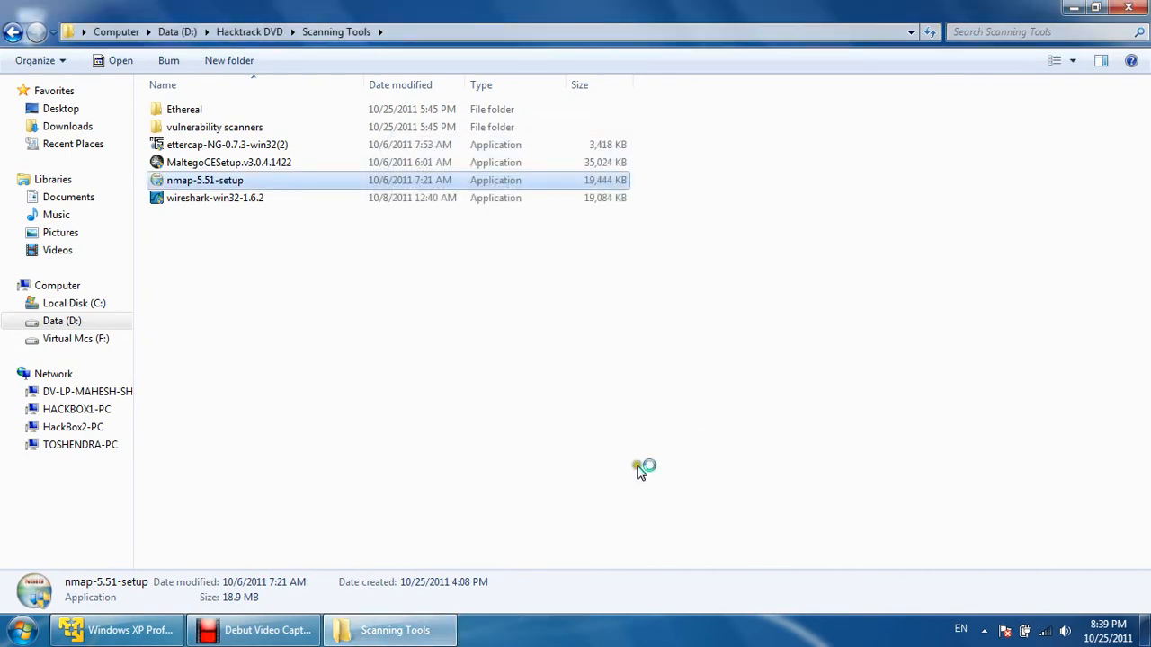
- Close the installer and launch Nmap - Zenmap GUI from the Start Menu's Nmap group
click(19, 629)
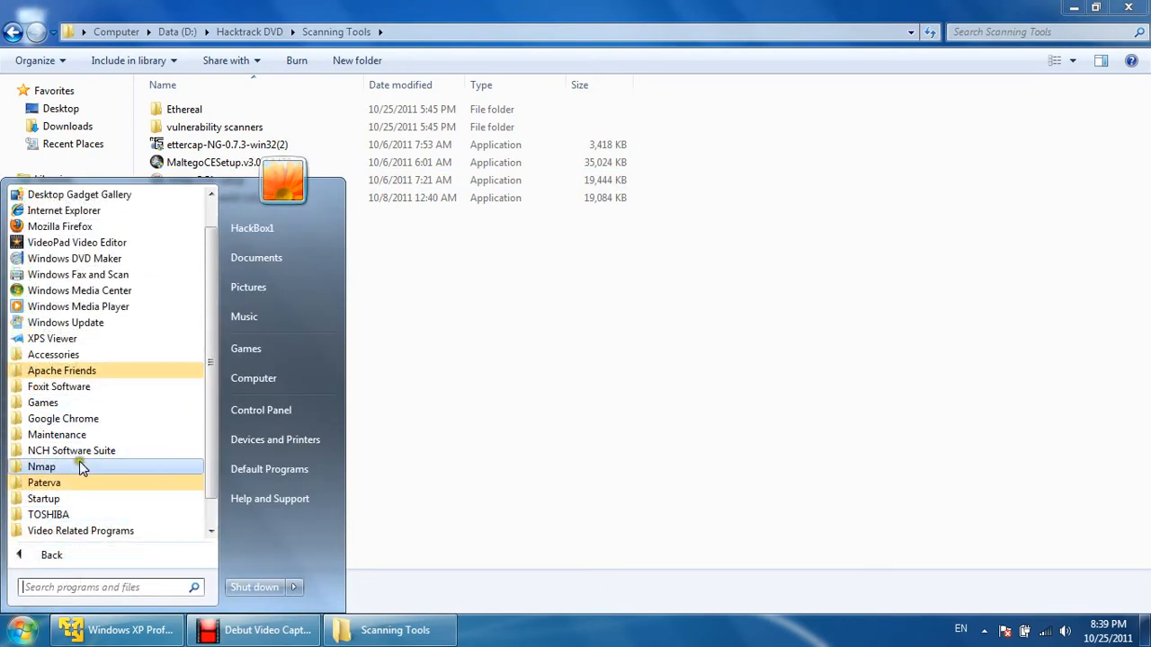
click(41, 467)
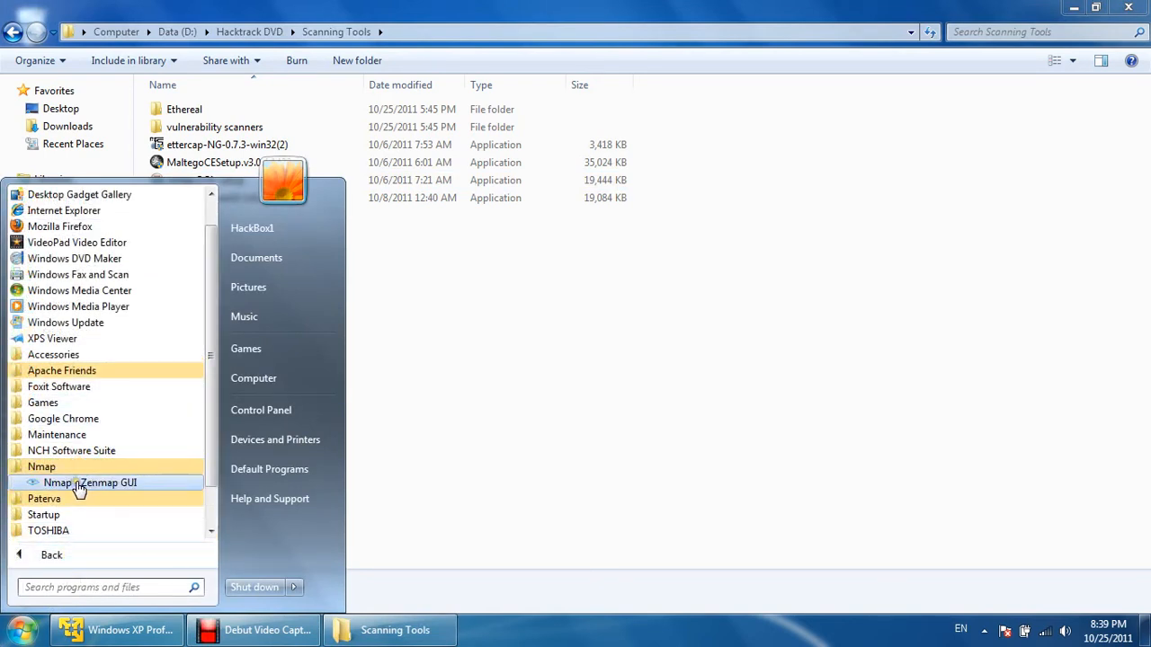
click(90, 482)
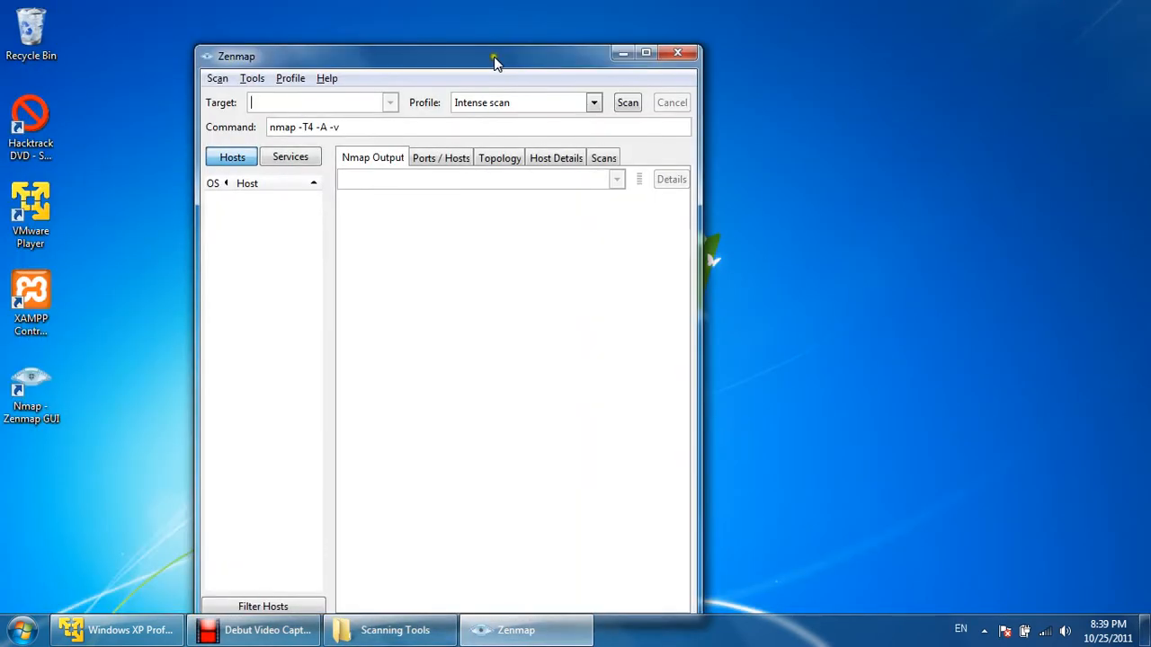
- Enter 192.168.137.89 as the Intense scan target, giving nmap -T4 -A -v 192.168.137.89
drag(493, 55, 504, 61)
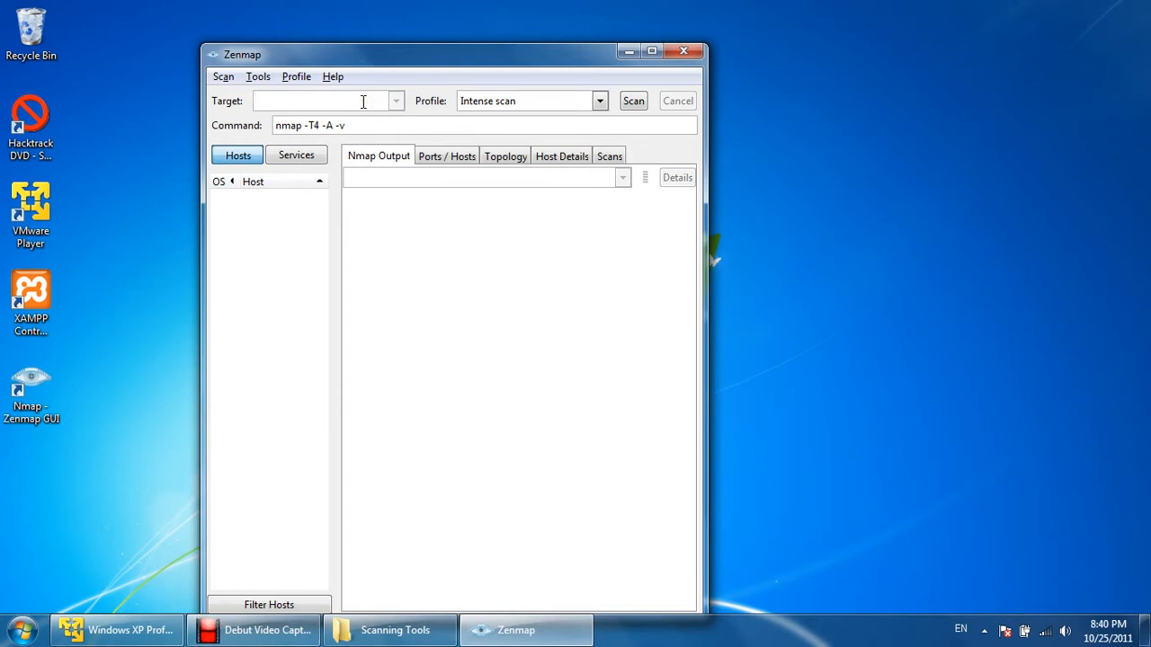
click(324, 101)
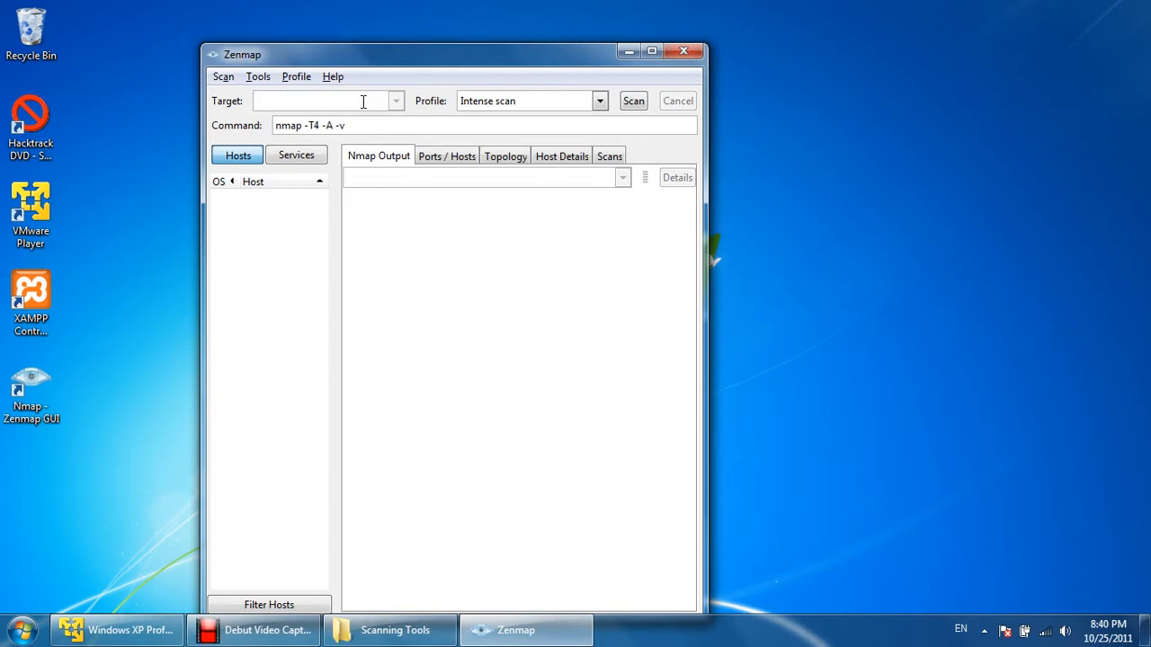
click(324, 100)
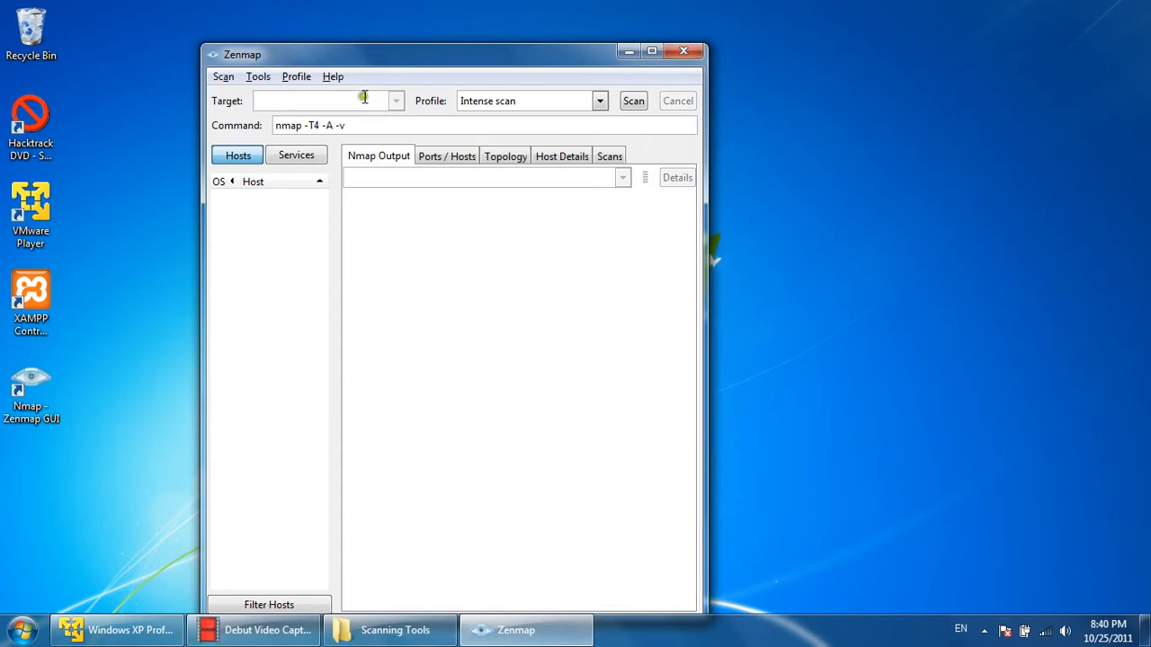
text(192)
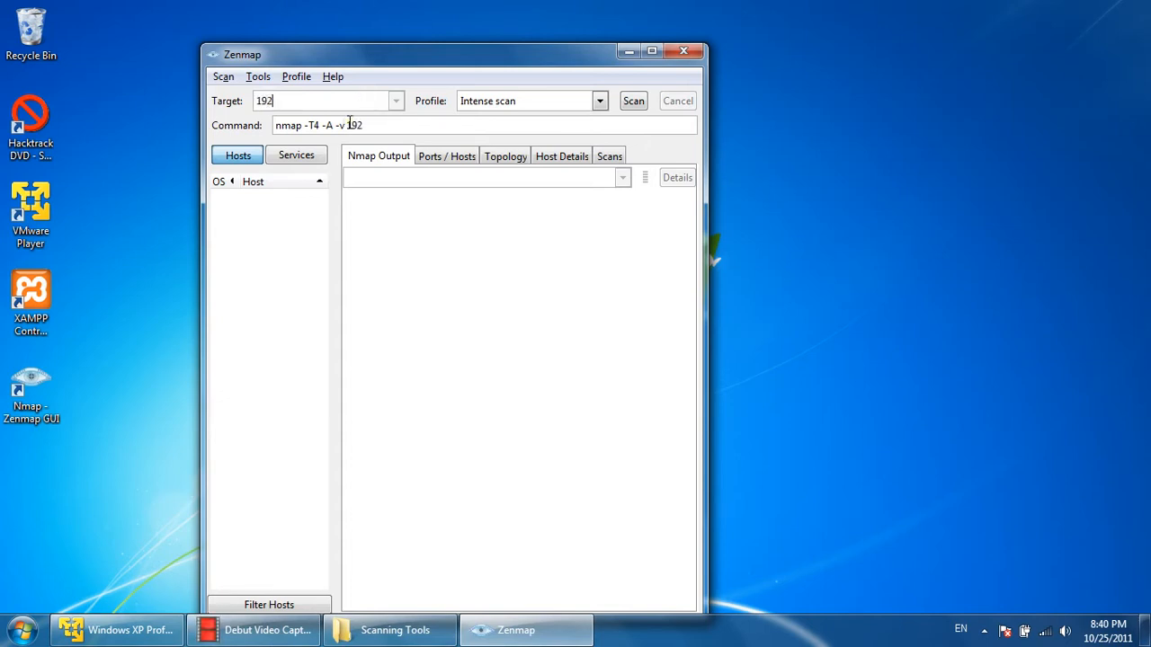
text(.168)
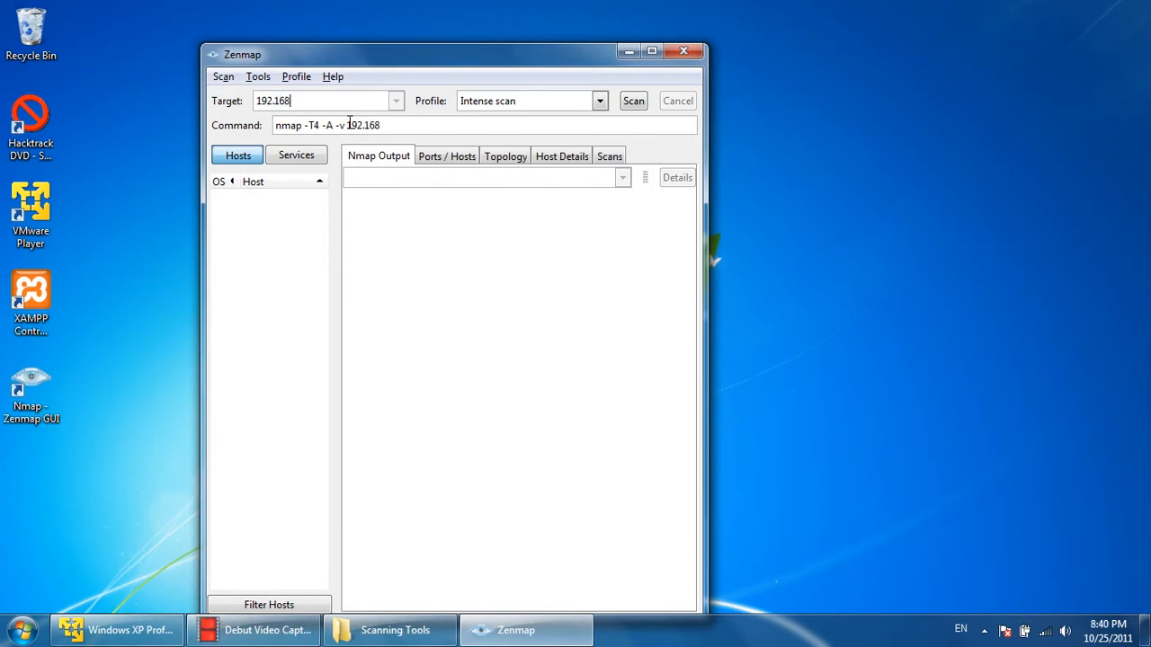
text(.137)
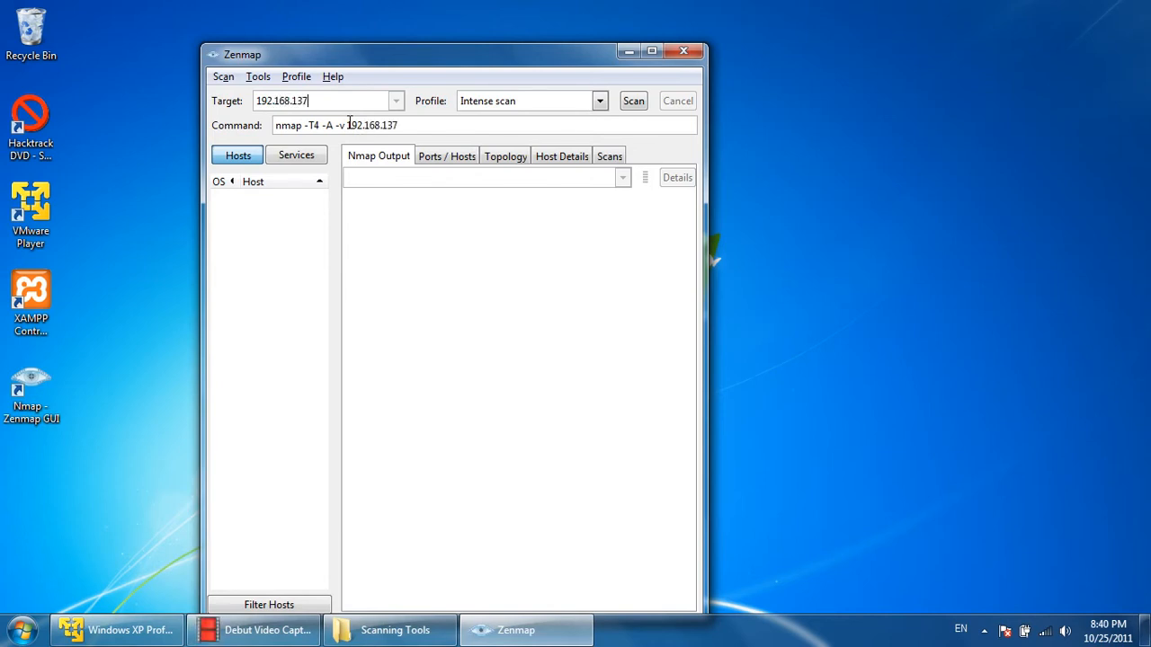
text(.89)
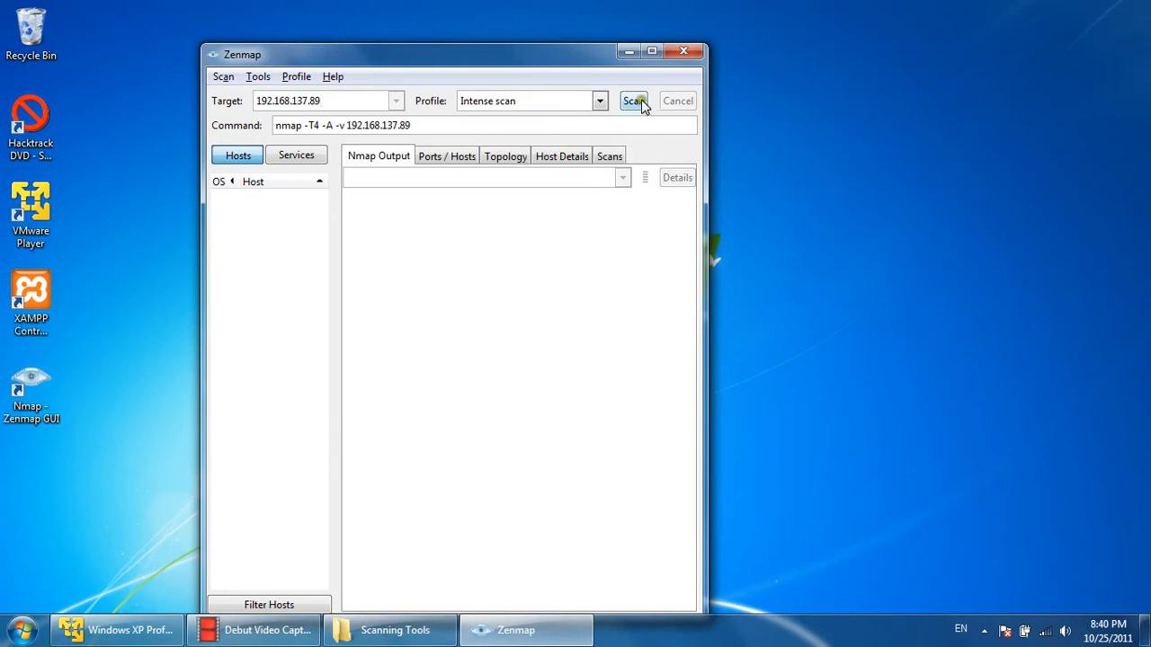
click(633, 101)
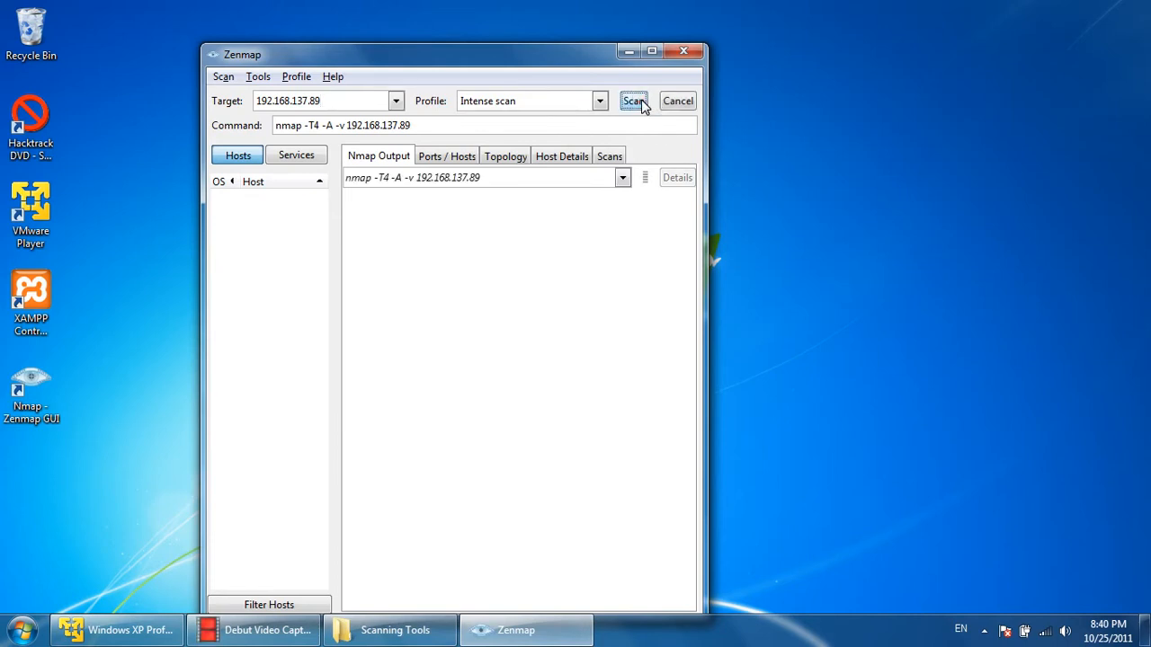
click(633, 100)
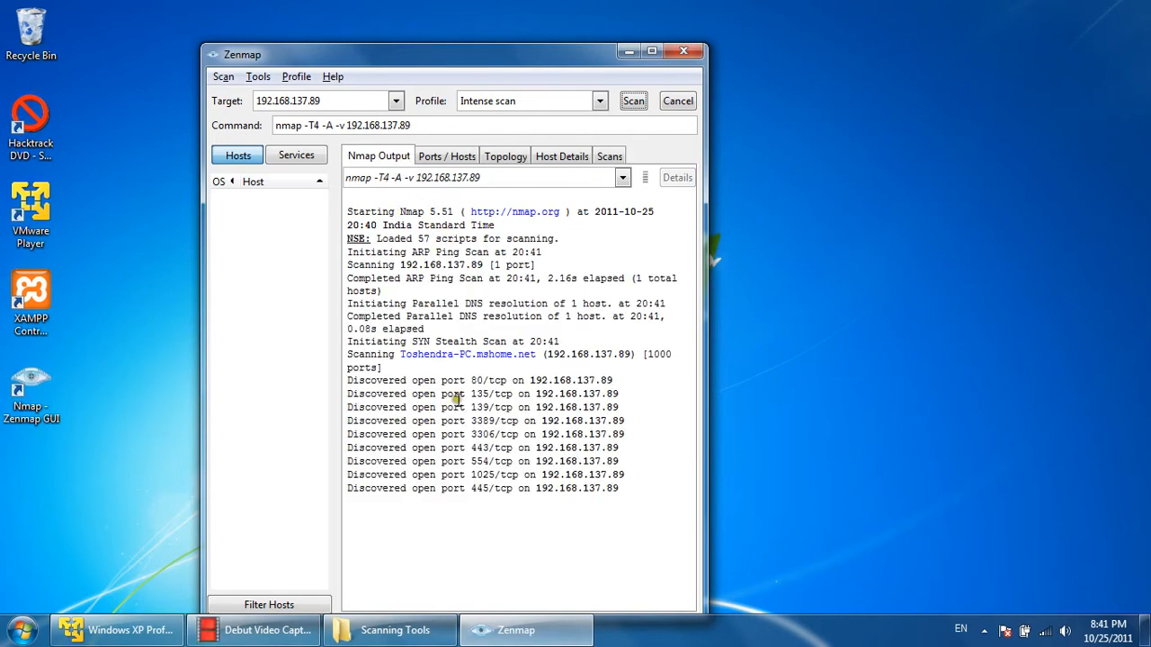
double_click(467, 352)
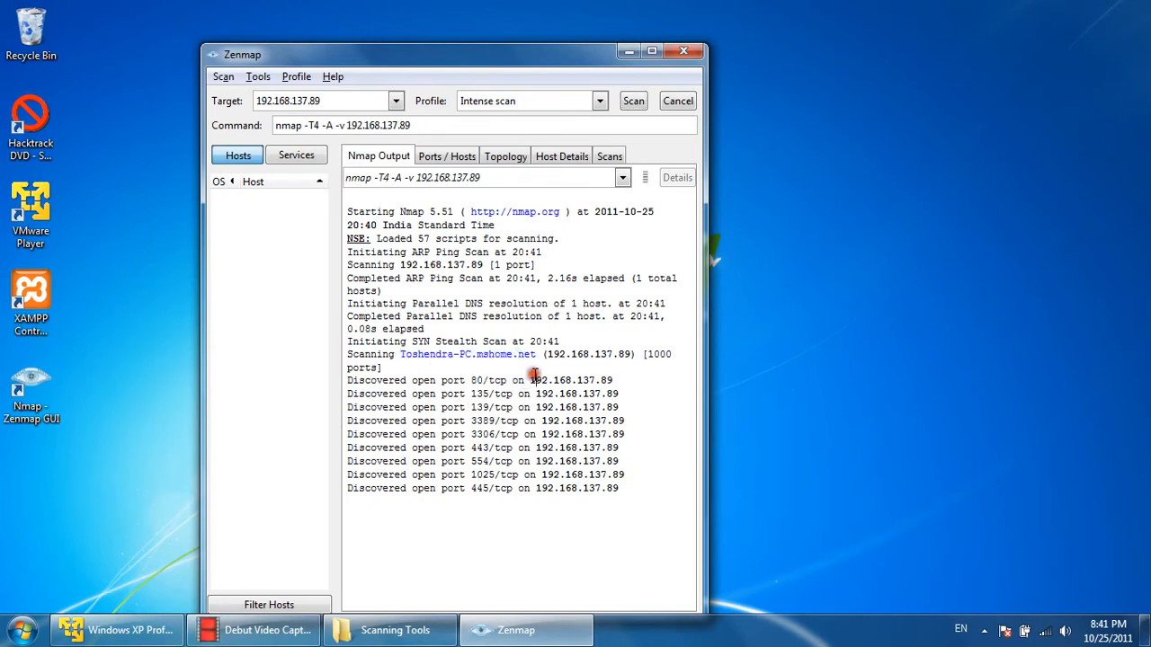
double_click(503, 353)
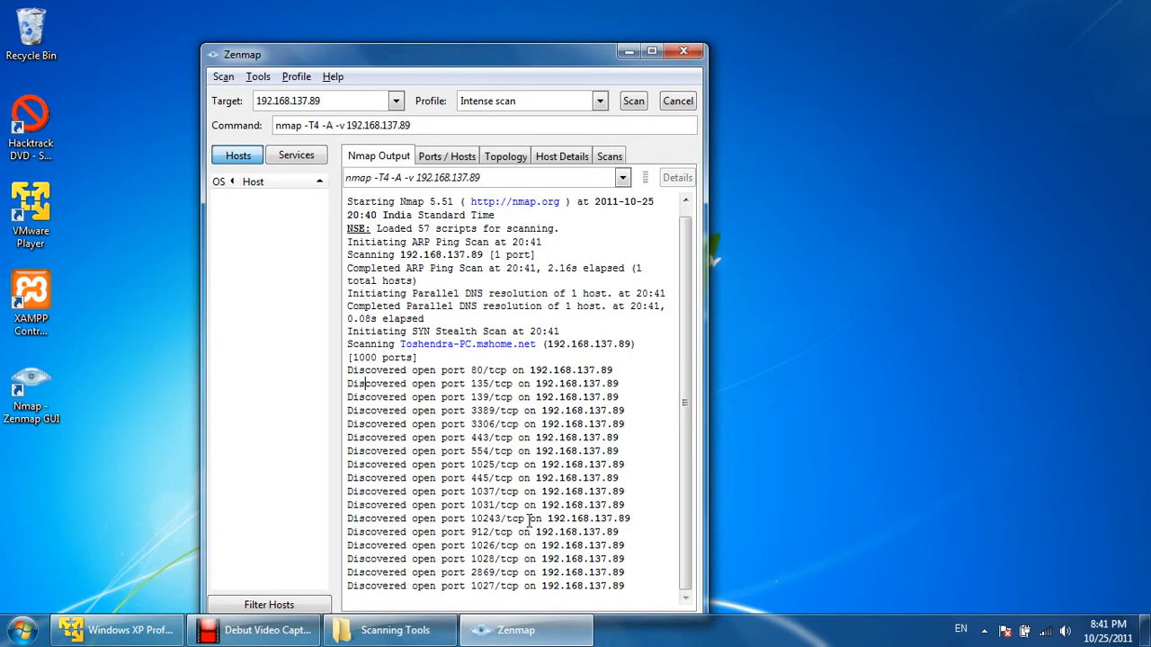
mouse_move(543, 464)
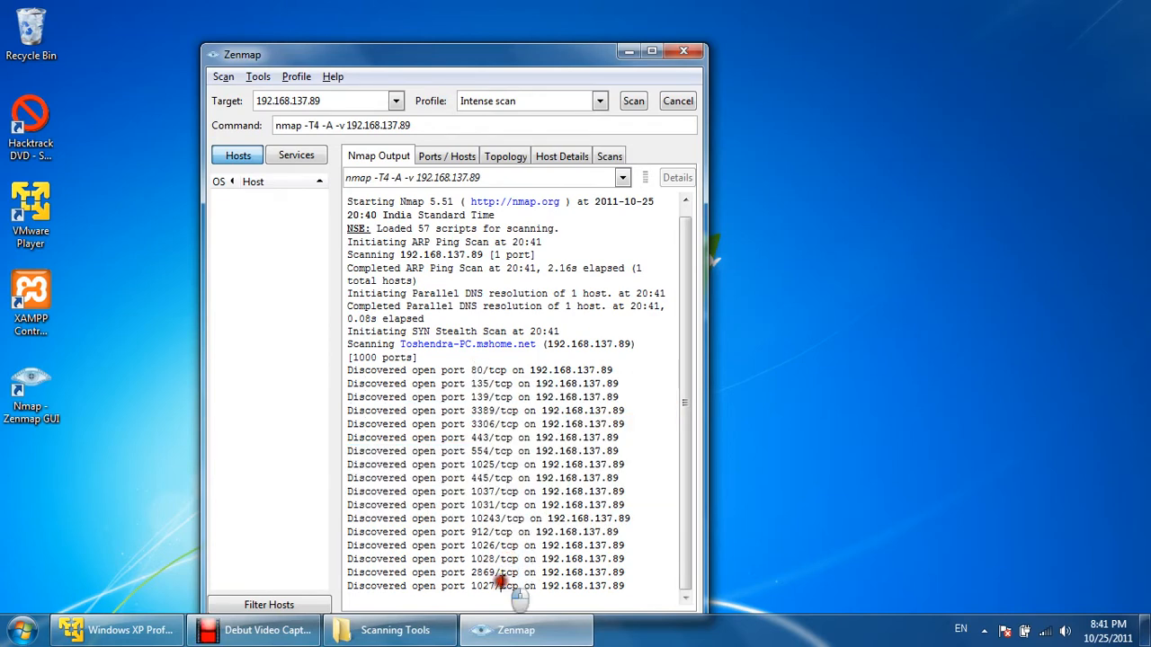
drag(500, 579, 684, 518)
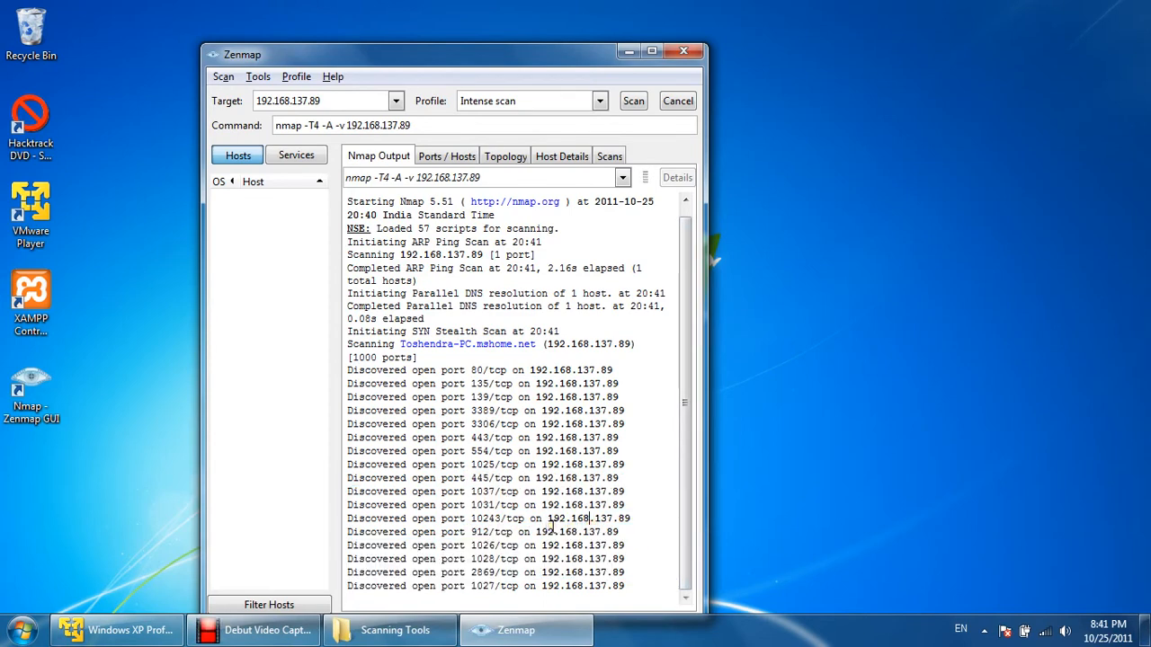
scroll(down, 3)
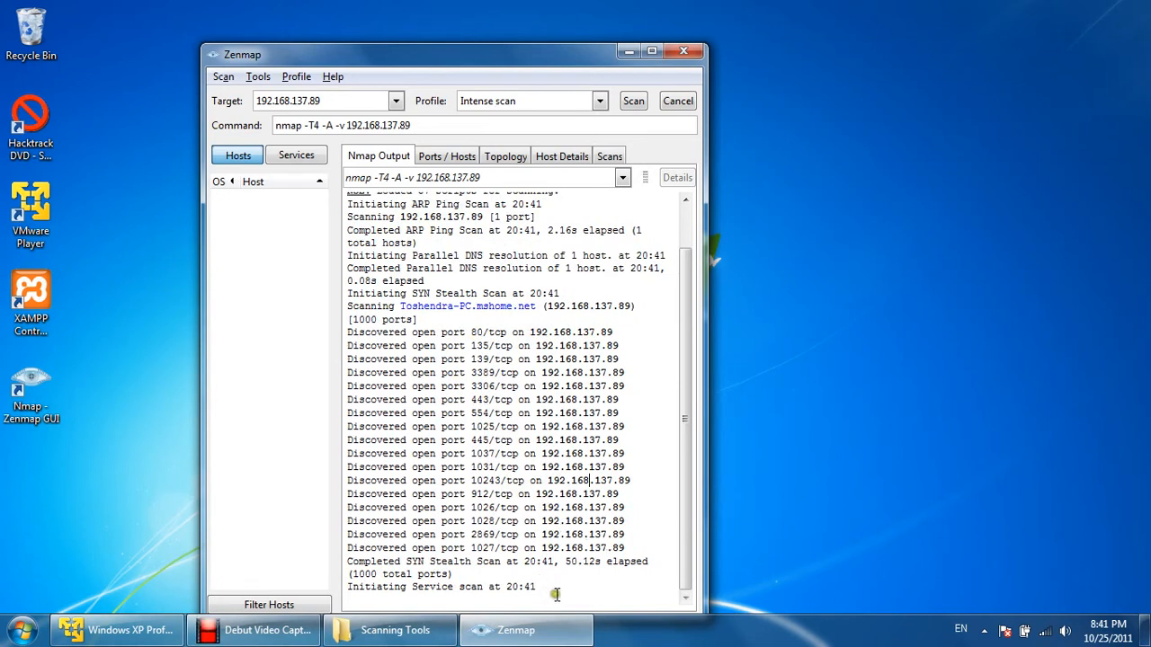
mouse_move(500, 536)
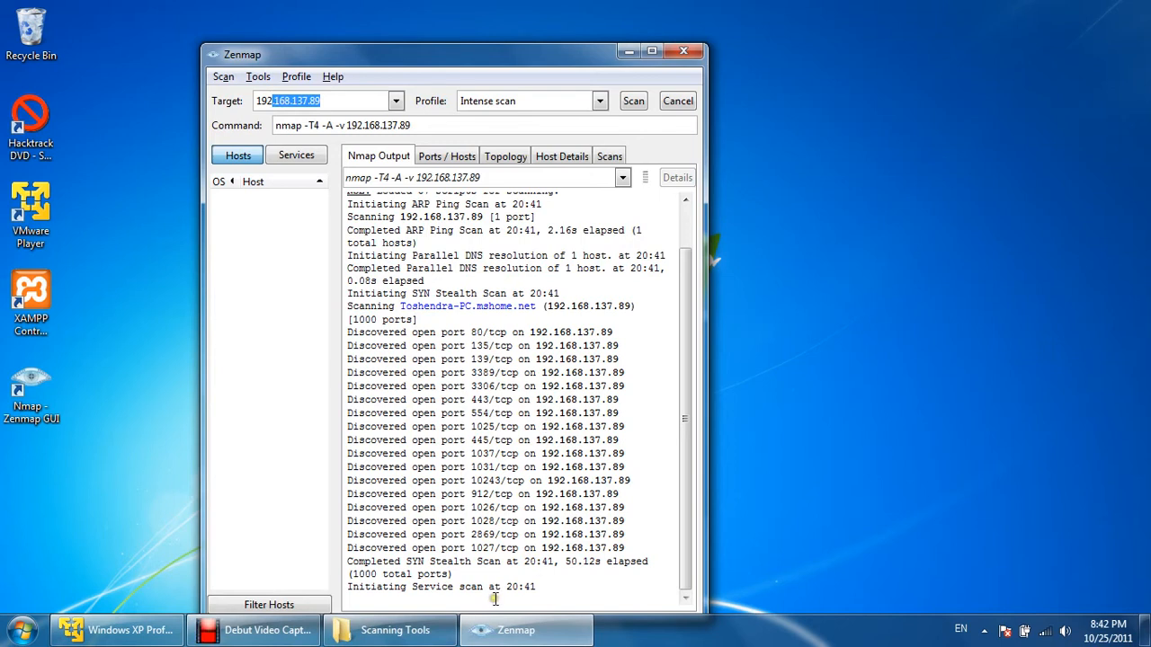
mouse_move(567, 133)
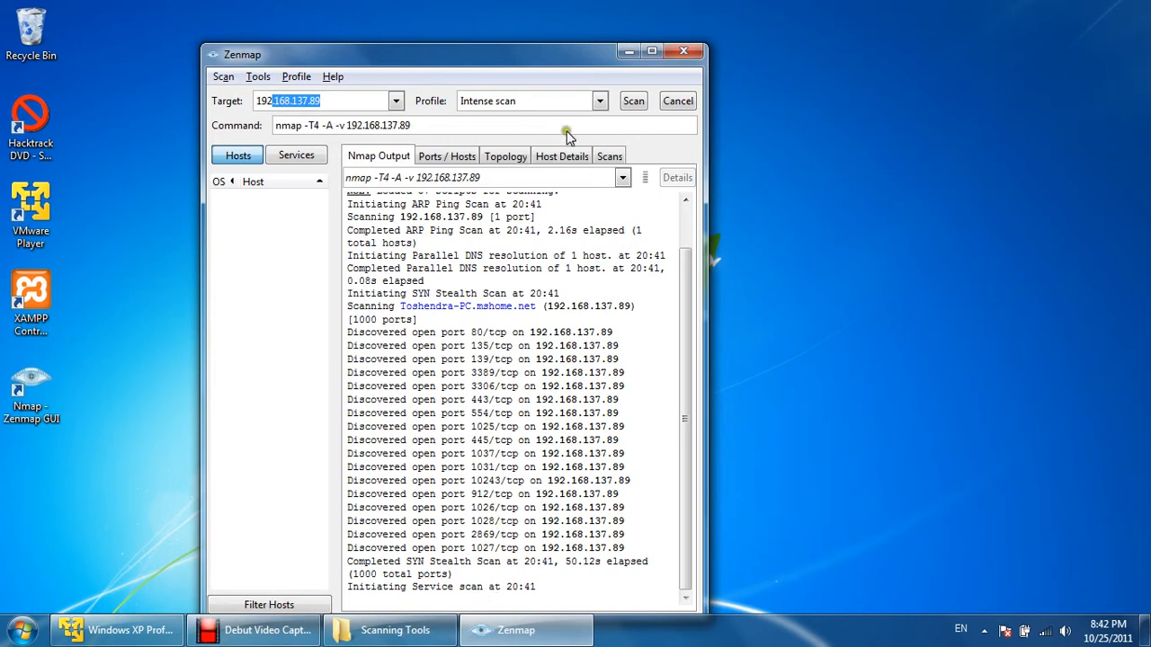
- Maximize Zenmap and look through the Scans, Ports/Hosts and Host Details views, returning to Nmap Output
click(610, 154)
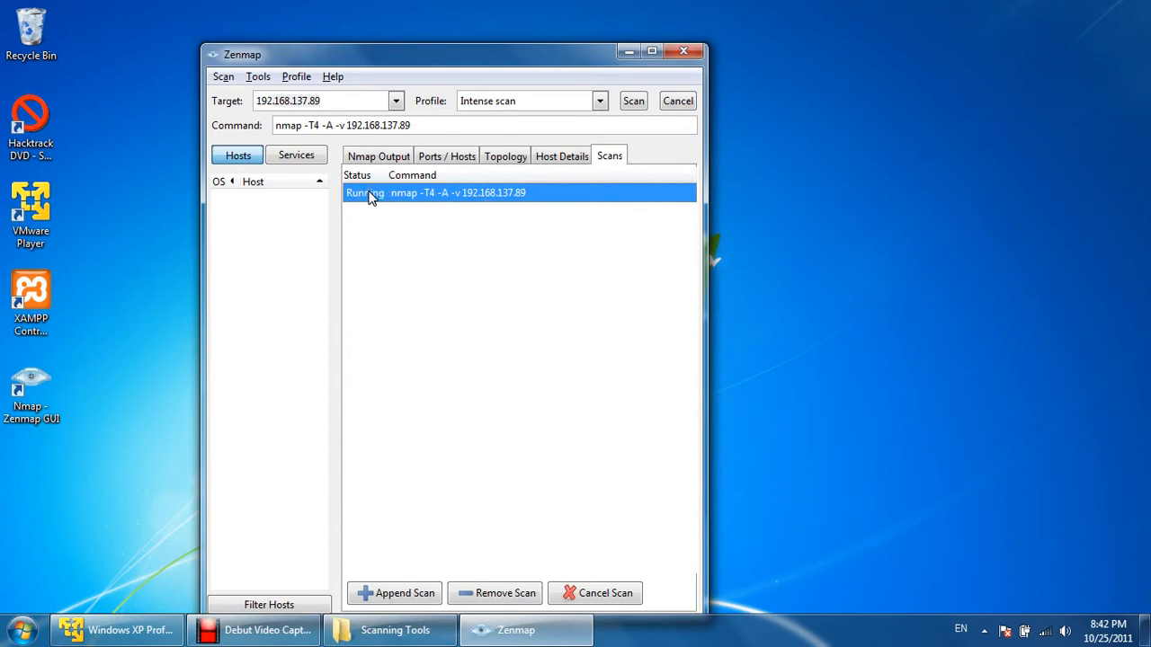
click(651, 51)
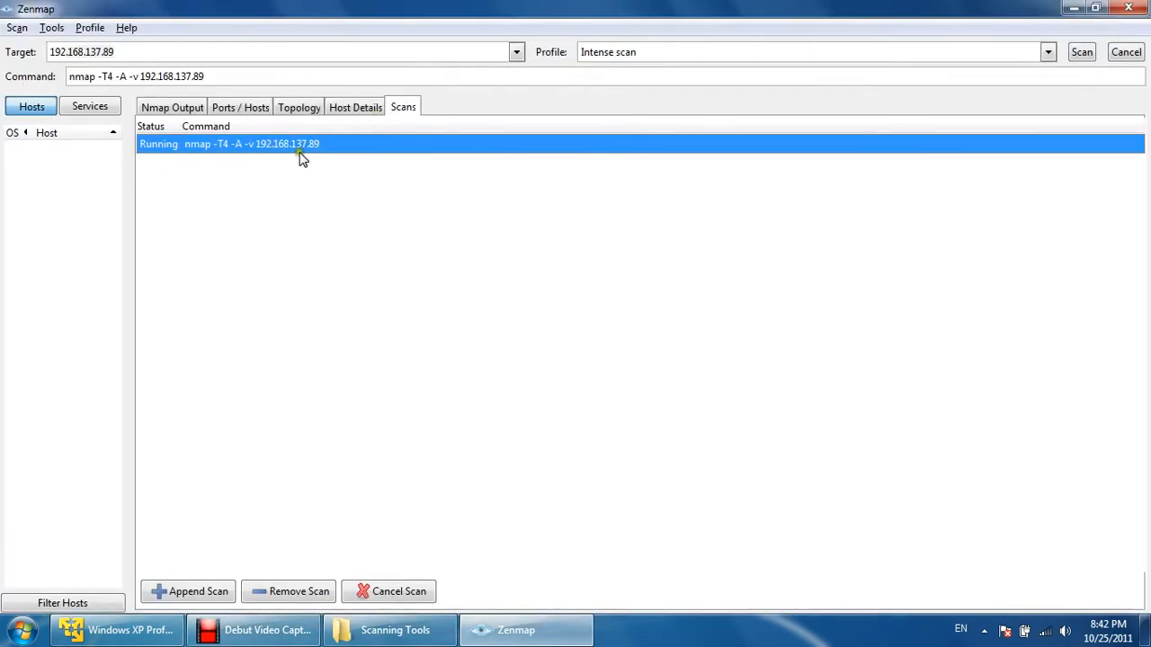
click(173, 108)
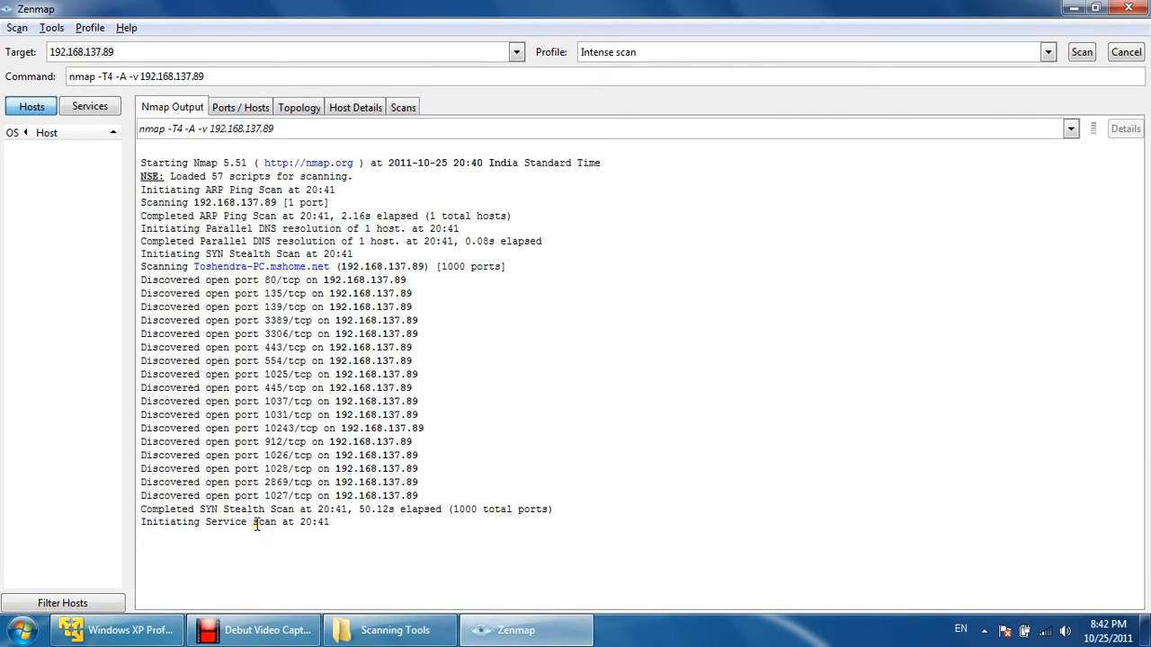
click(241, 108)
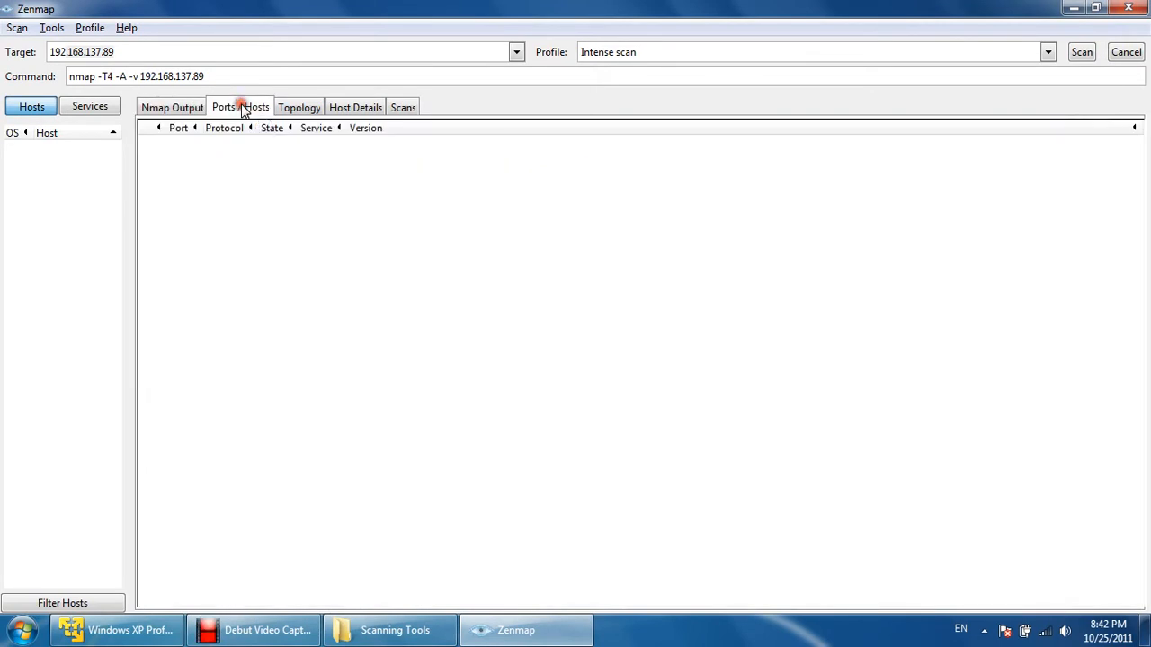
click(356, 108)
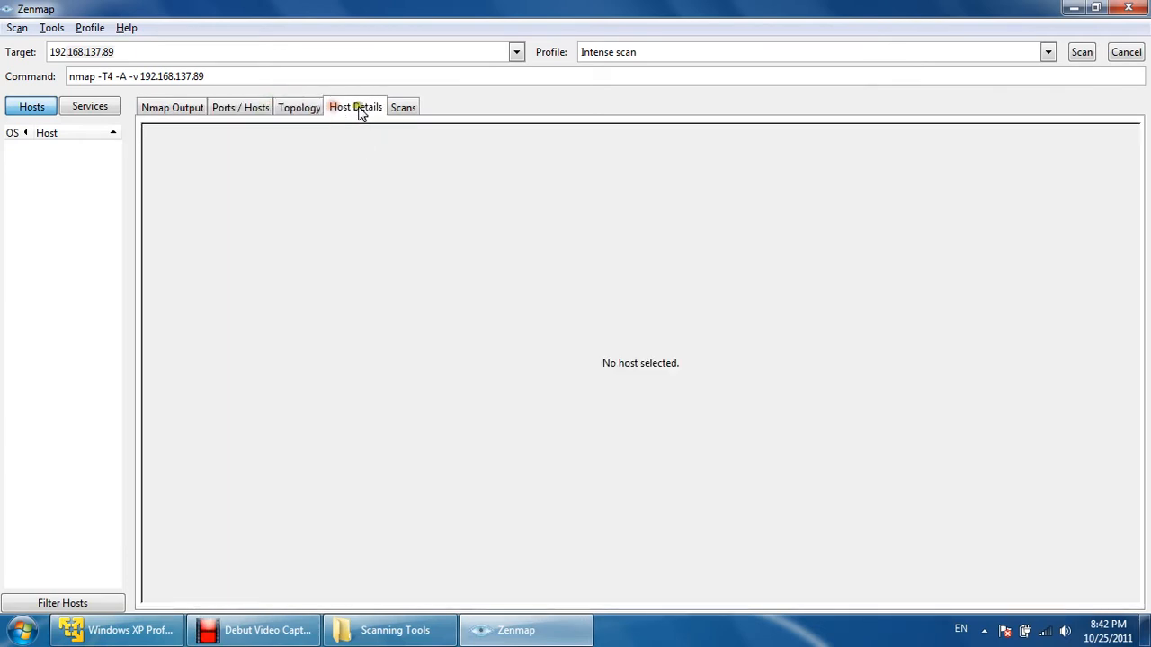
click(173, 108)
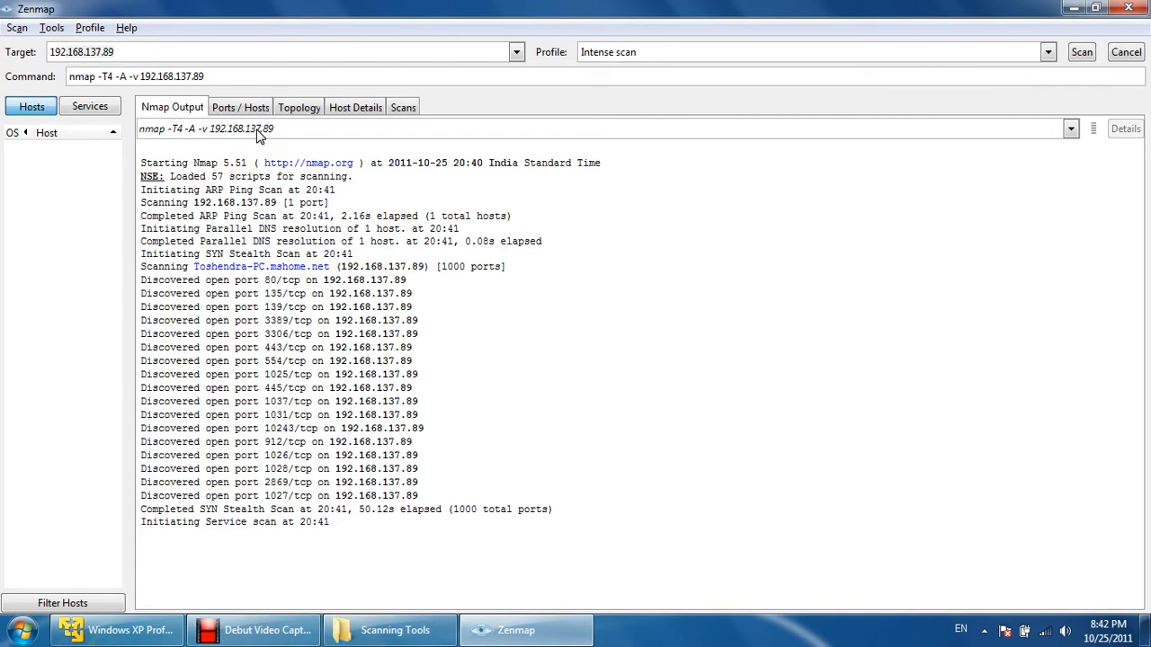
mouse_move(1052, 25)
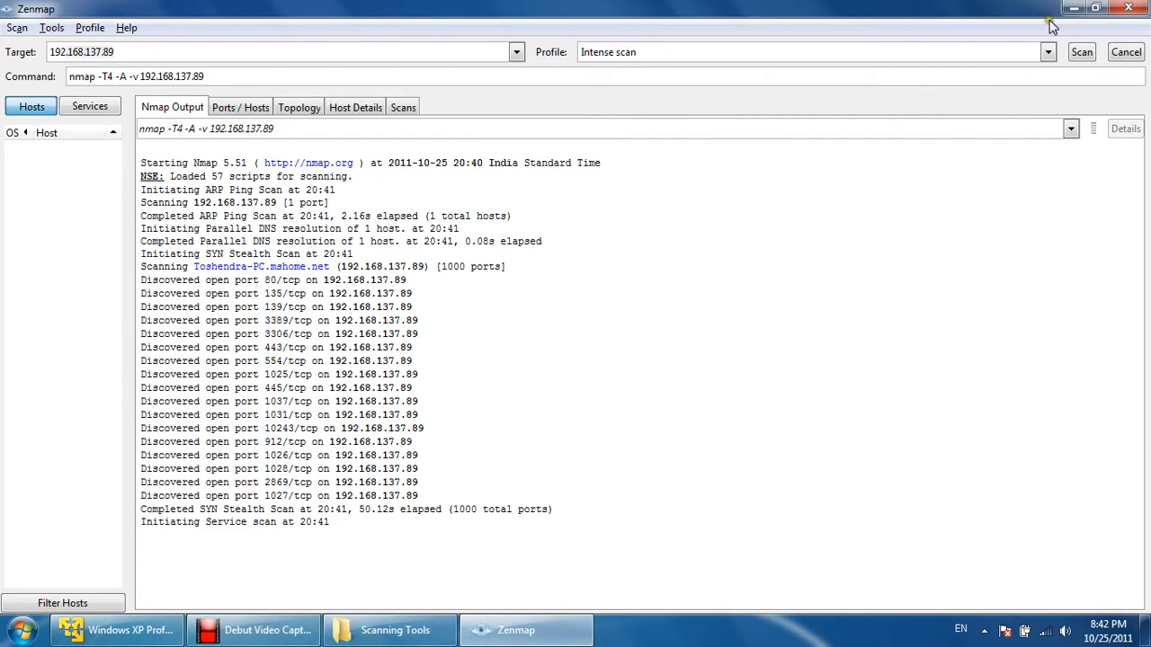
- Browse the scan profiles and select the whole 192.168.137.89 target address
click(1047, 50)
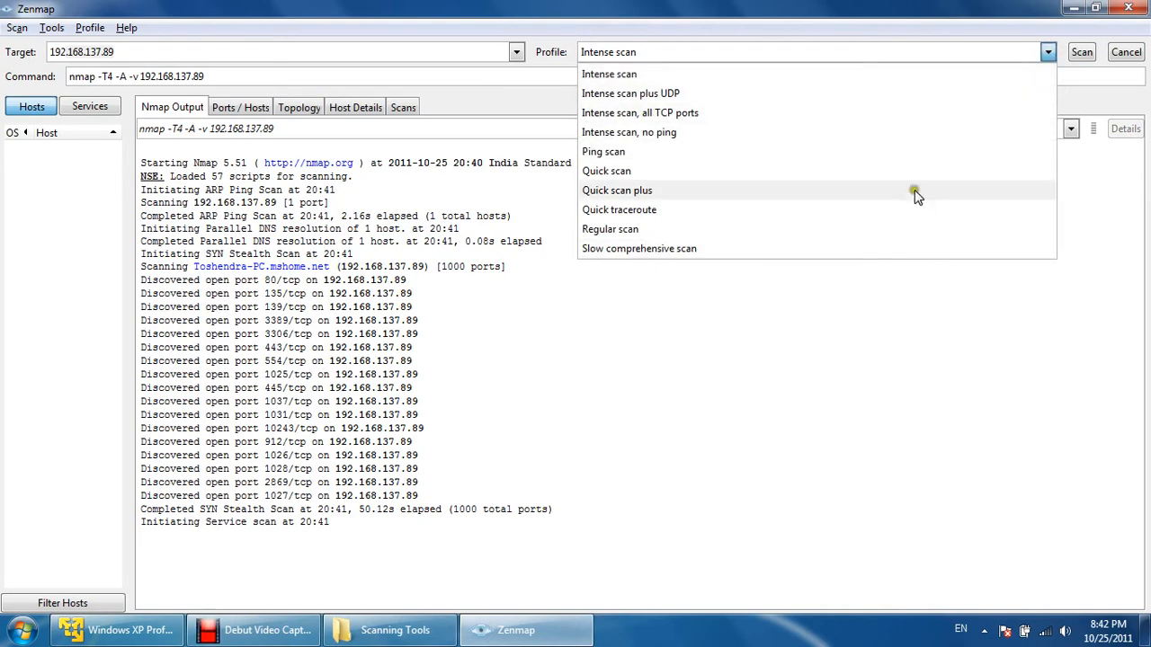
mouse_move(917, 151)
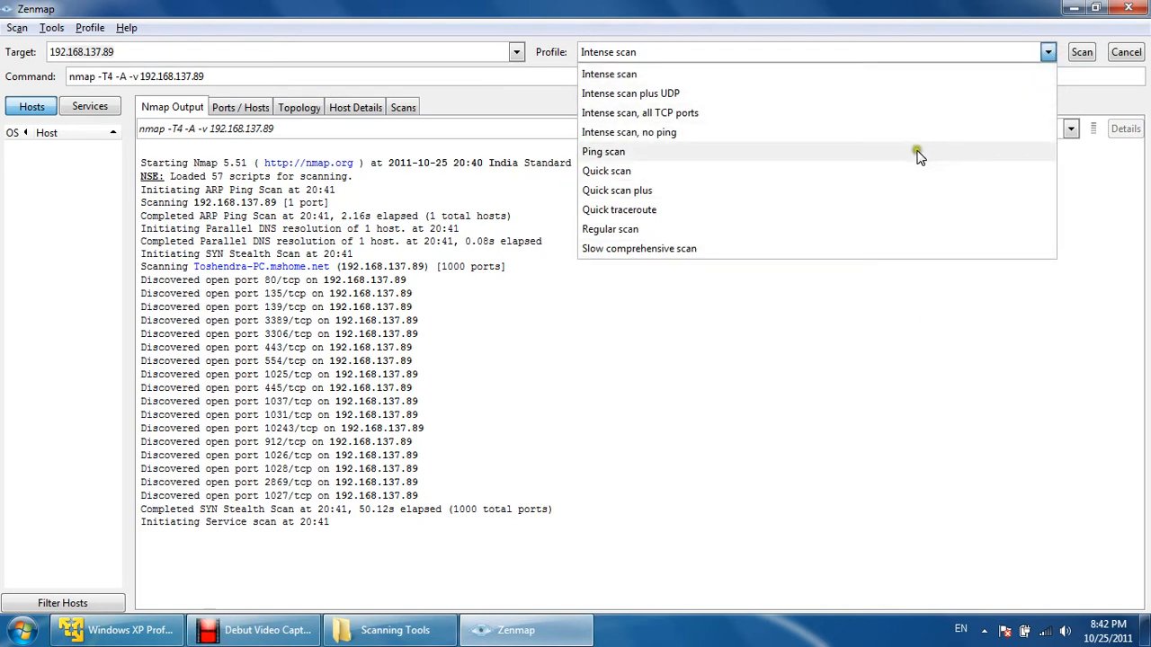
mouse_move(818, 248)
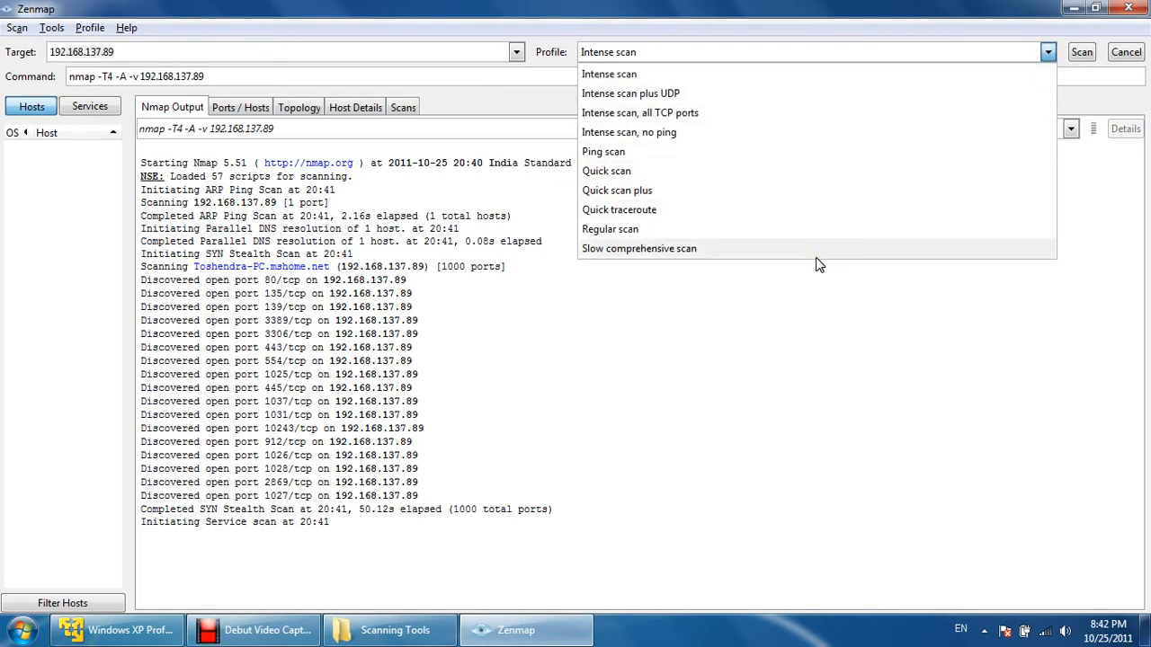
mouse_move(809, 261)
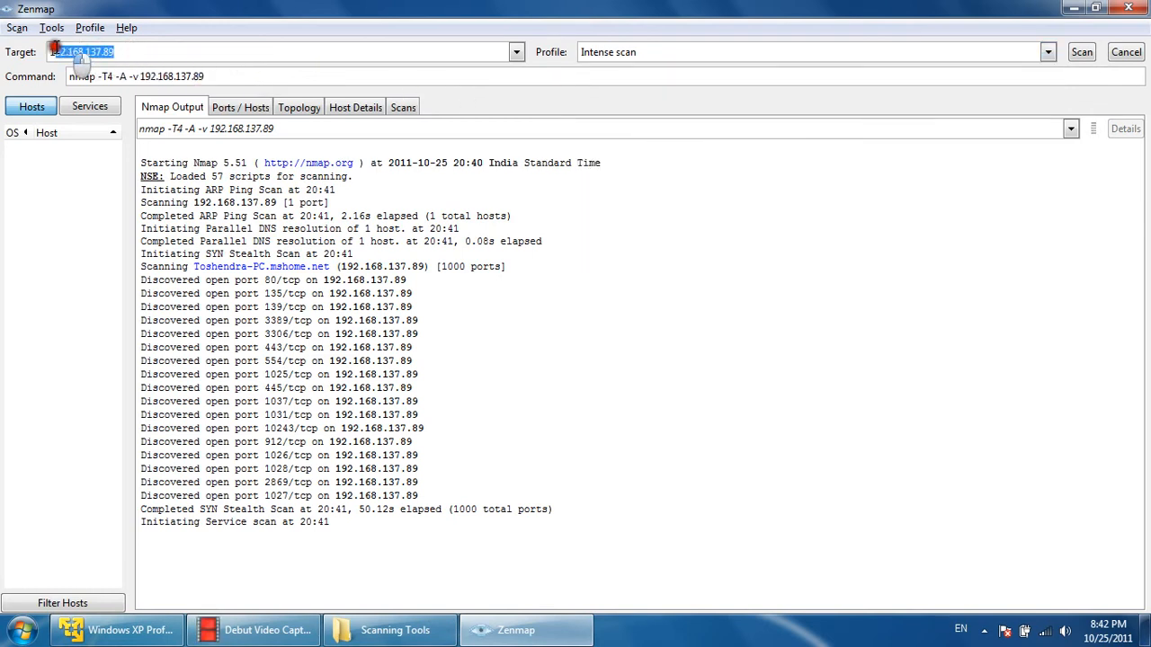
click(87, 50)
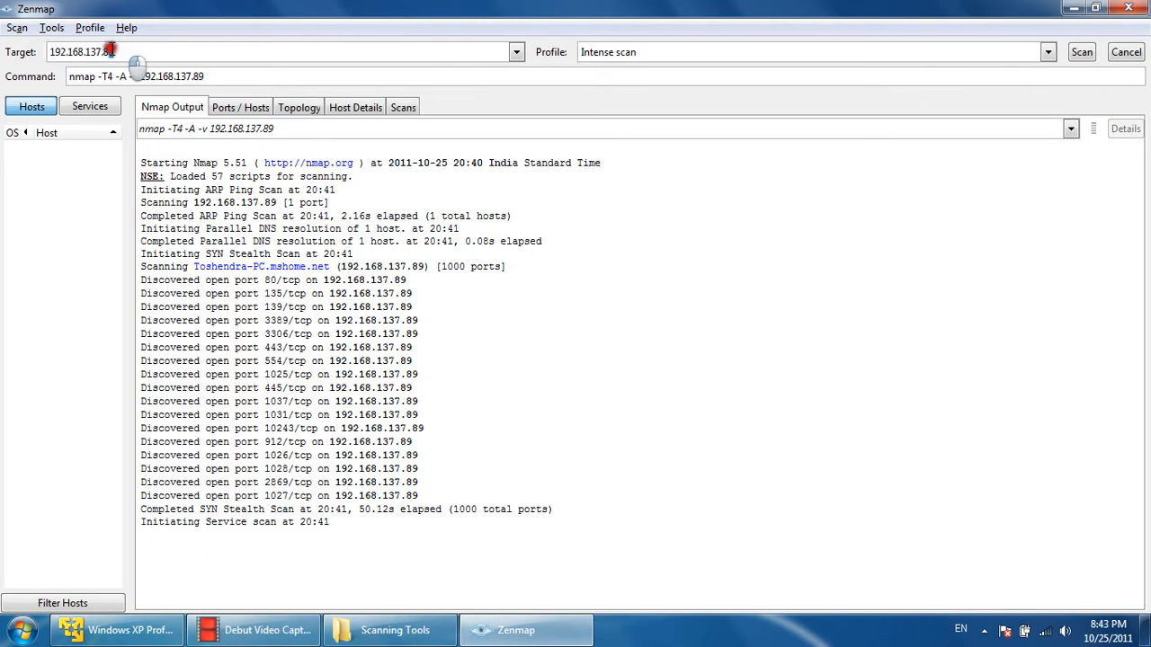
triple_click(81, 51)
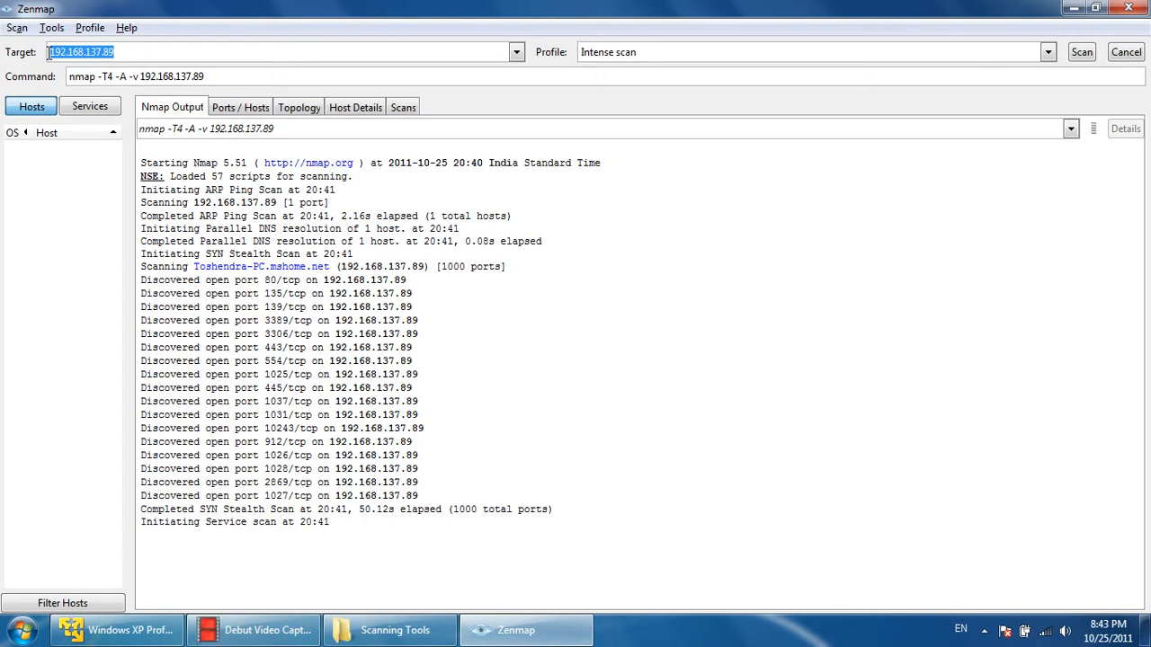
- Alternate between the running-scans list and the intense scan's text output to monitor progress
click(402, 108)
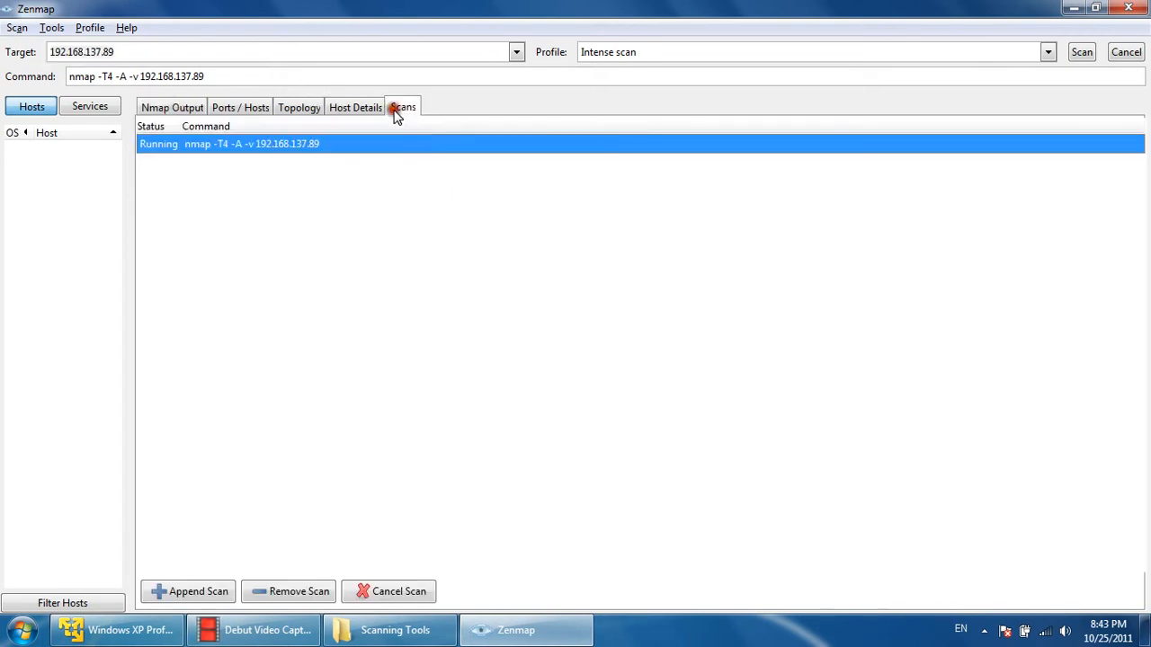
click(173, 108)
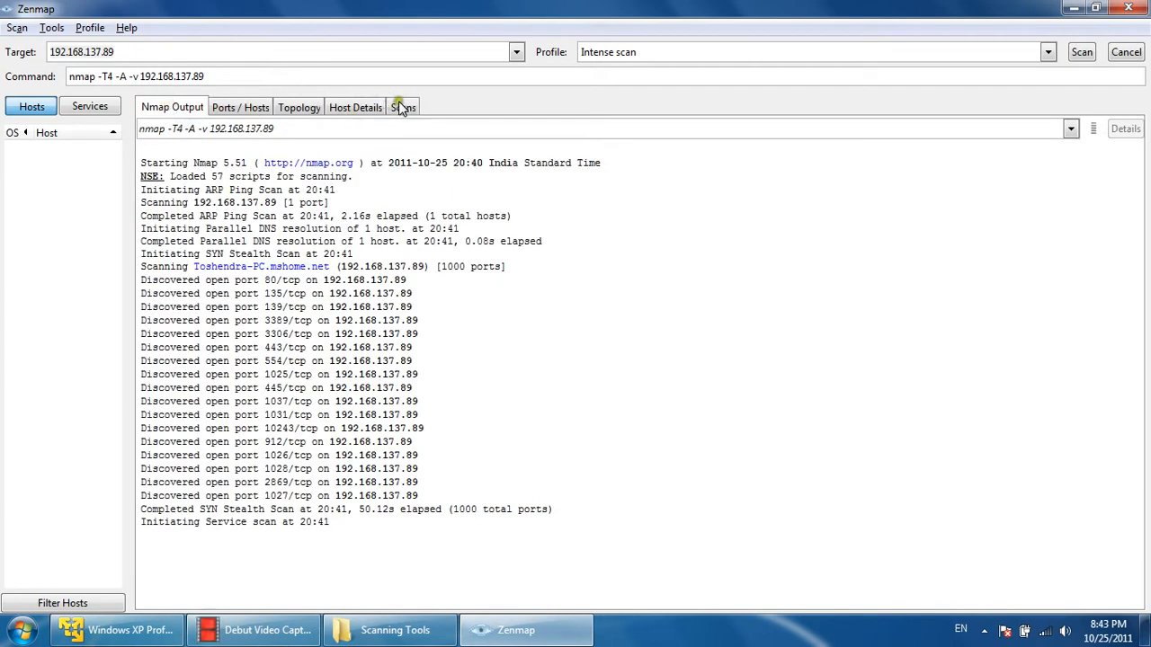
click(403, 106)
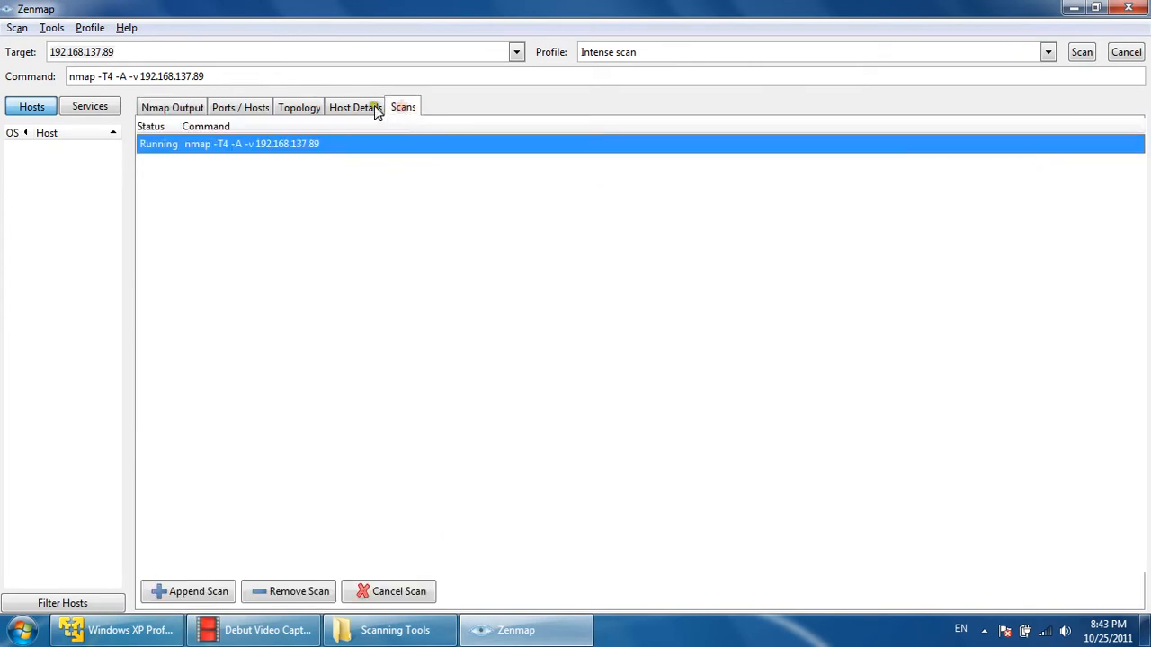
click(171, 108)
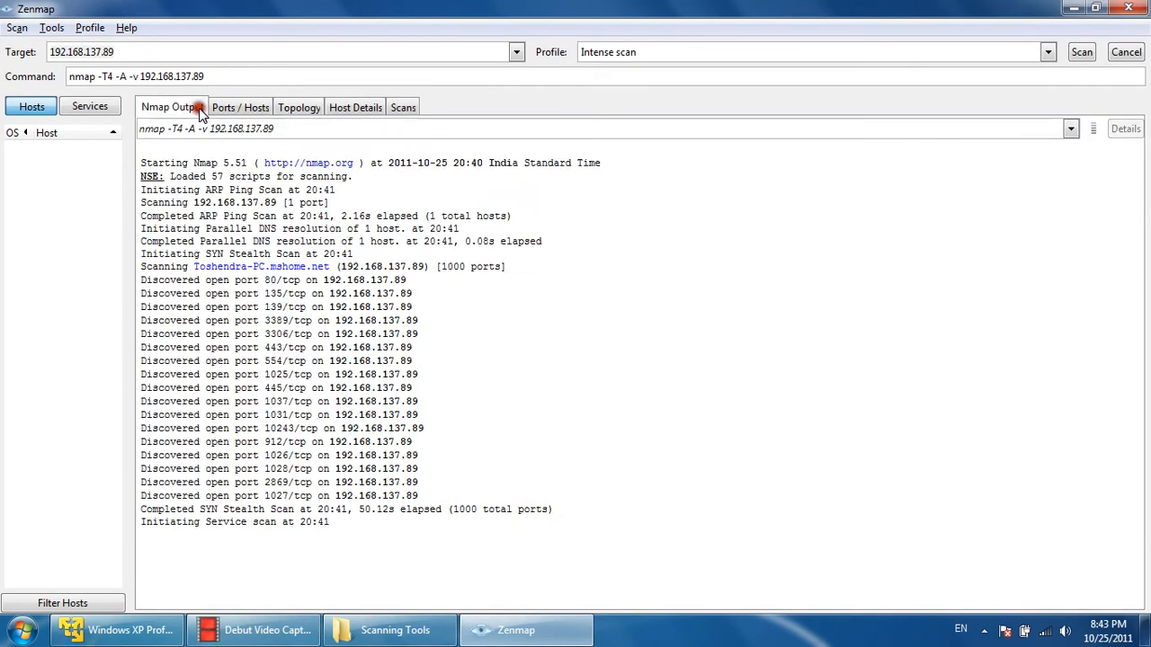
click(402, 108)
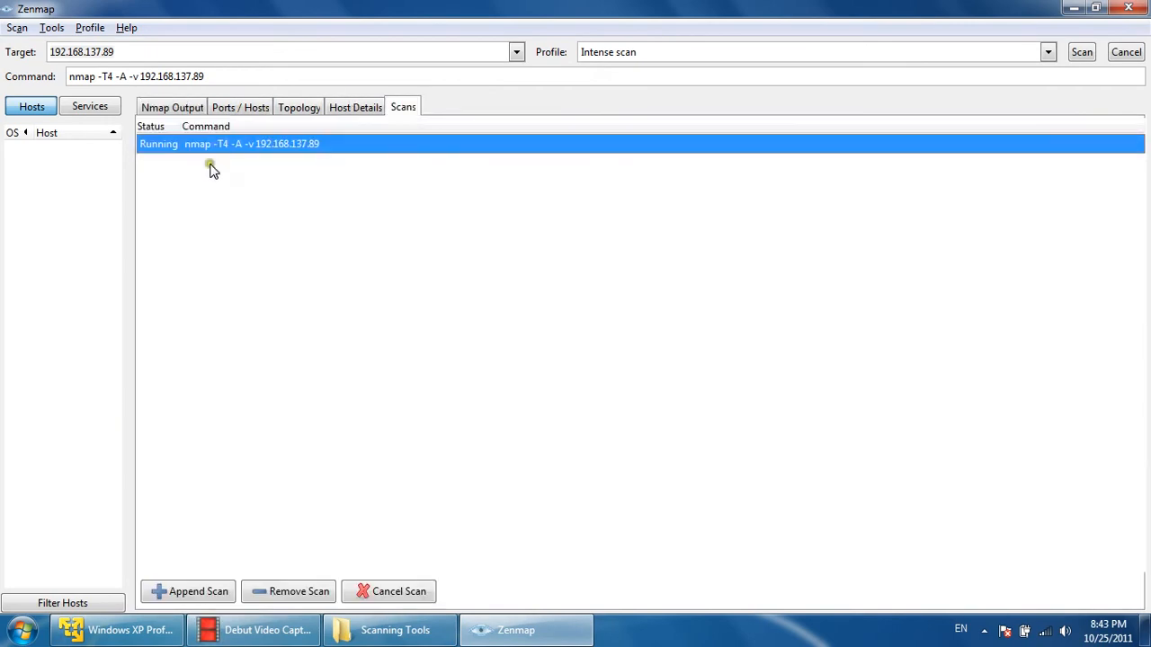
click(173, 108)
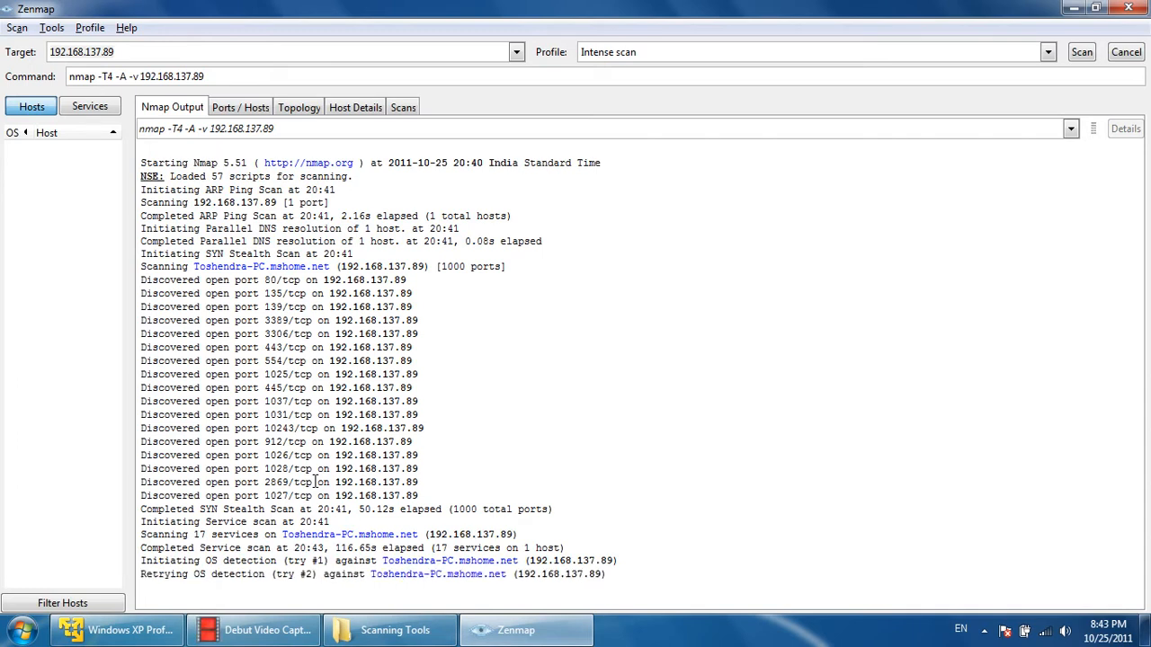
mouse_move(238, 297)
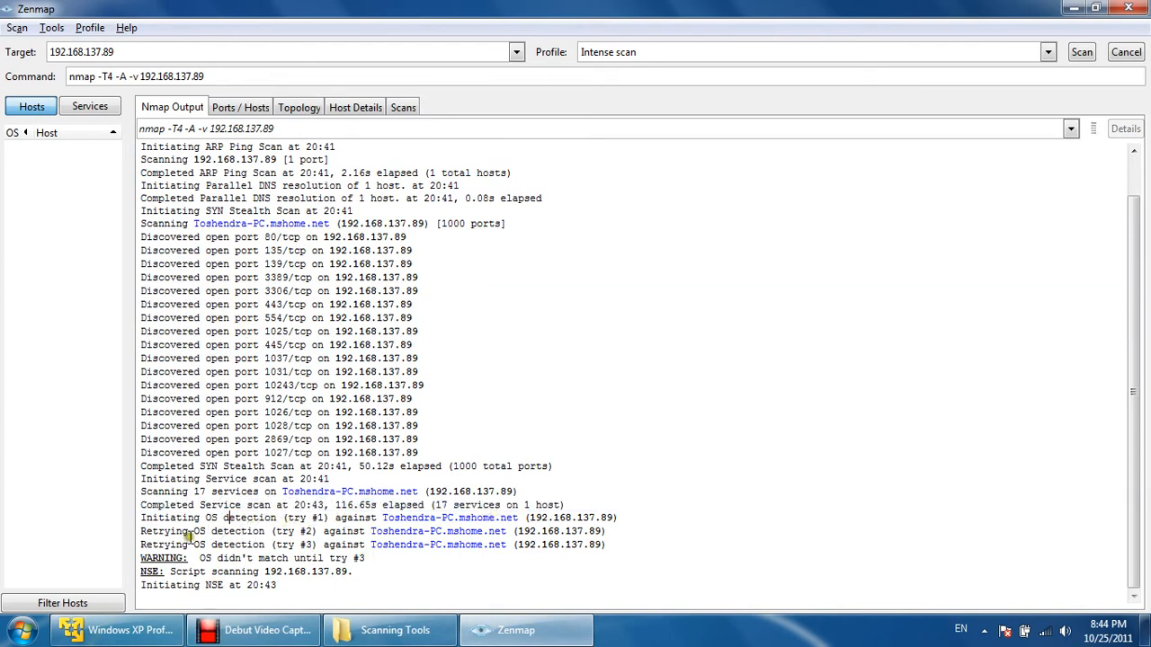
mouse_move(200, 558)
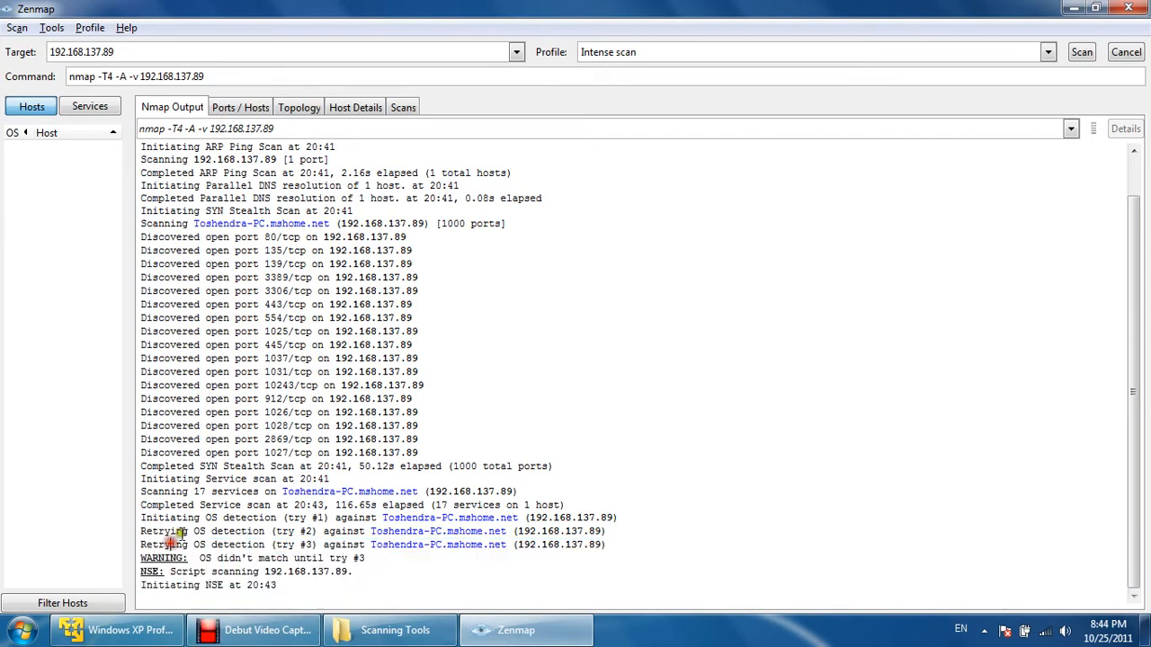
- Check the Scans list while the intense scan of 192.168.137.89 continues running
click(403, 108)
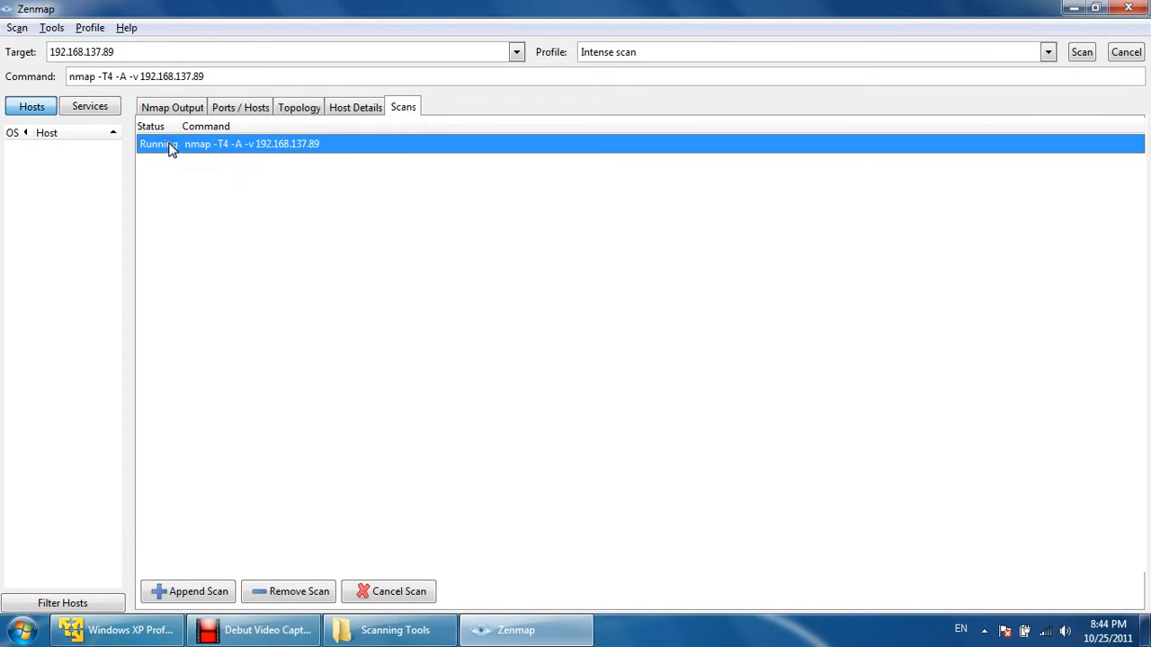
mouse_move(191, 109)
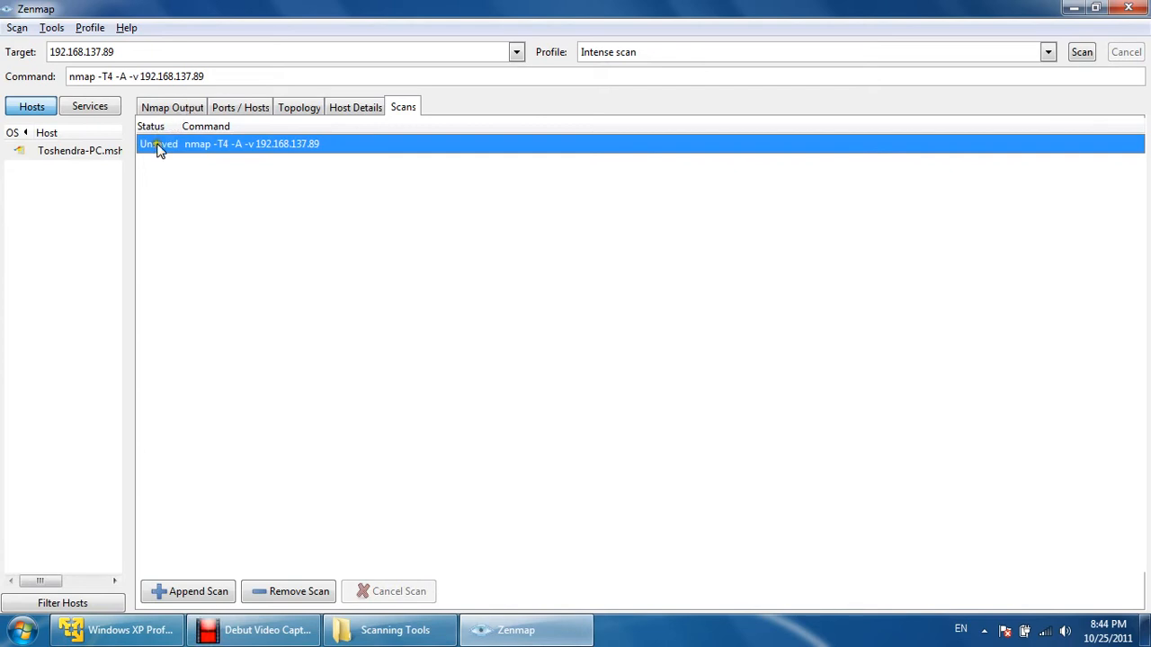
- Read through the finished scan's raw output, from discovered ports to OS details and traceroute
click(173, 108)
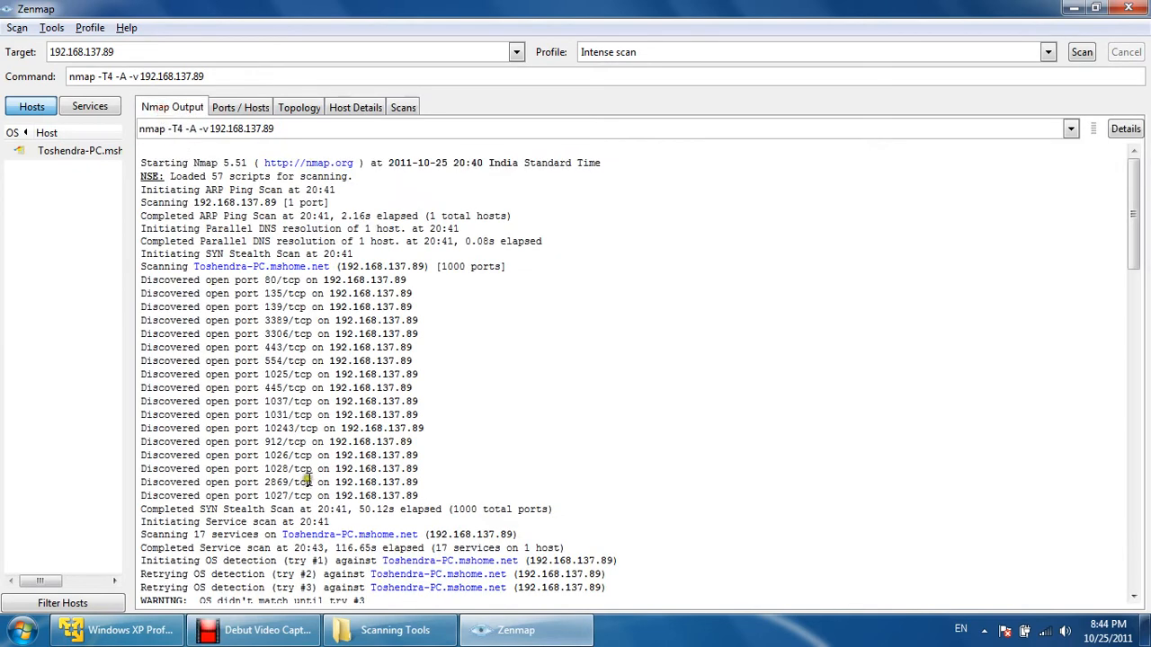
scroll(down, 3)
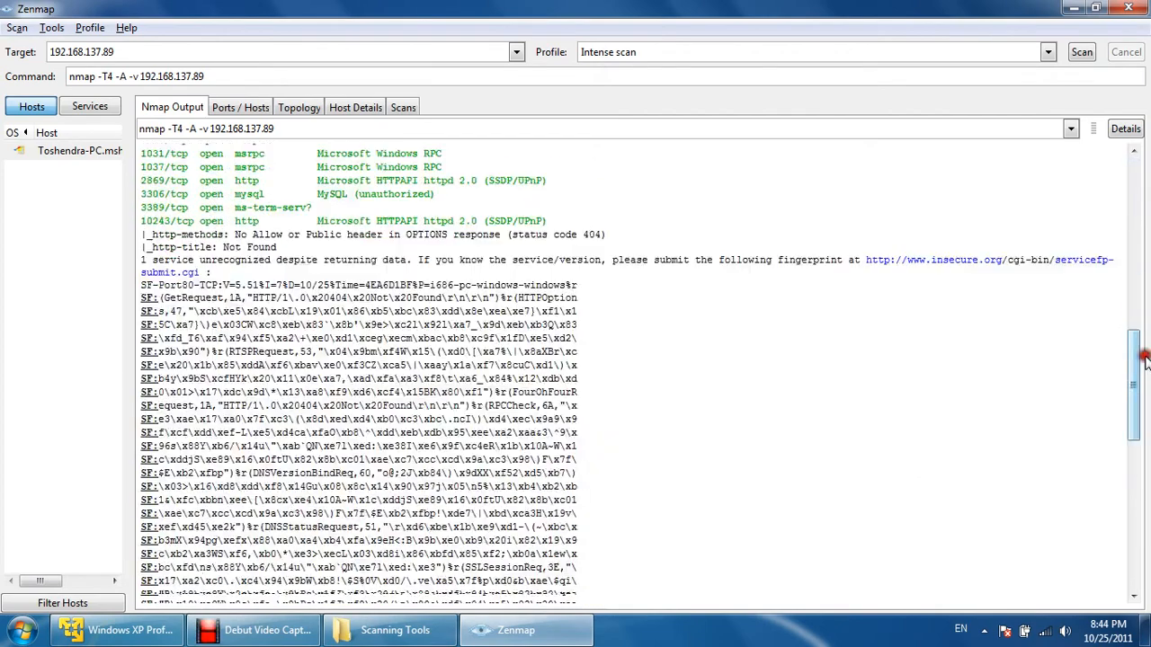
scroll(down, 3)
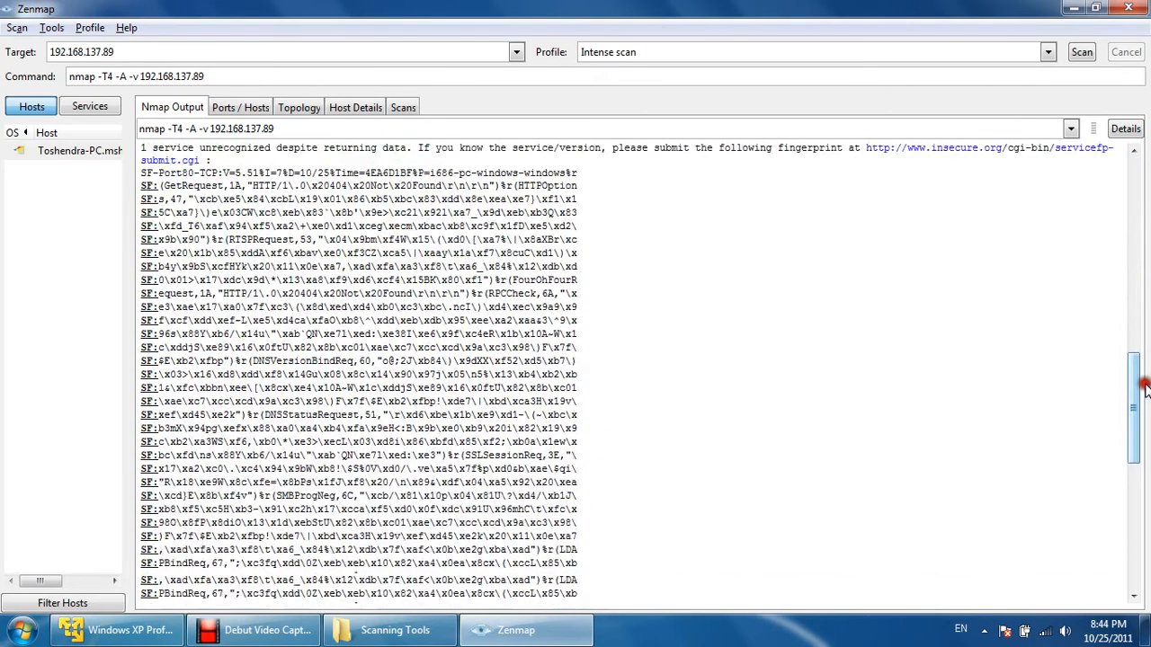
scroll(down, 3)
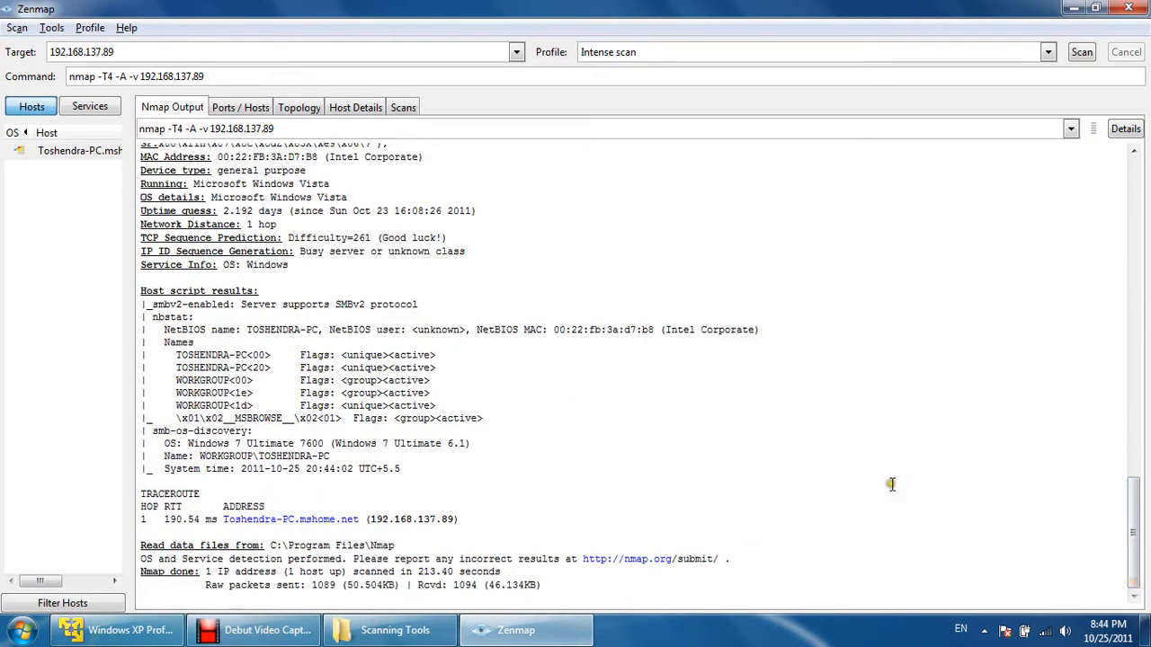
mouse_move(189, 369)
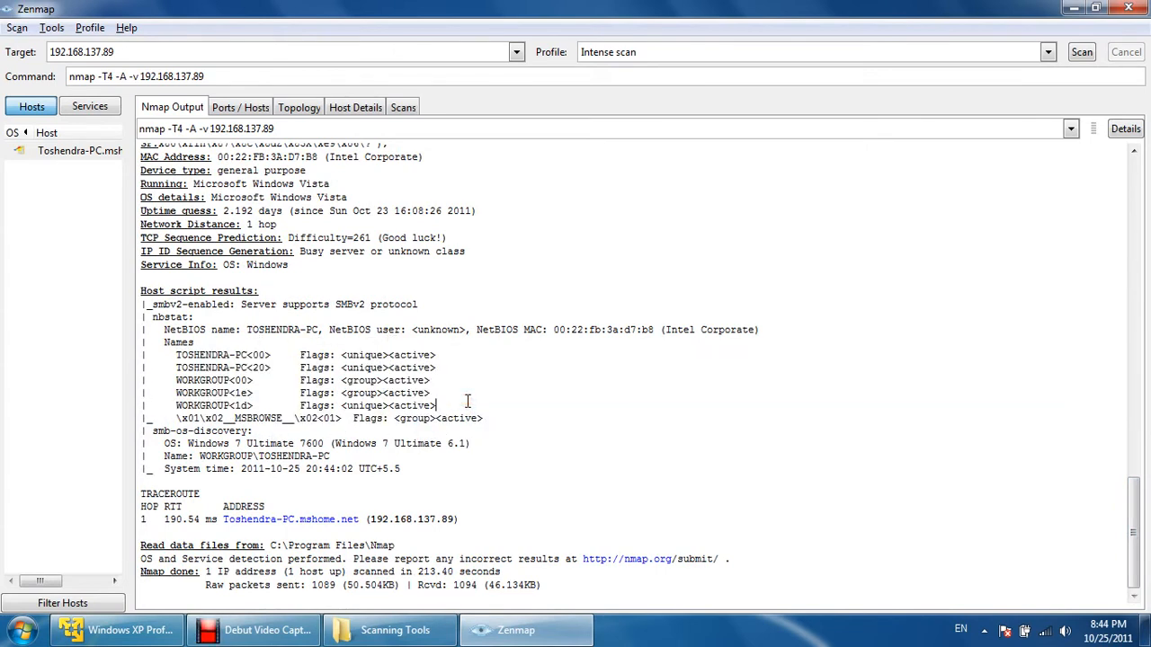
mouse_move(373, 481)
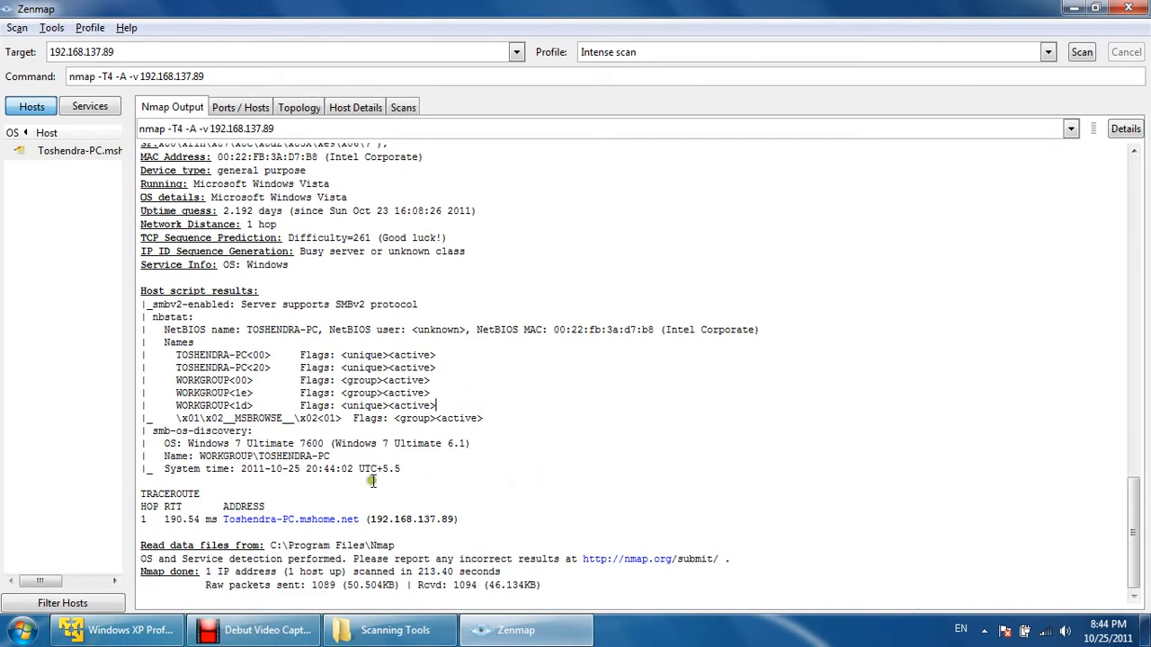
drag(180, 442, 399, 467)
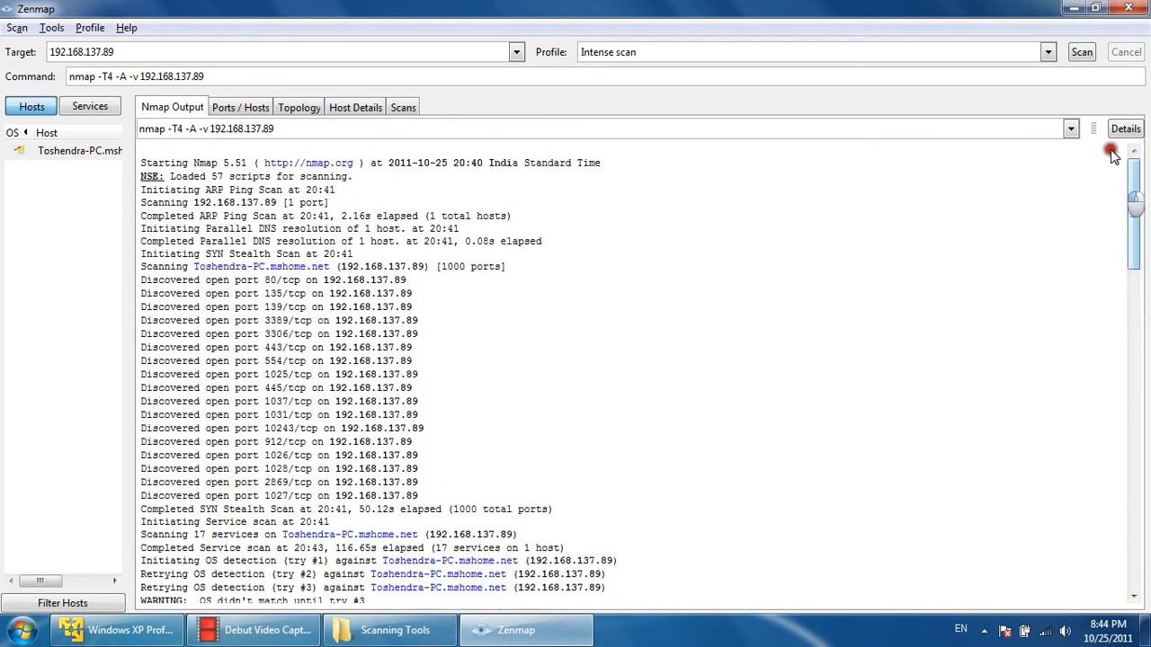
- Inspect the port 80 http and port 3389 entries in Ports/Hosts, then show the topology graph
click(241, 108)
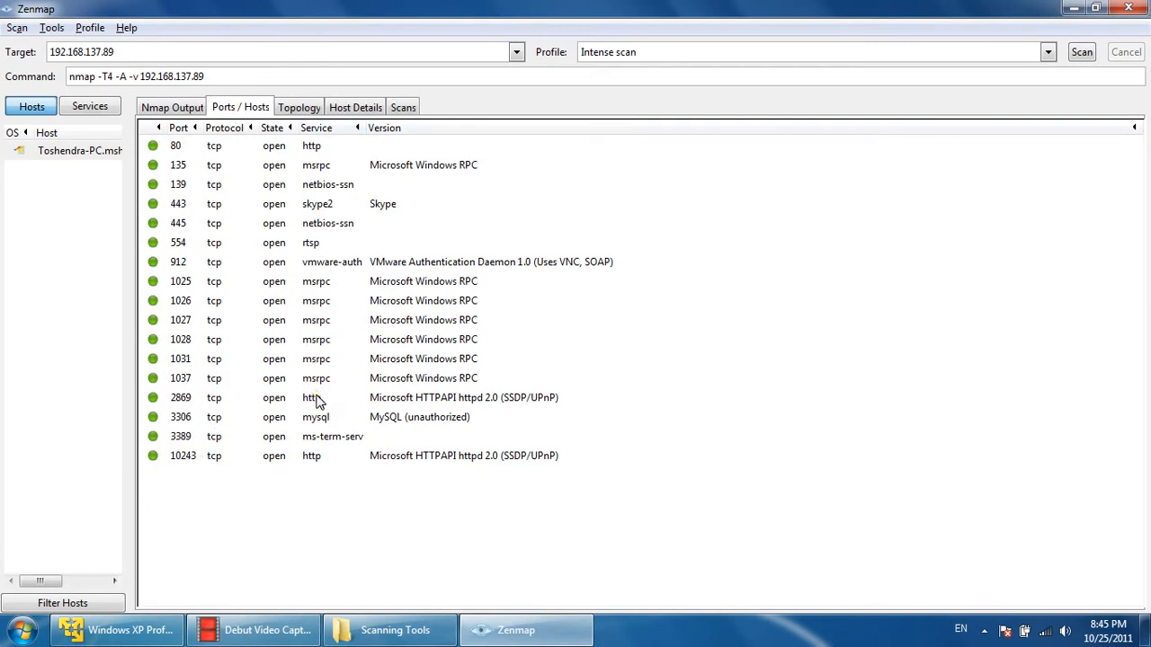
mouse_move(234, 180)
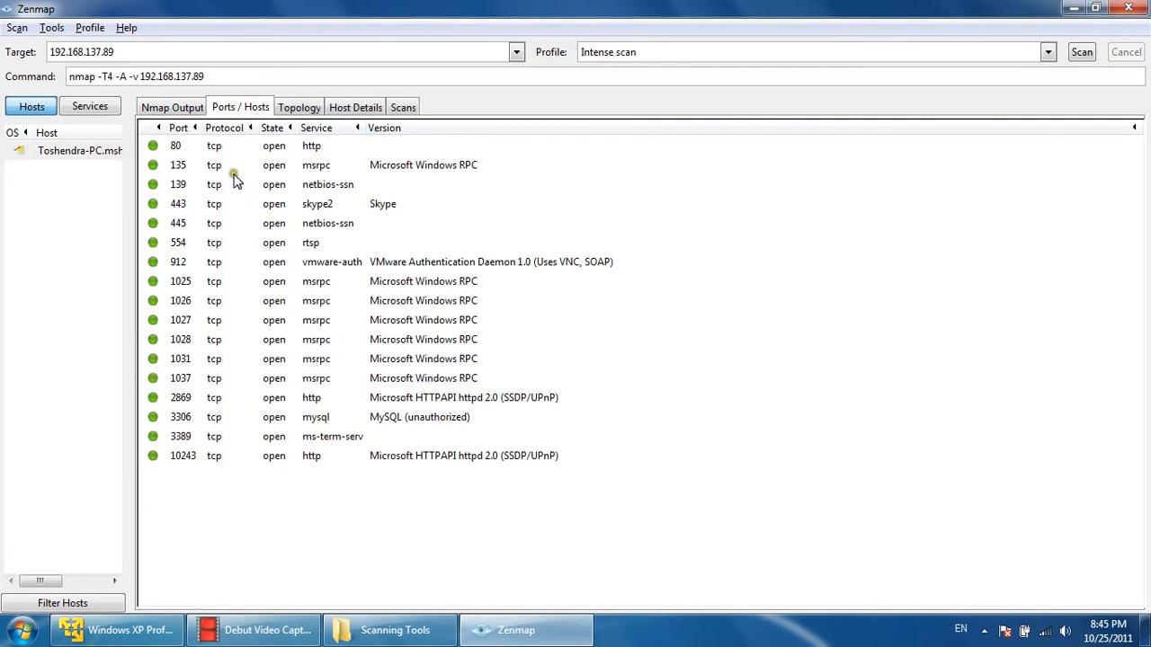
click(176, 146)
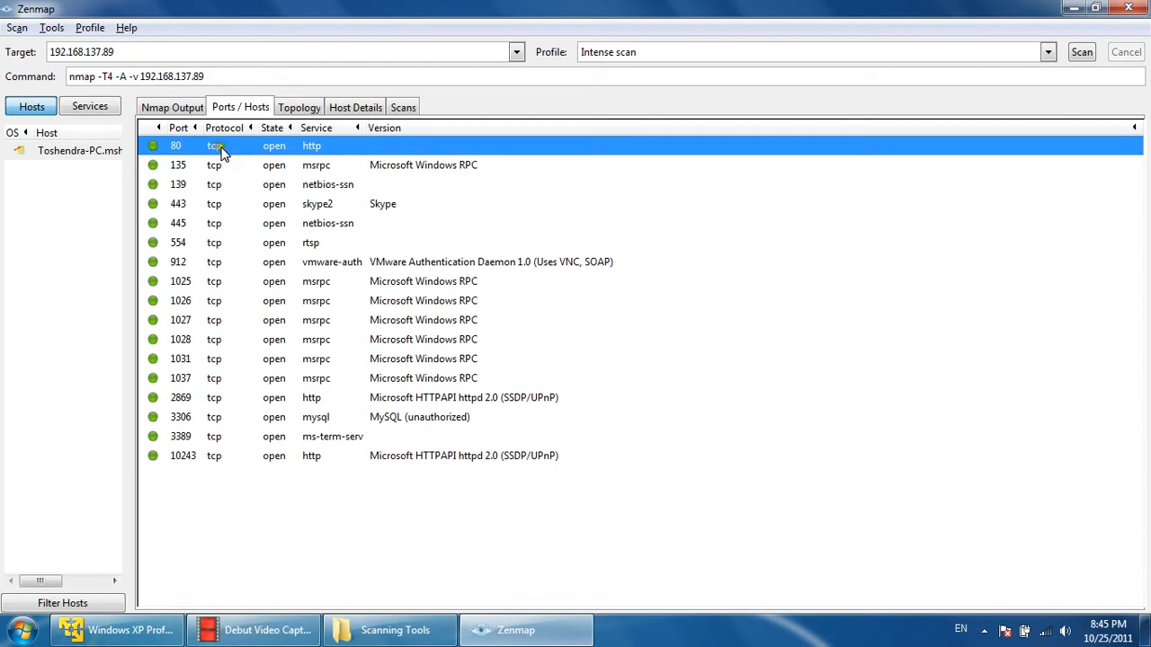
mouse_move(316, 149)
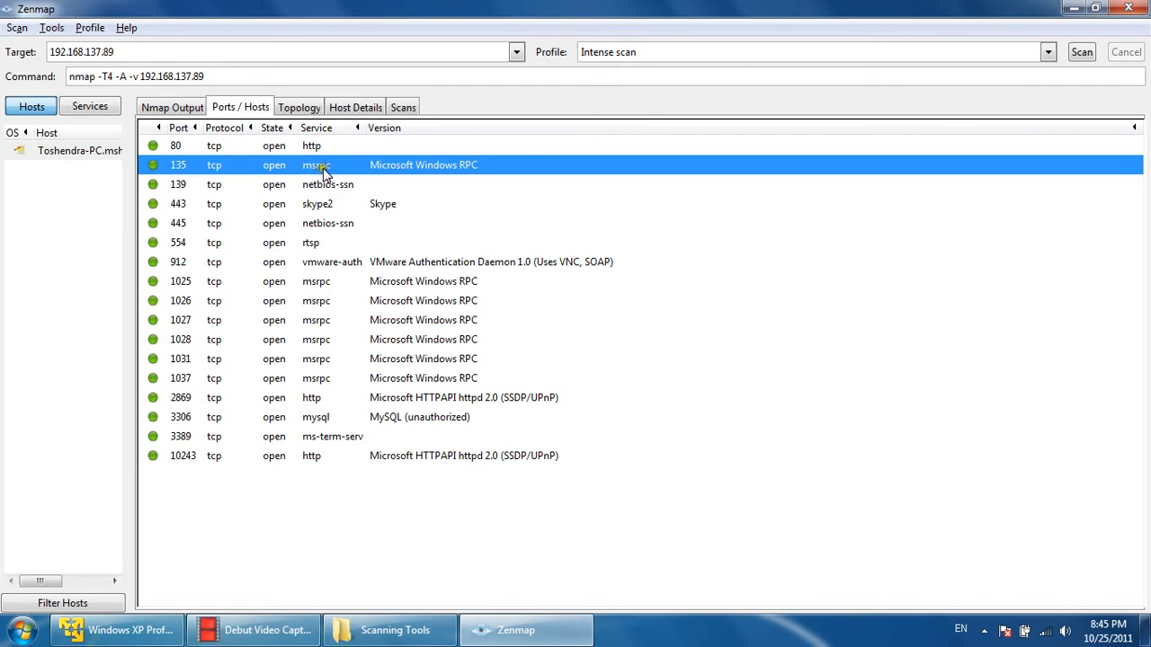
mouse_move(183, 169)
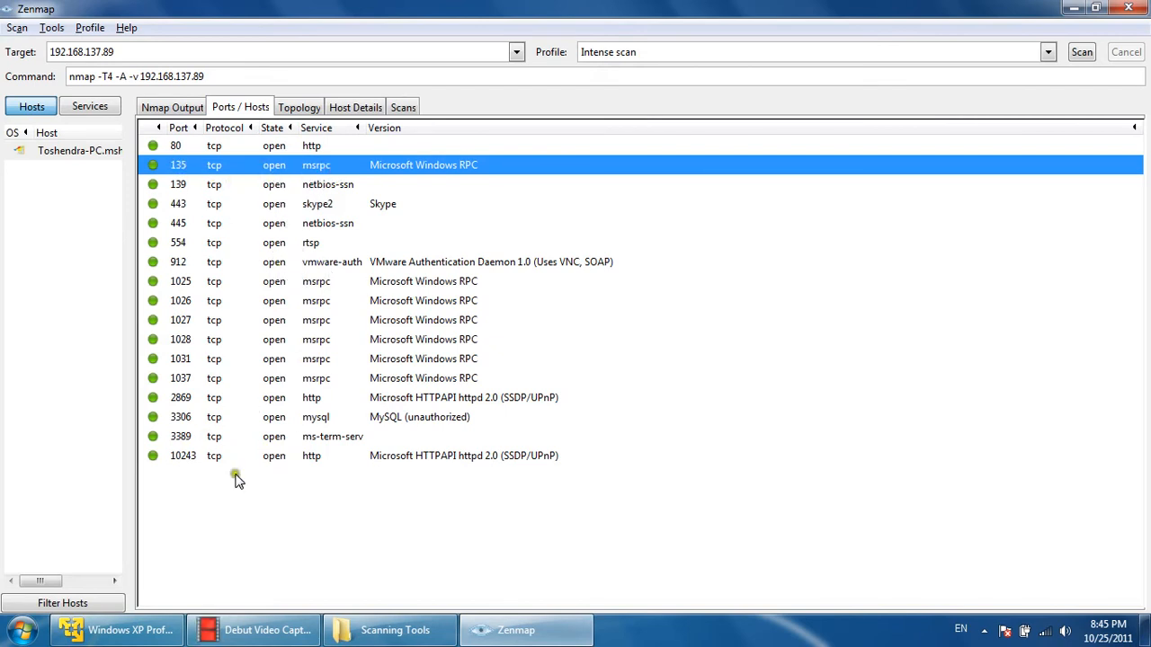
click(323, 437)
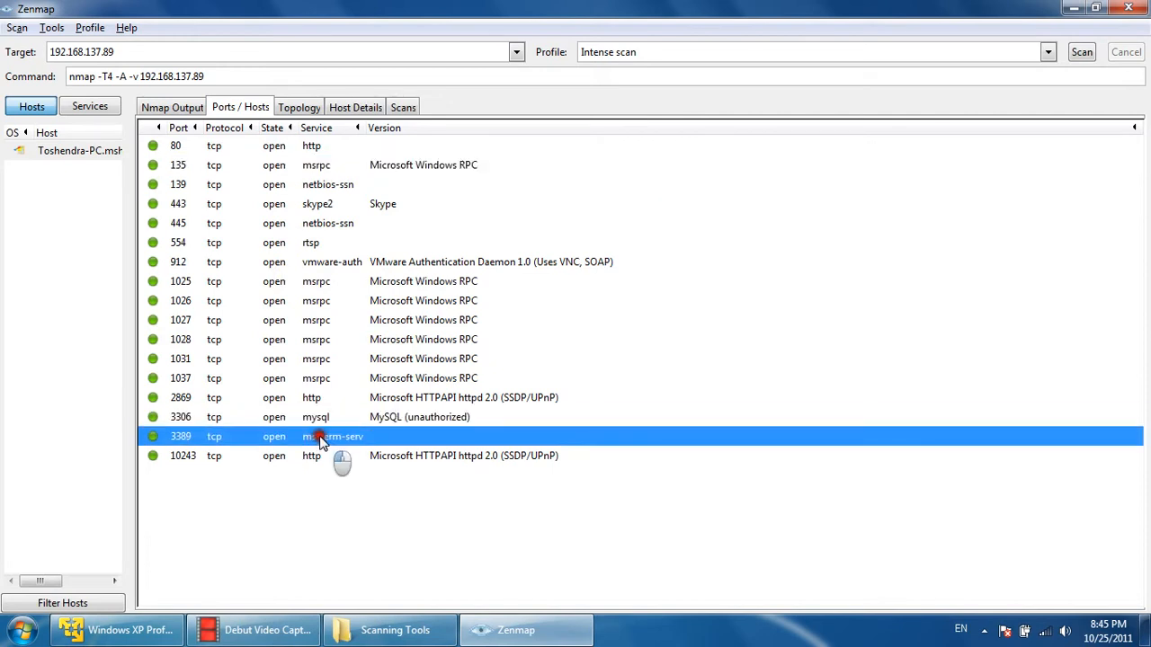
click(299, 108)
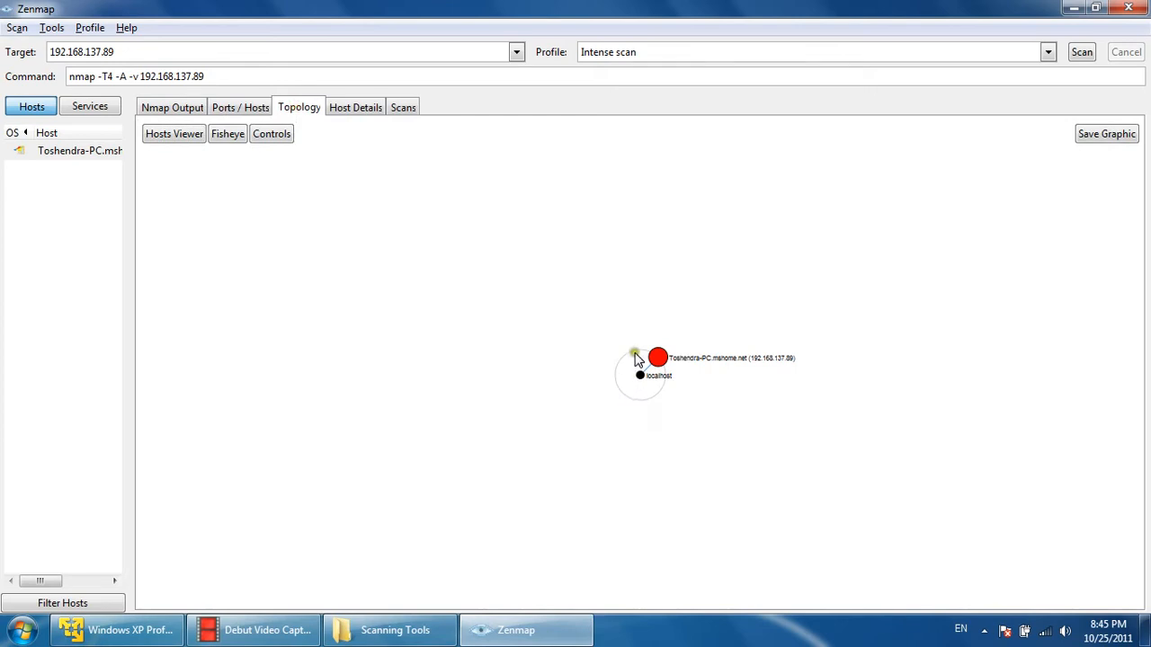
- Select and reposition the Toshendra-PC node, then bring up its host information window
click(658, 357)
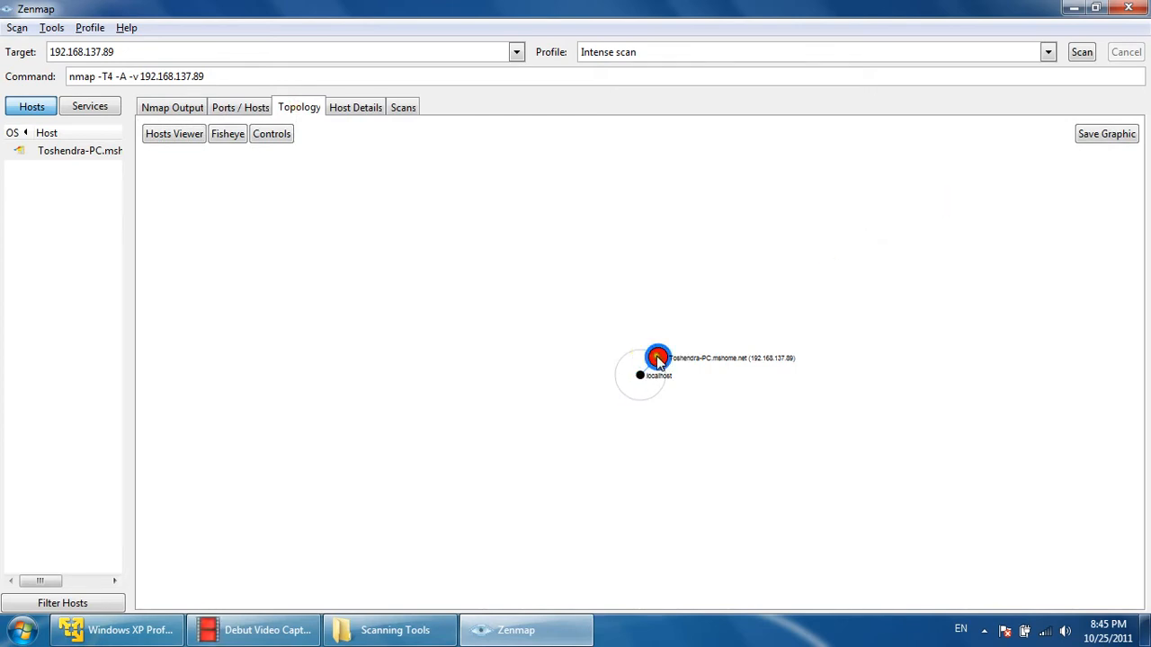
drag(656, 358, 584, 367)
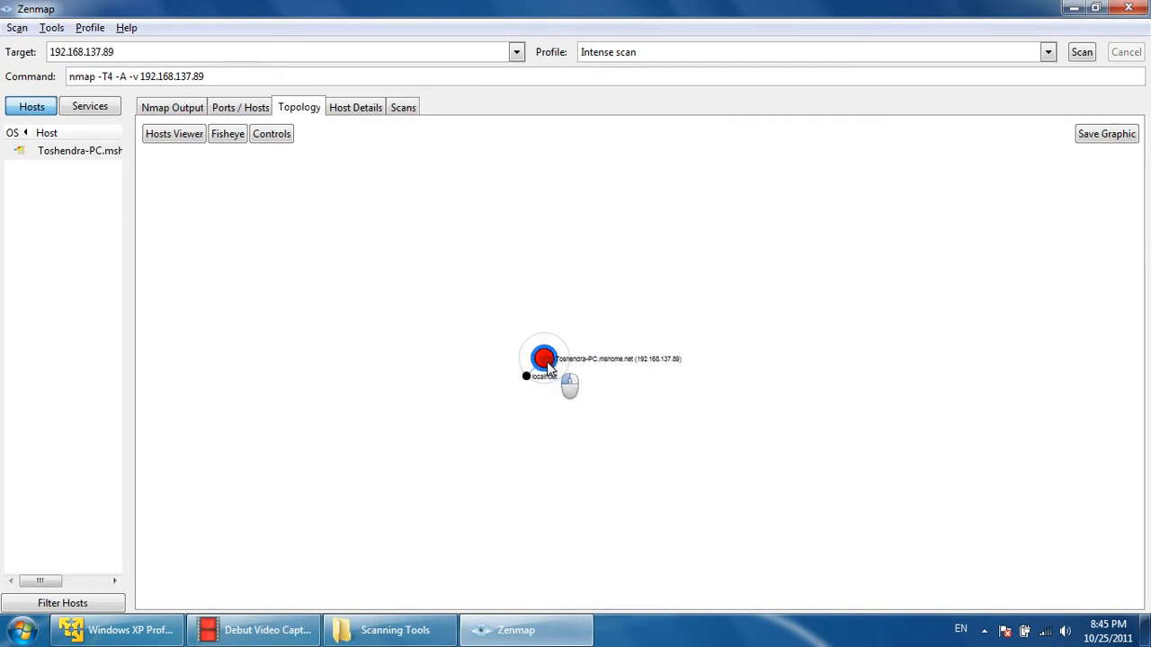
drag(543, 357, 583, 406)
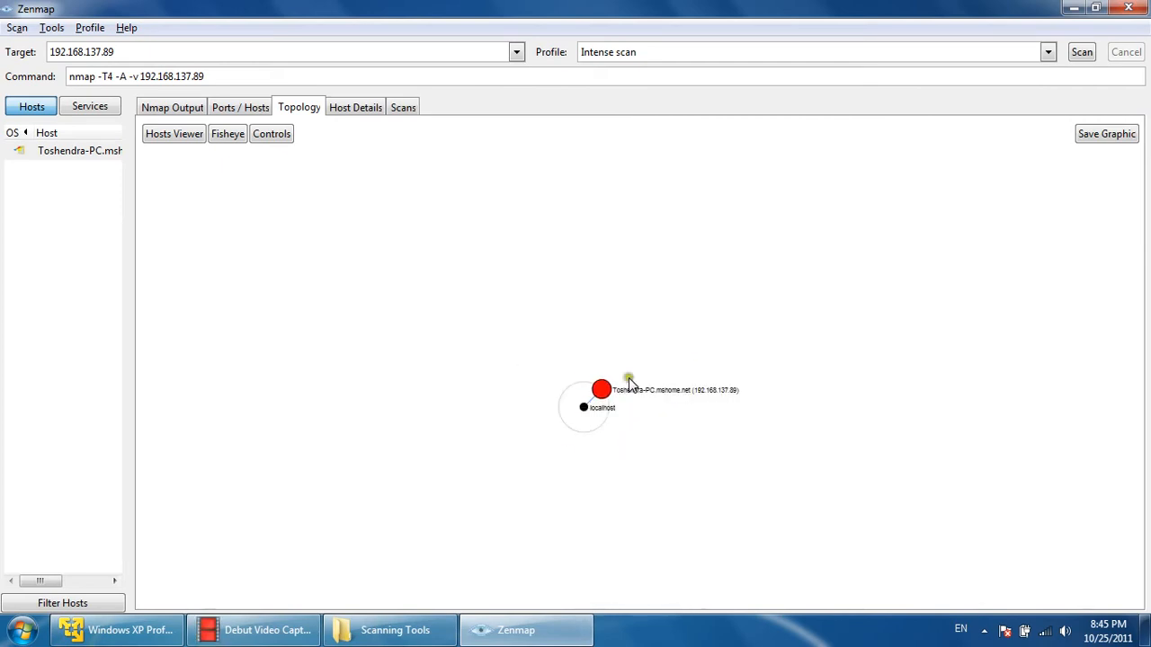
right_click(601, 389)
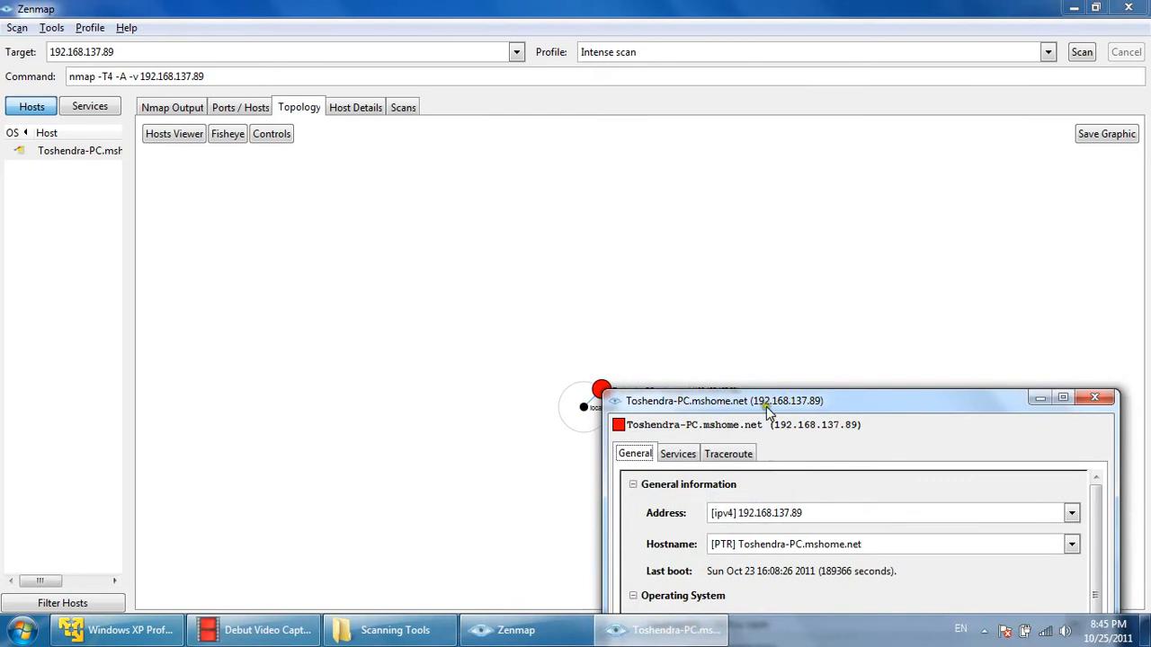
- Enlarge the host window and inspect its Services list, expanding and collapsing port 912
click(619, 199)
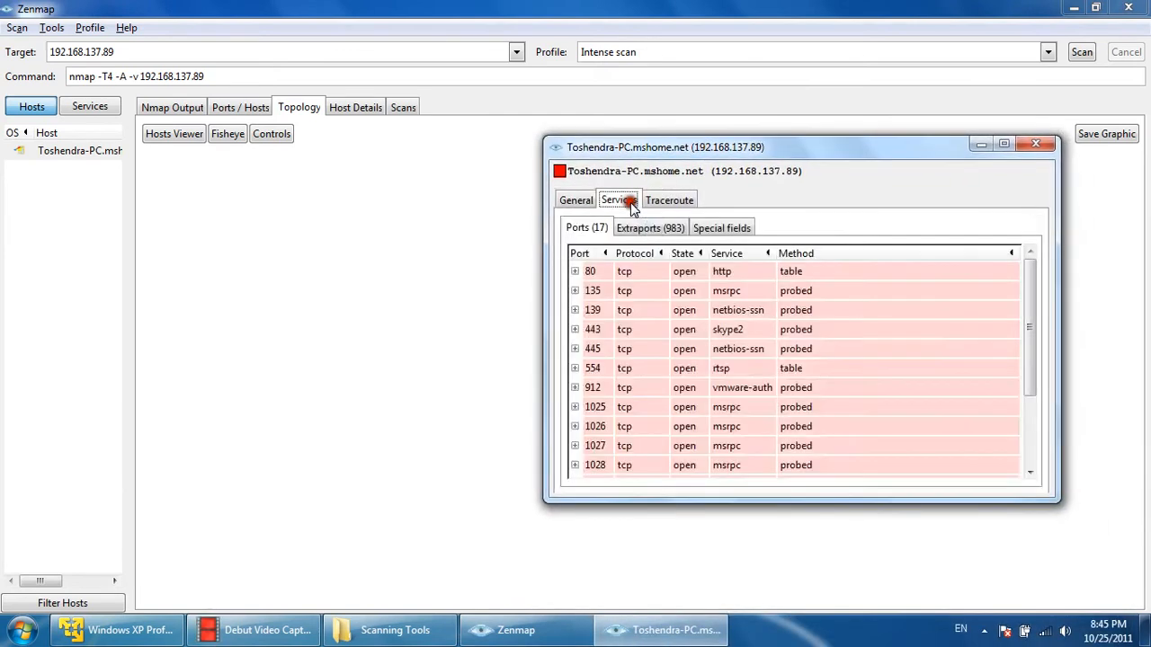
click(669, 200)
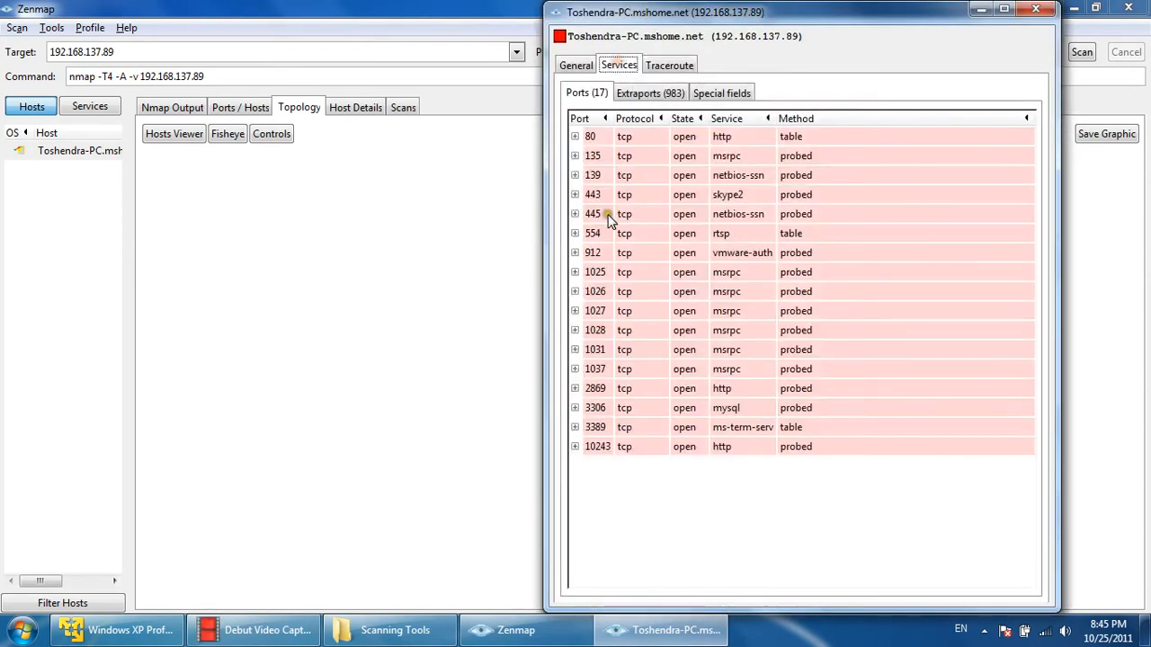
click(575, 251)
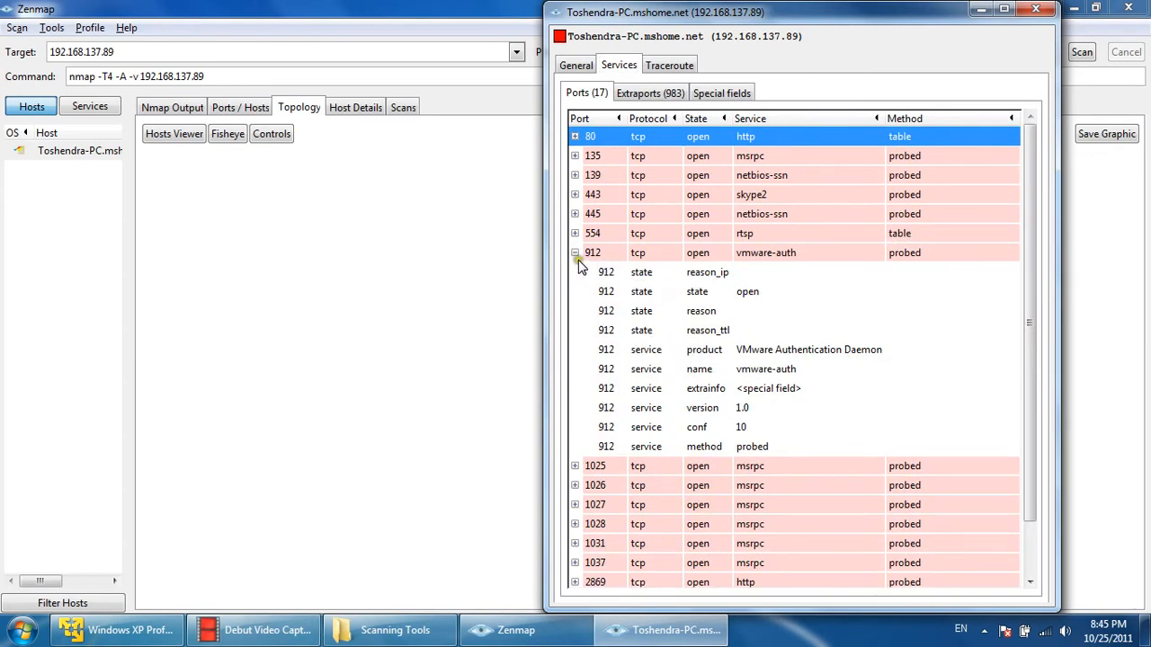
click(576, 251)
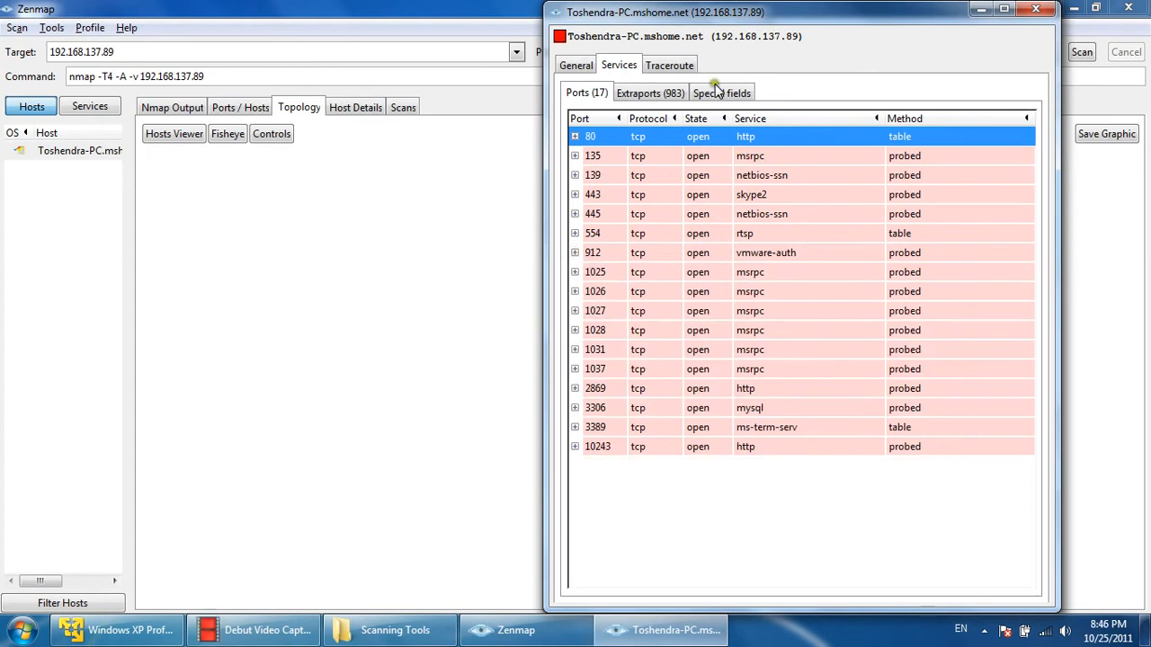
- Review the 983 closed Extraports and one-hop Traceroute, then return to General with the Windows Vista match
click(651, 93)
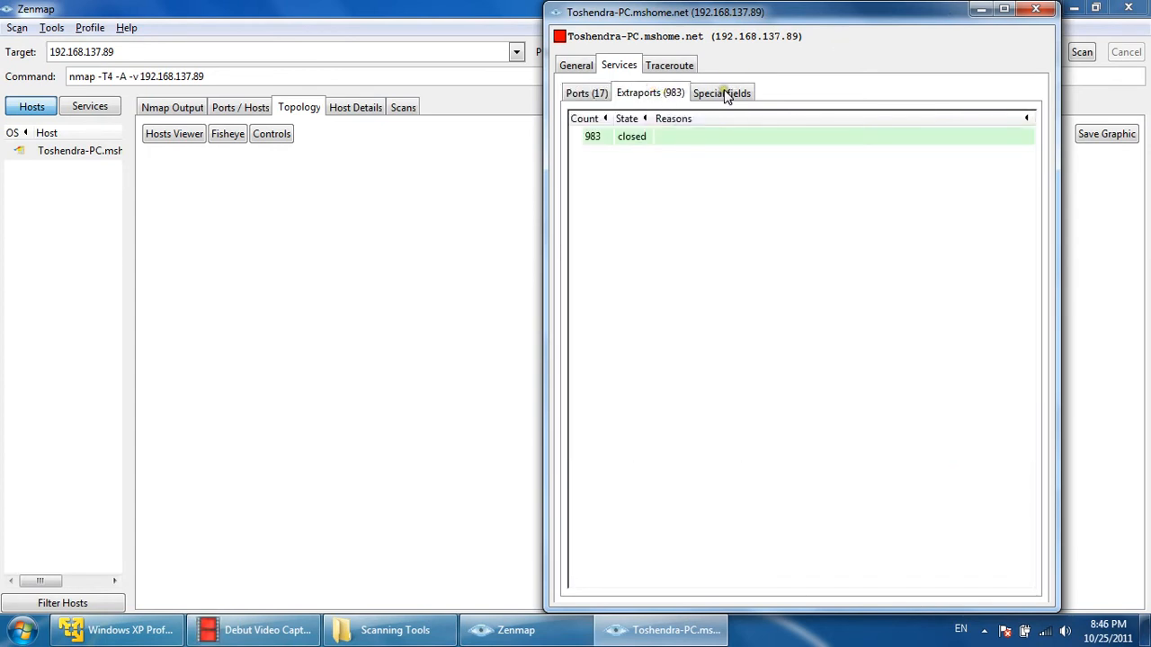
click(669, 65)
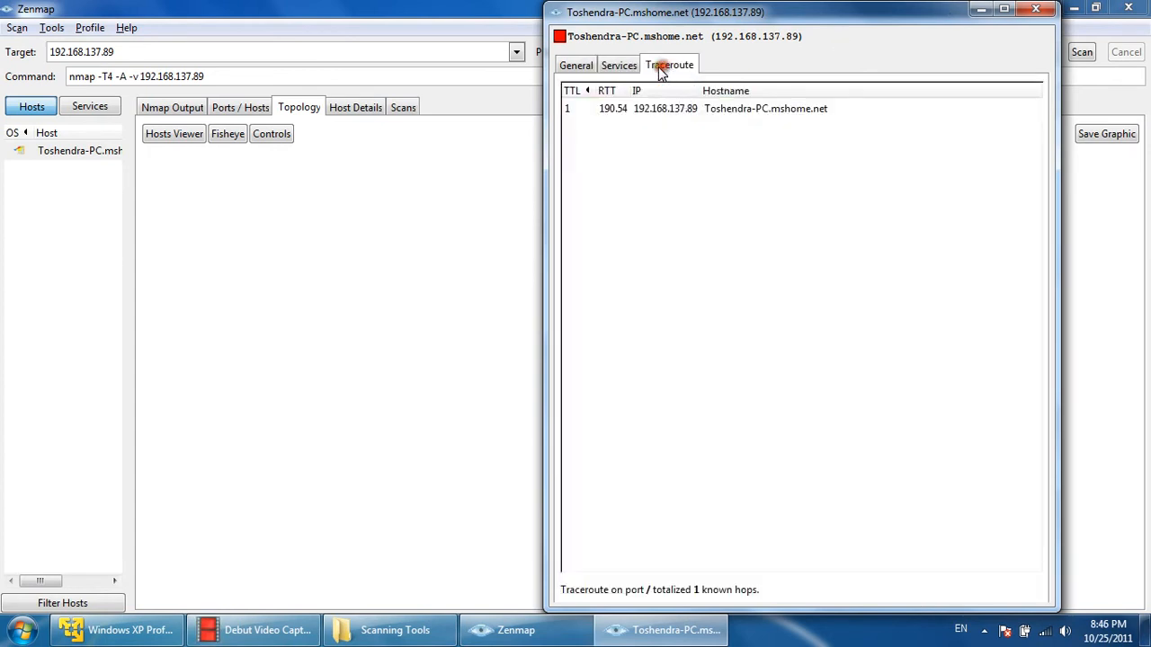
click(575, 65)
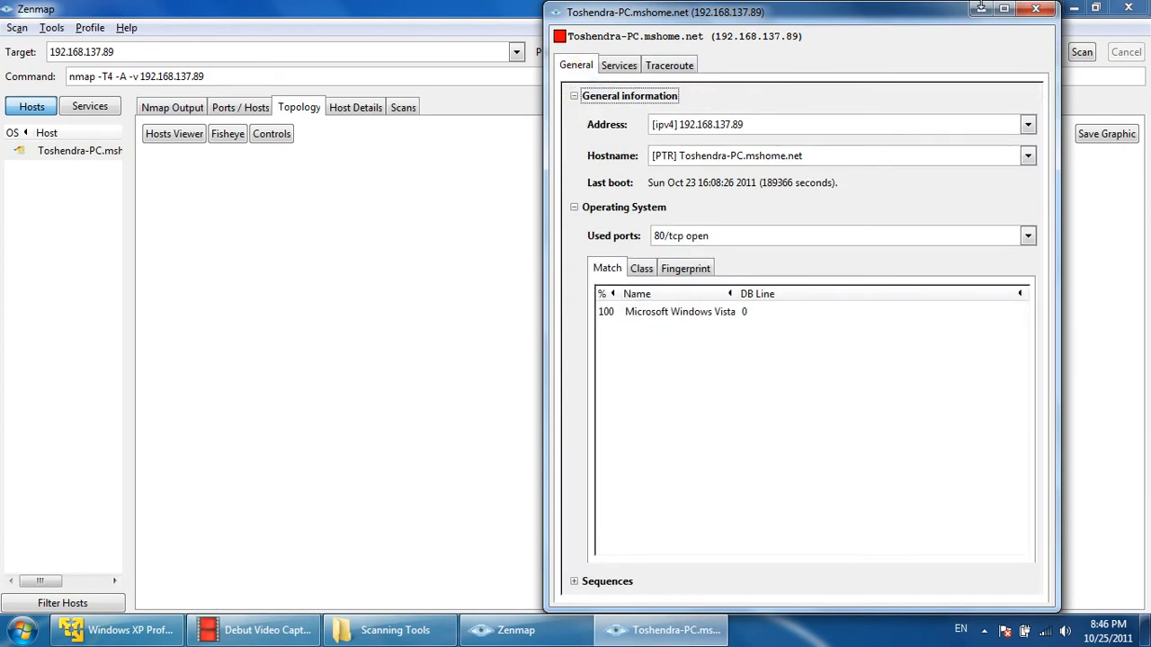
- Scroll through Host Details for Toshendra-PC, then show its Ports / Hosts table of 17 open services
click(356, 108)
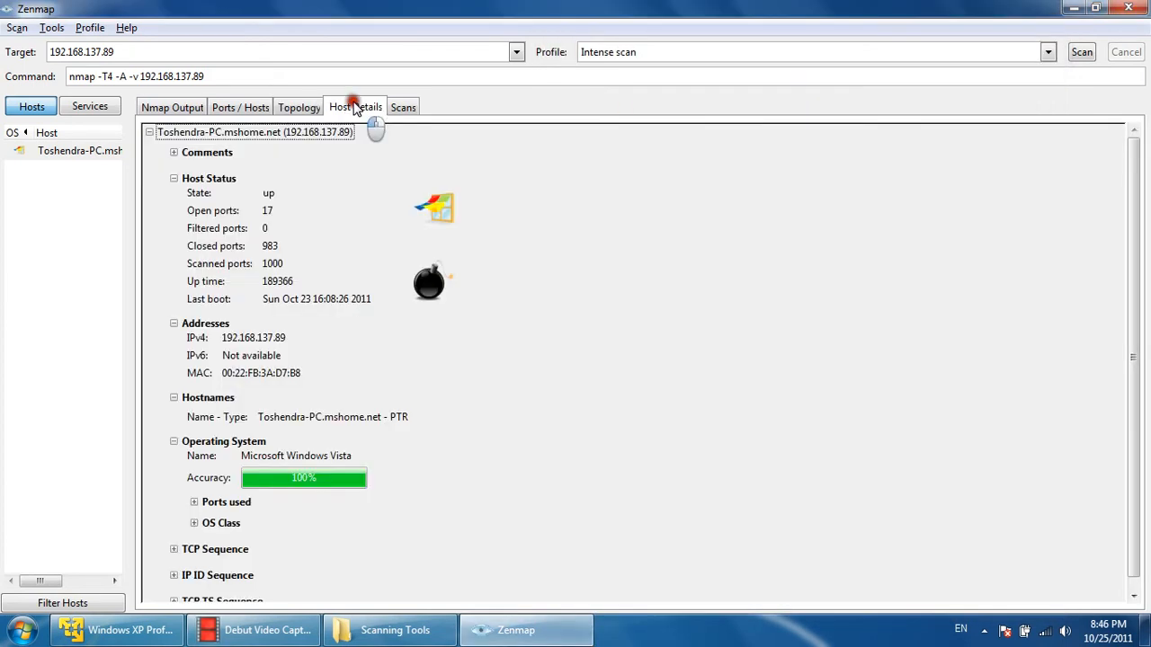
mouse_move(539, 378)
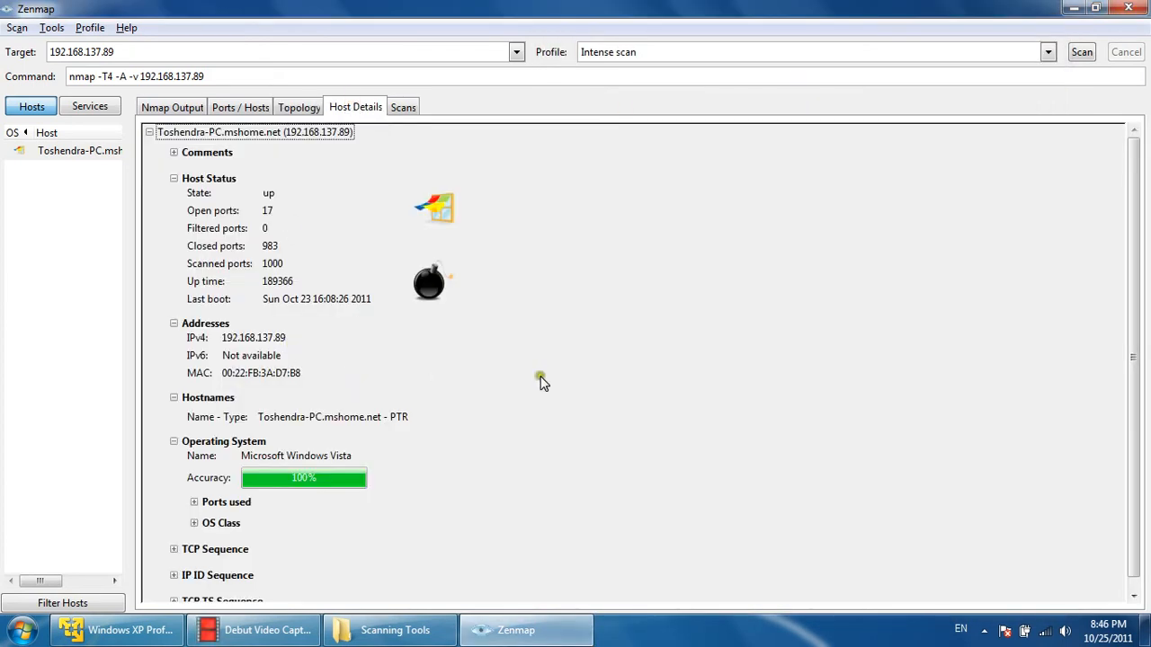
mouse_move(260, 464)
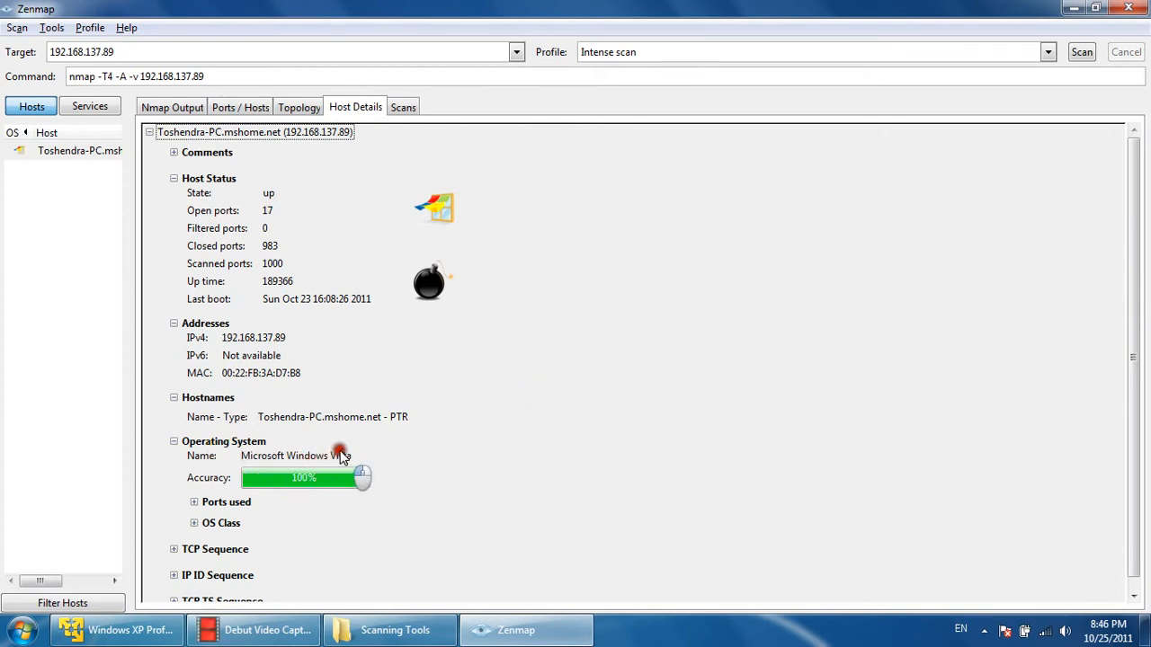
mouse_move(342, 464)
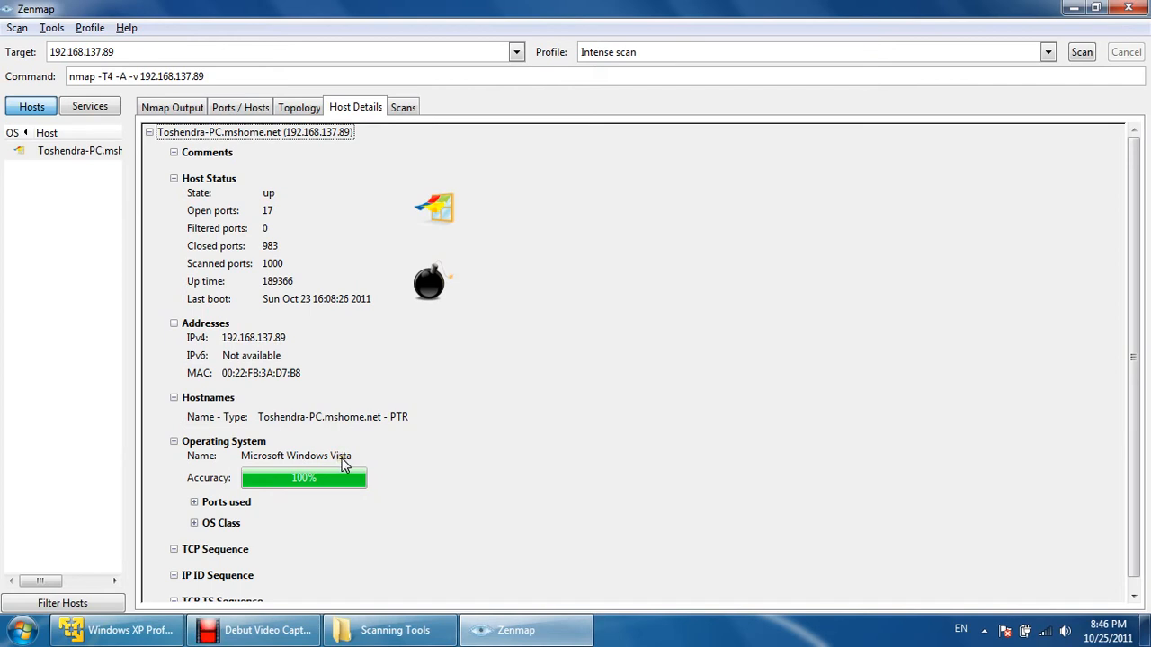
mouse_move(351, 461)
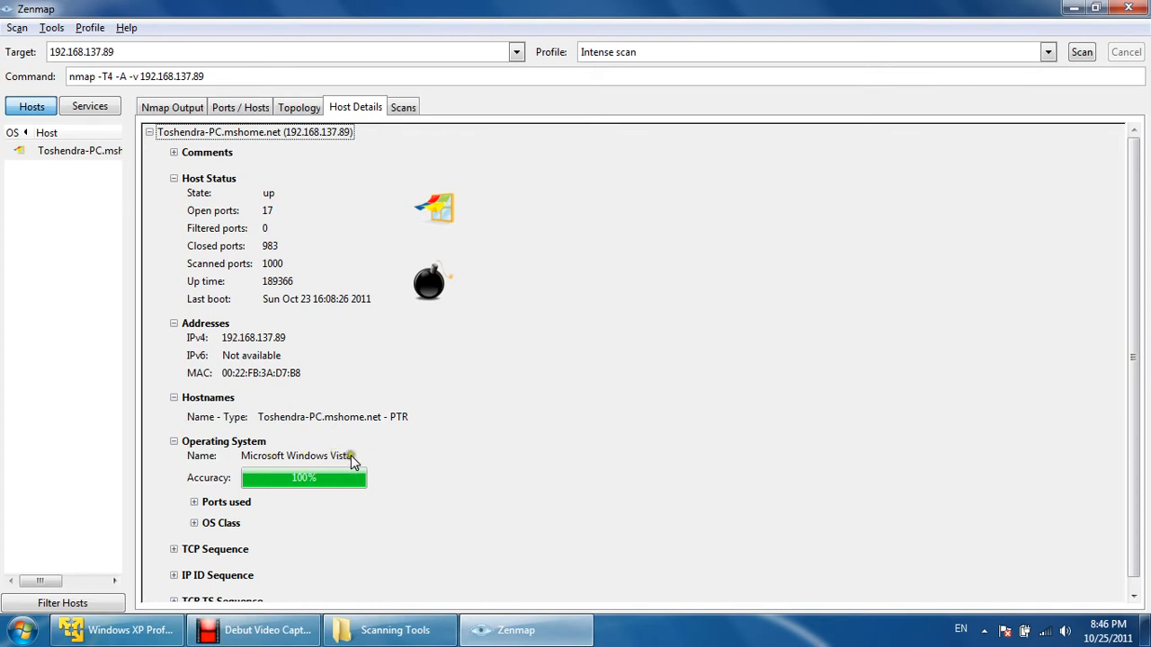
mouse_move(306, 489)
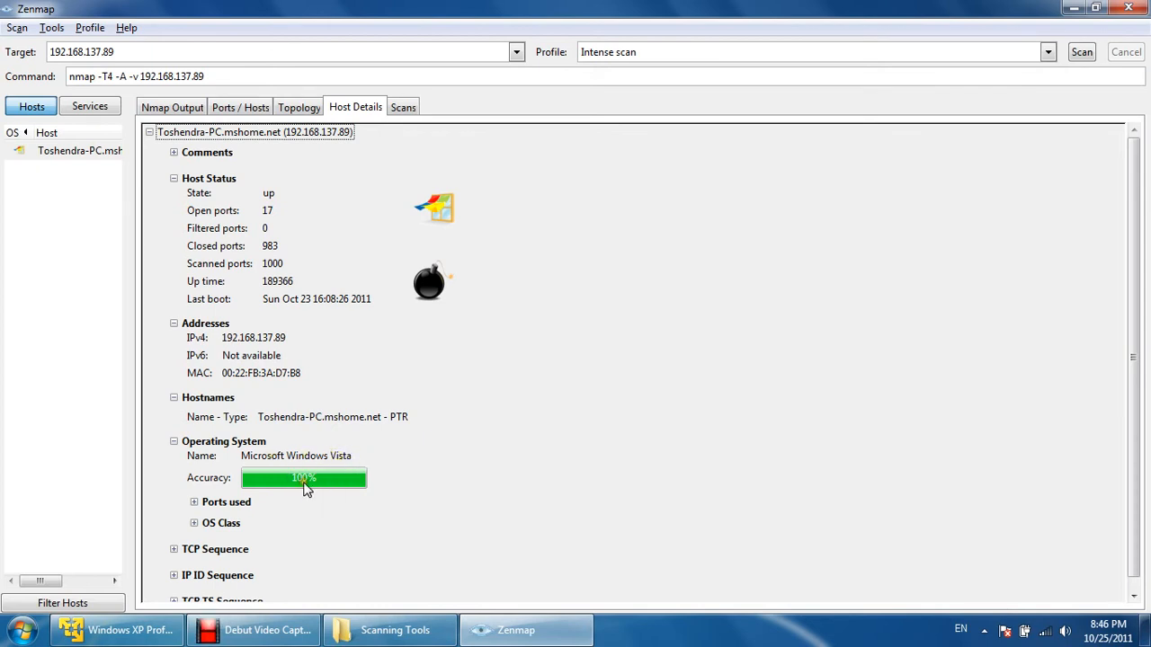
mouse_move(304, 483)
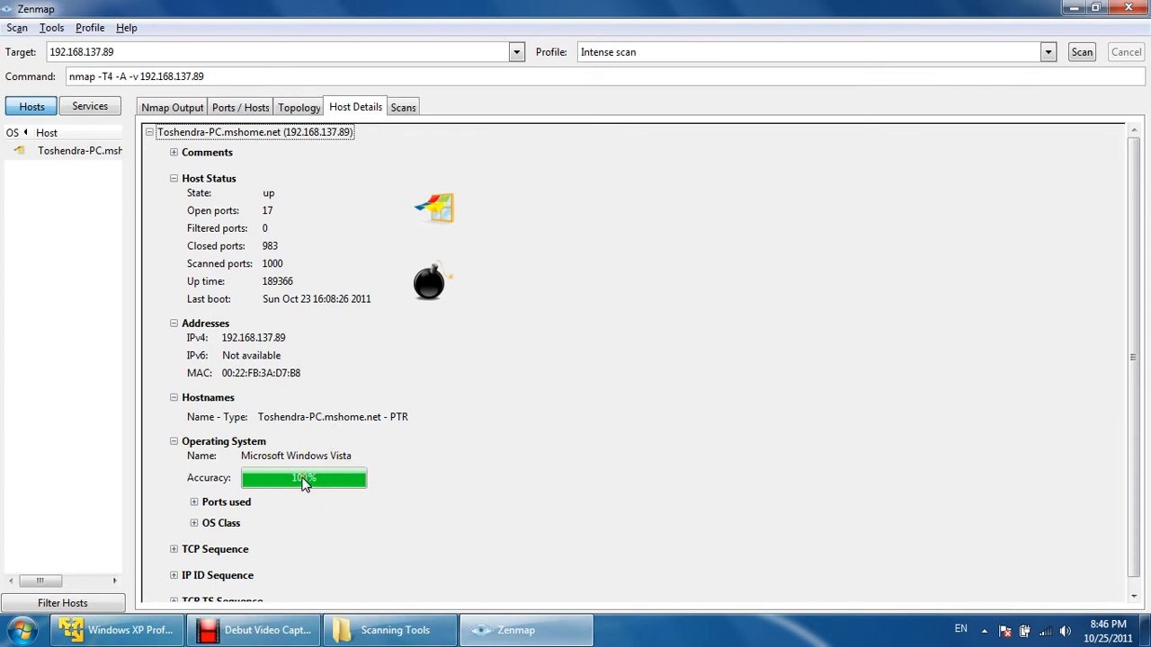
mouse_move(274, 190)
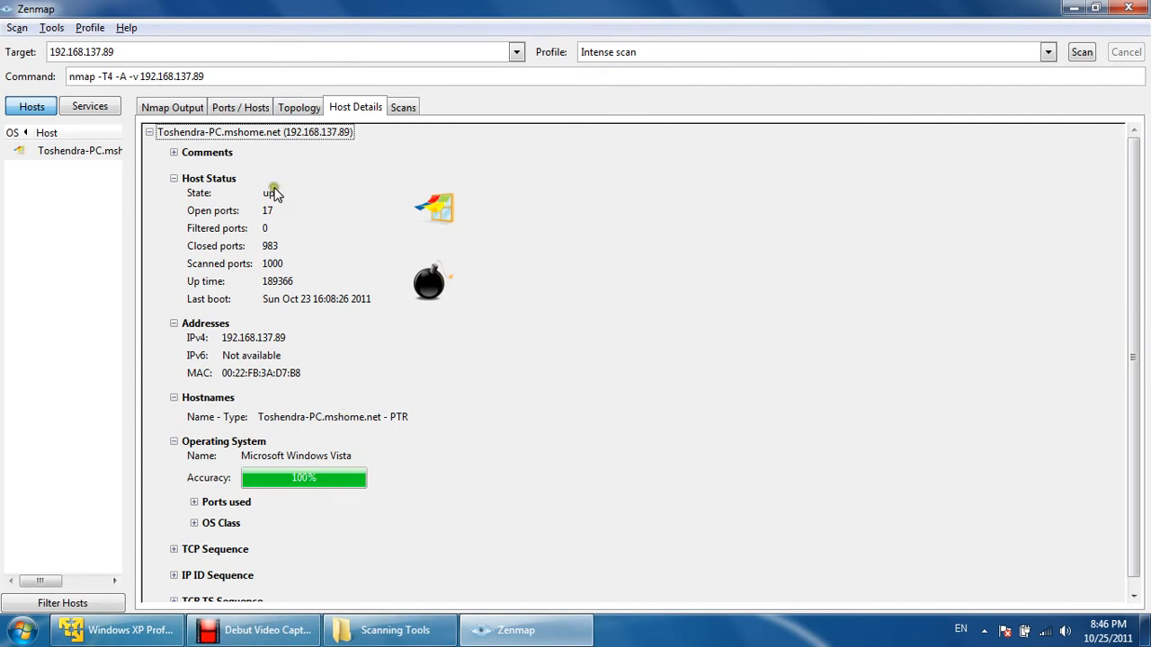
mouse_move(442, 220)
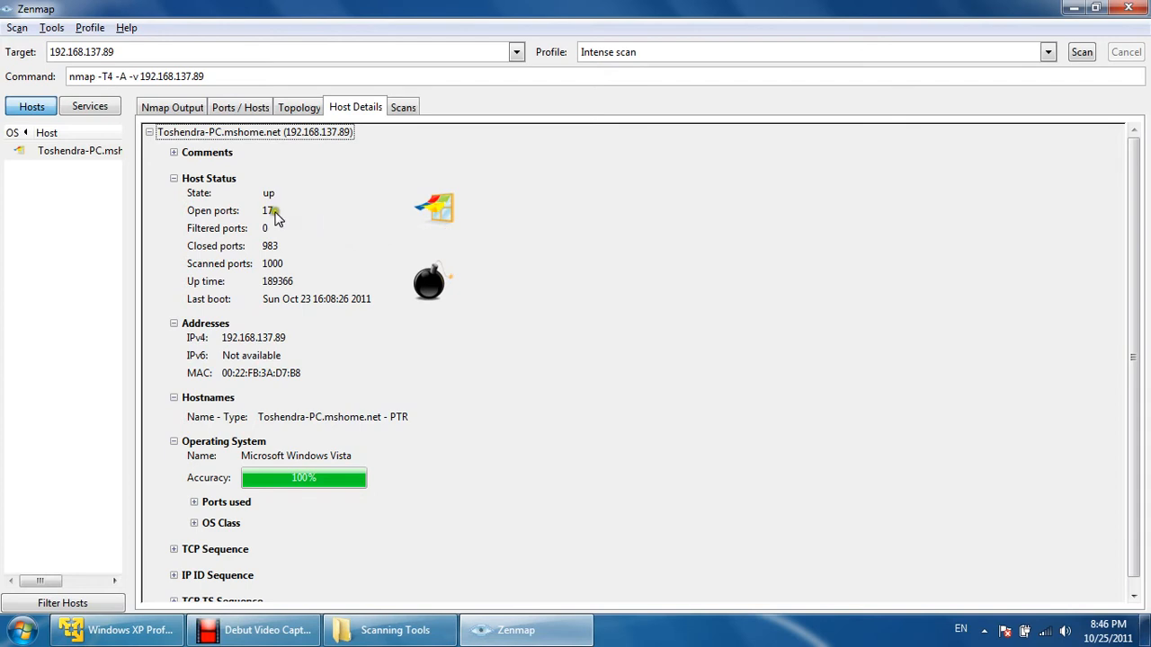
mouse_move(267, 250)
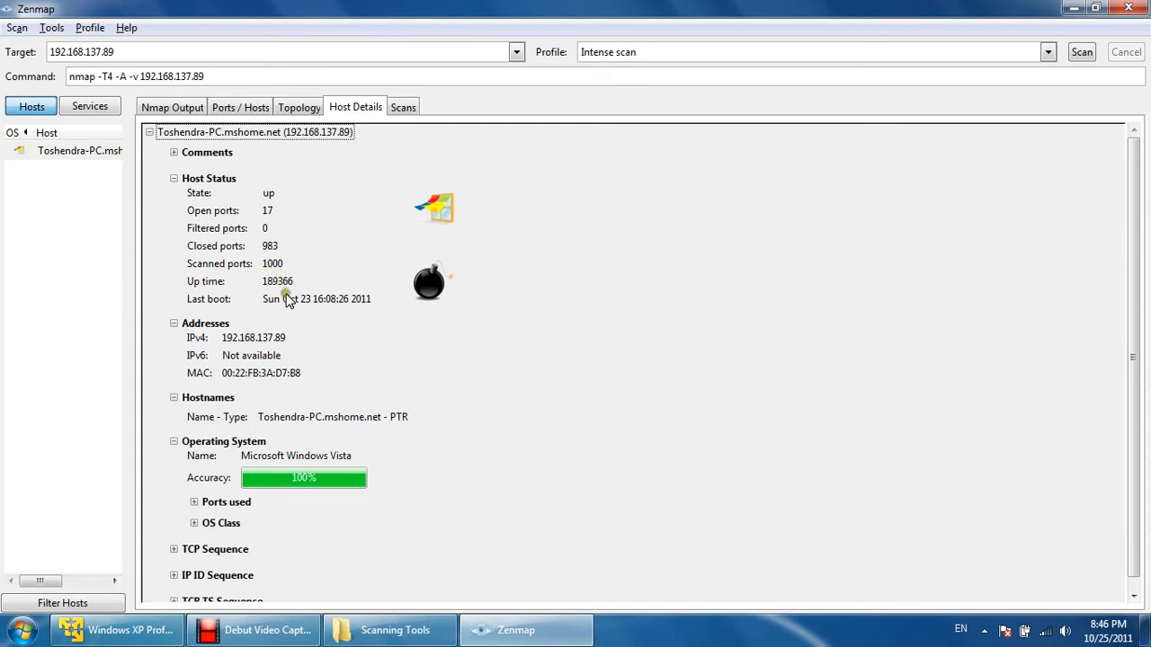
mouse_move(306, 302)
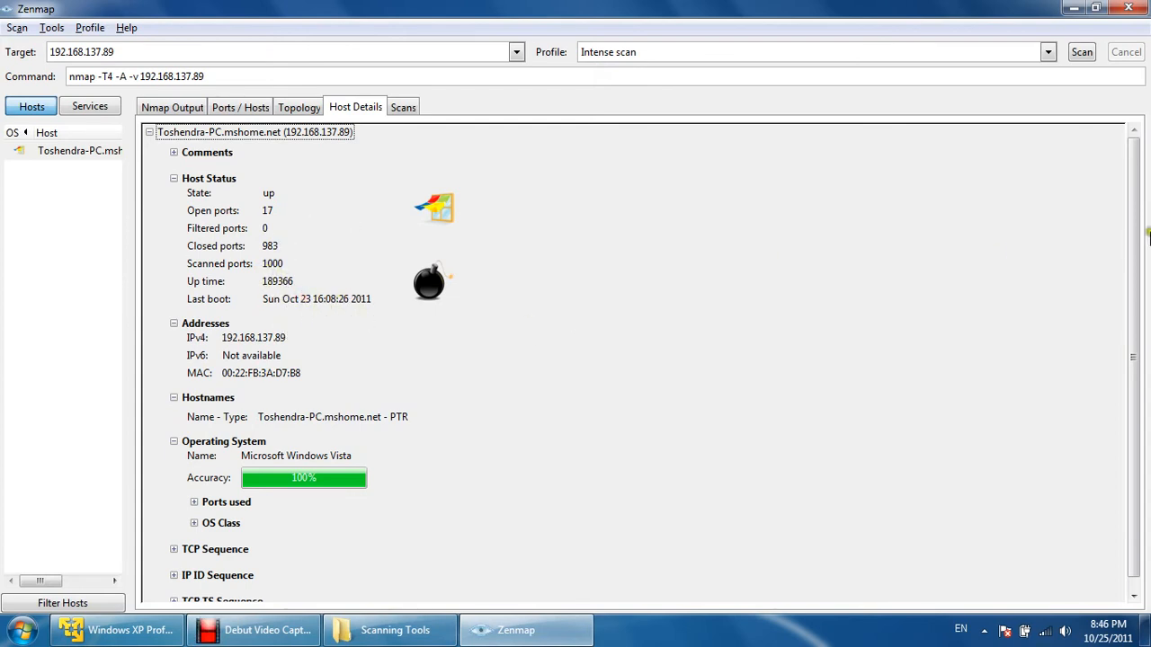
scroll(down, 3)
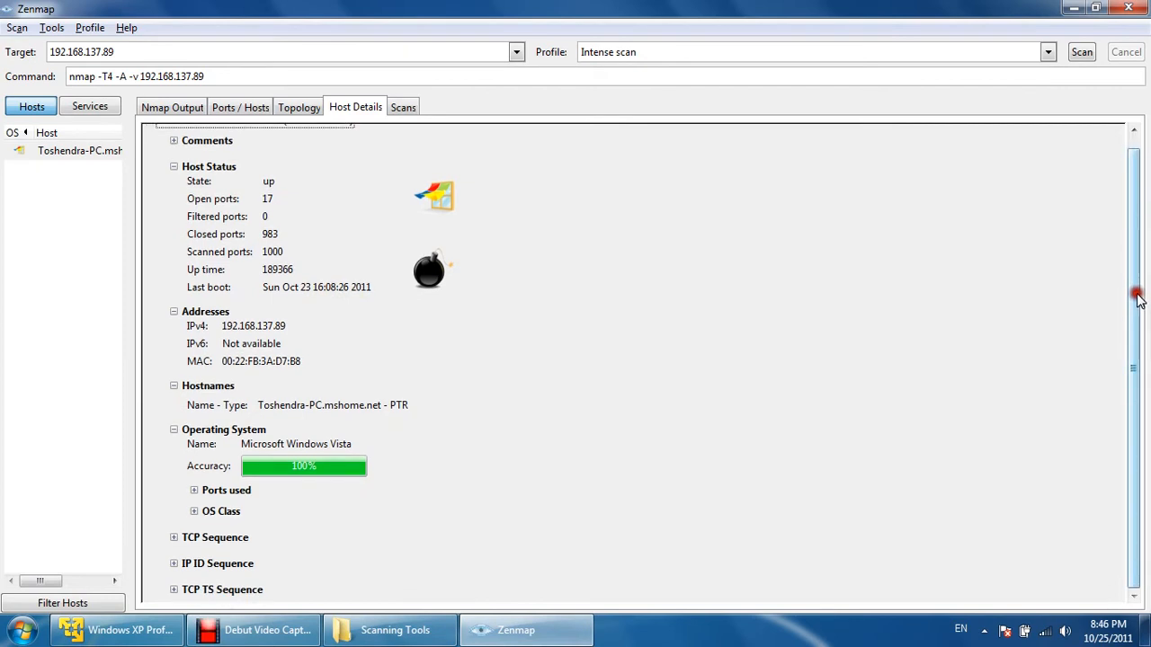
mouse_move(227, 361)
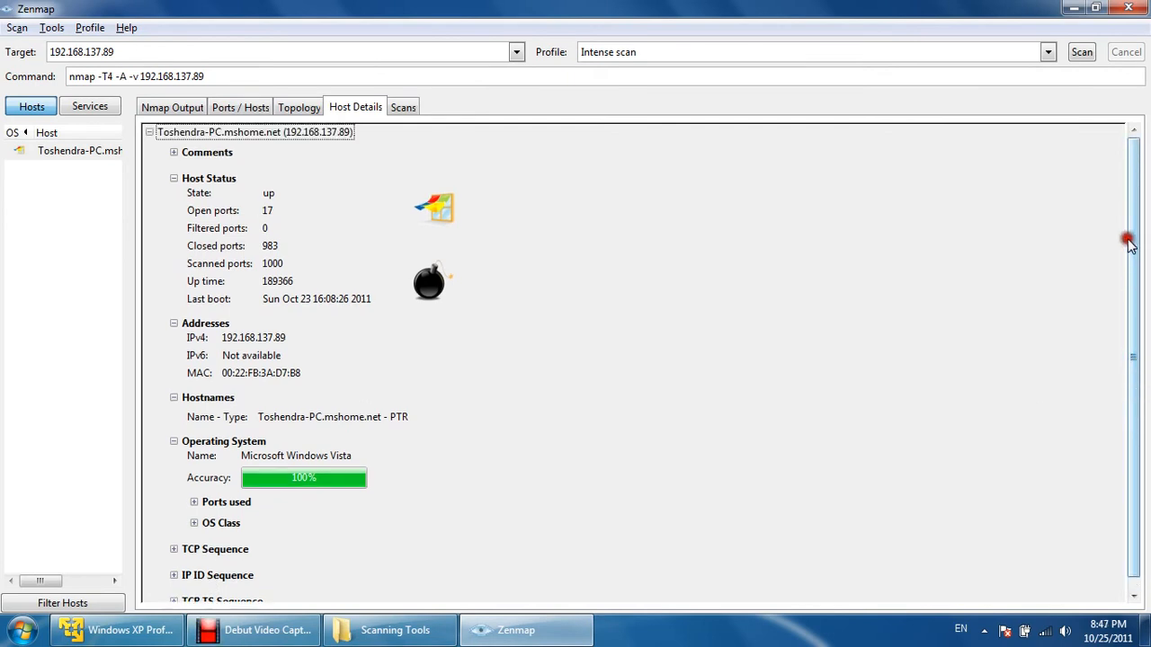
click(299, 108)
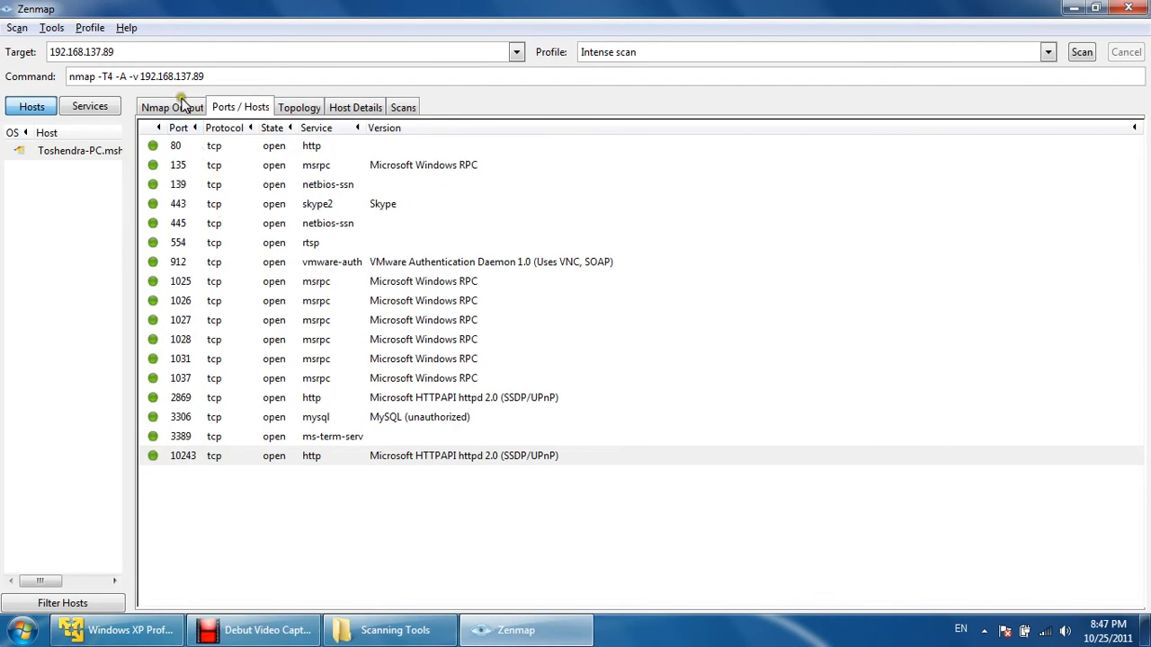
click(172, 107)
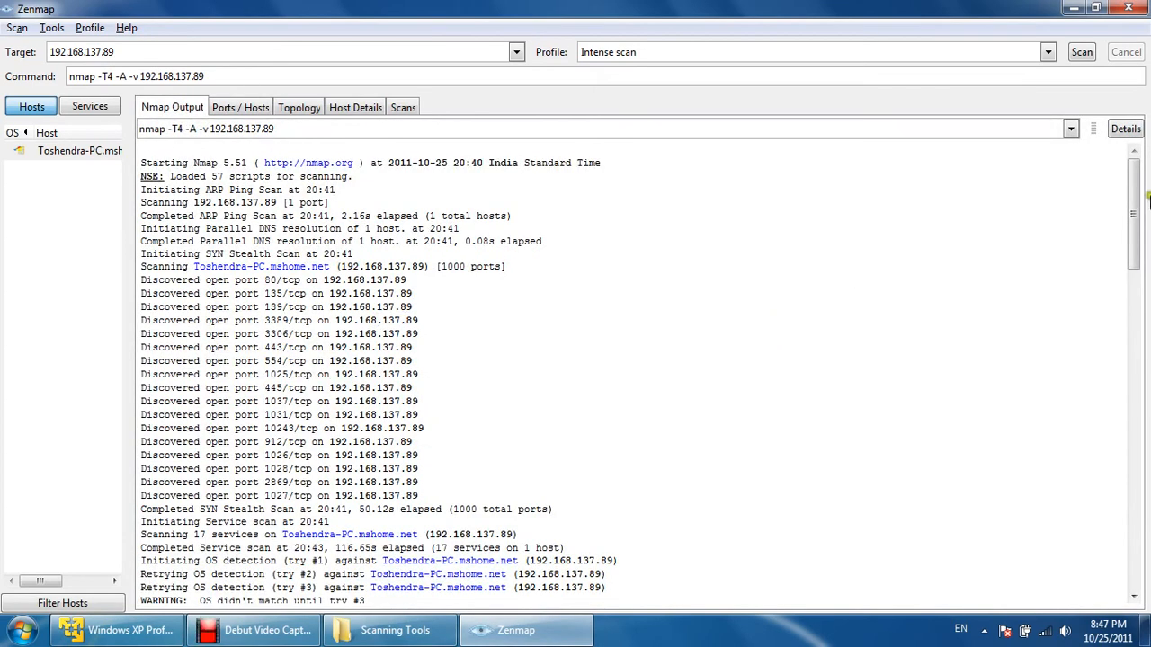
scroll(down, 3)
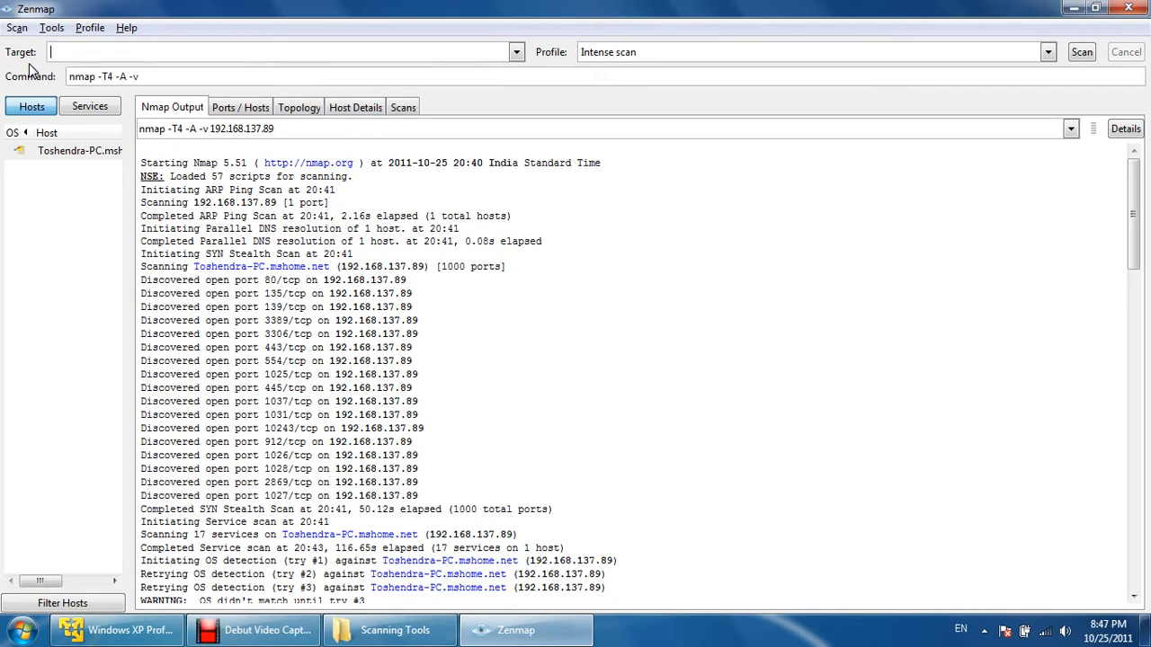
text(www)
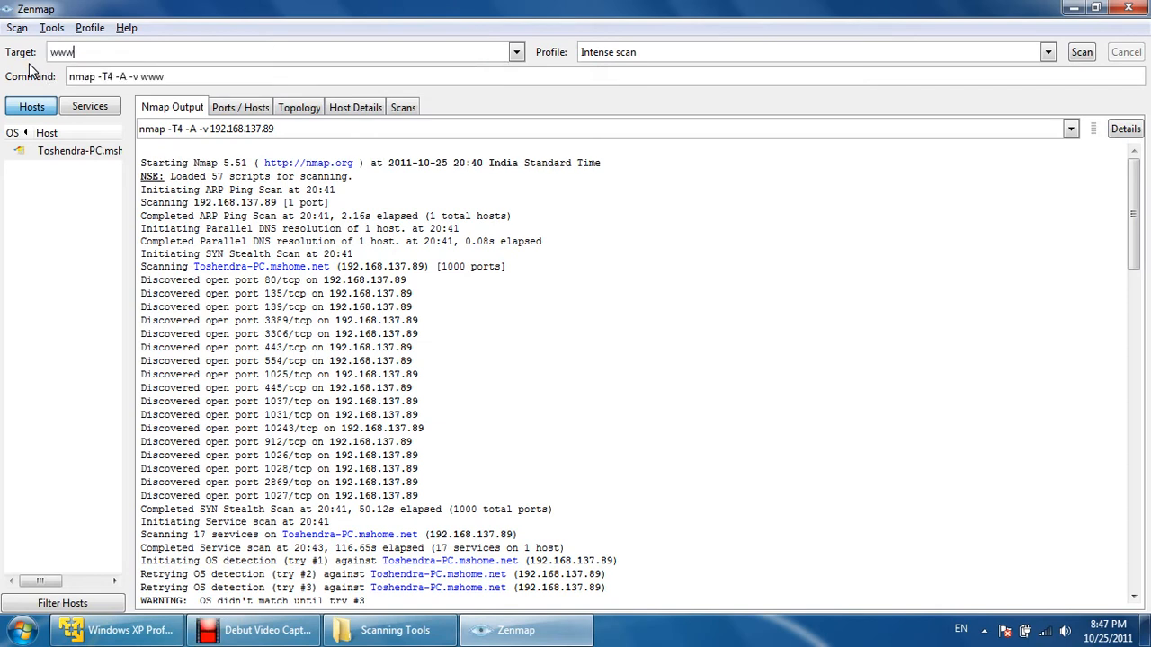
text(.wegilant)
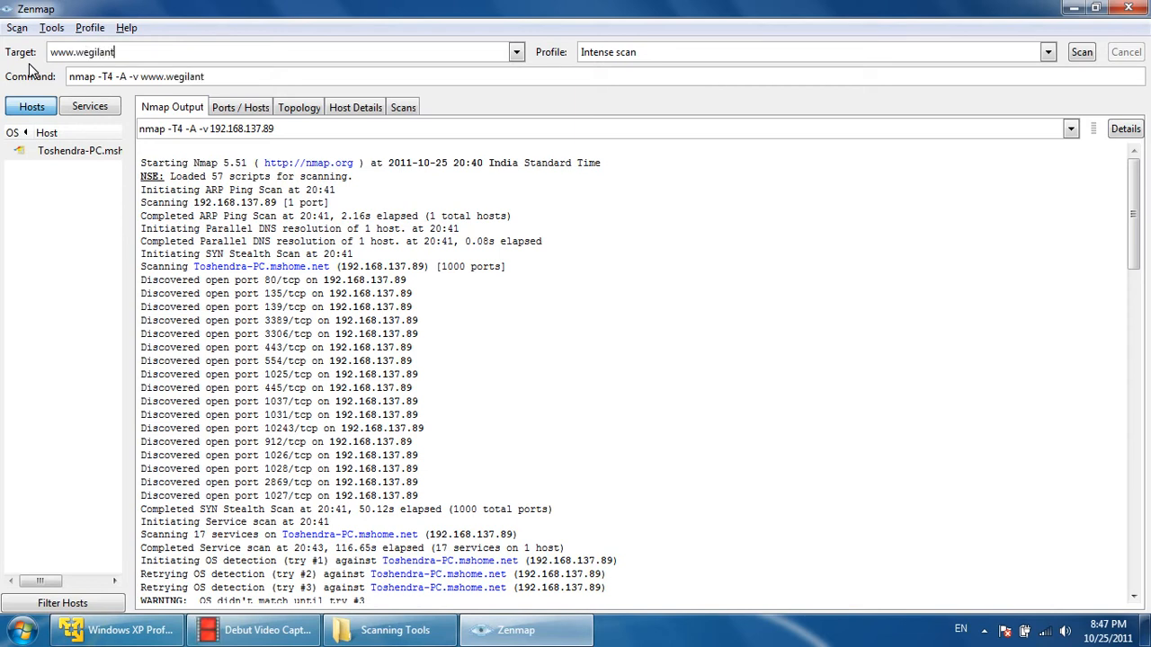
text(.com)
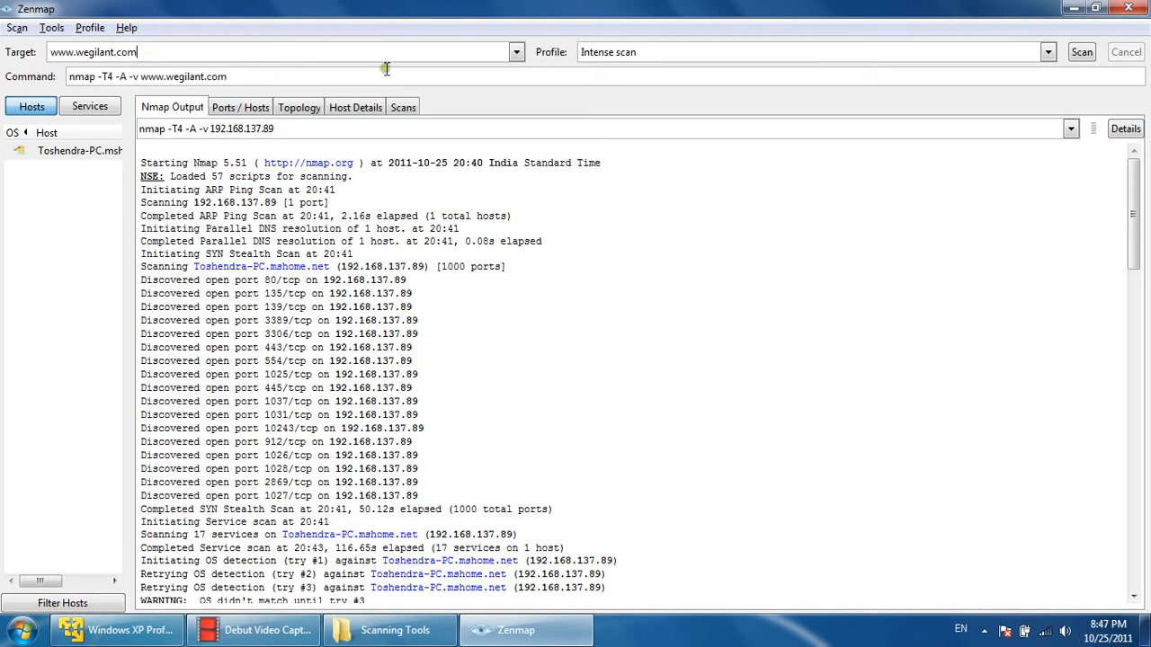
mouse_move(291, 50)
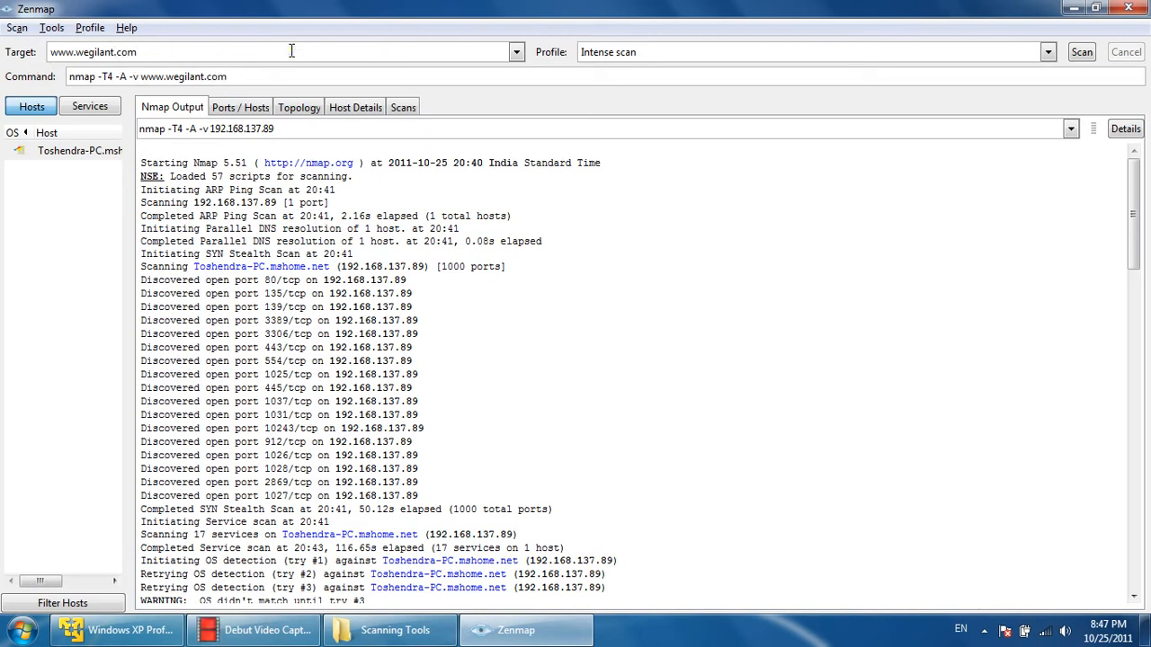
click(1083, 50)
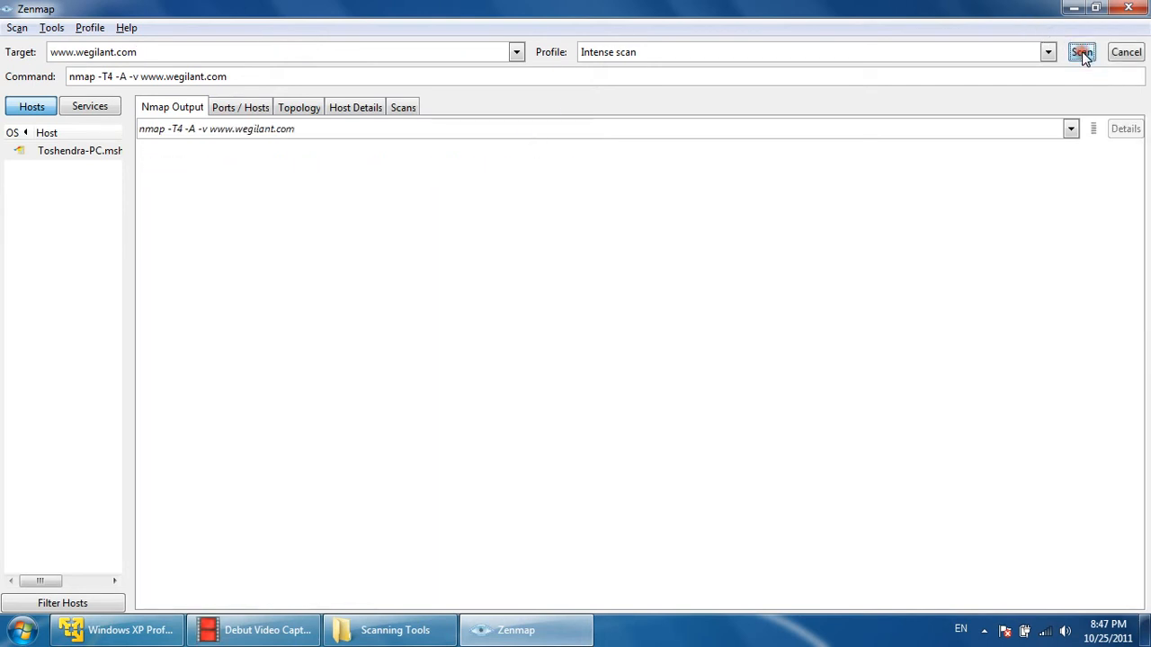
- Highlight the resolved IP 68.178.232.100 in the output, then show the Scans list with the site scan running
click(1083, 51)
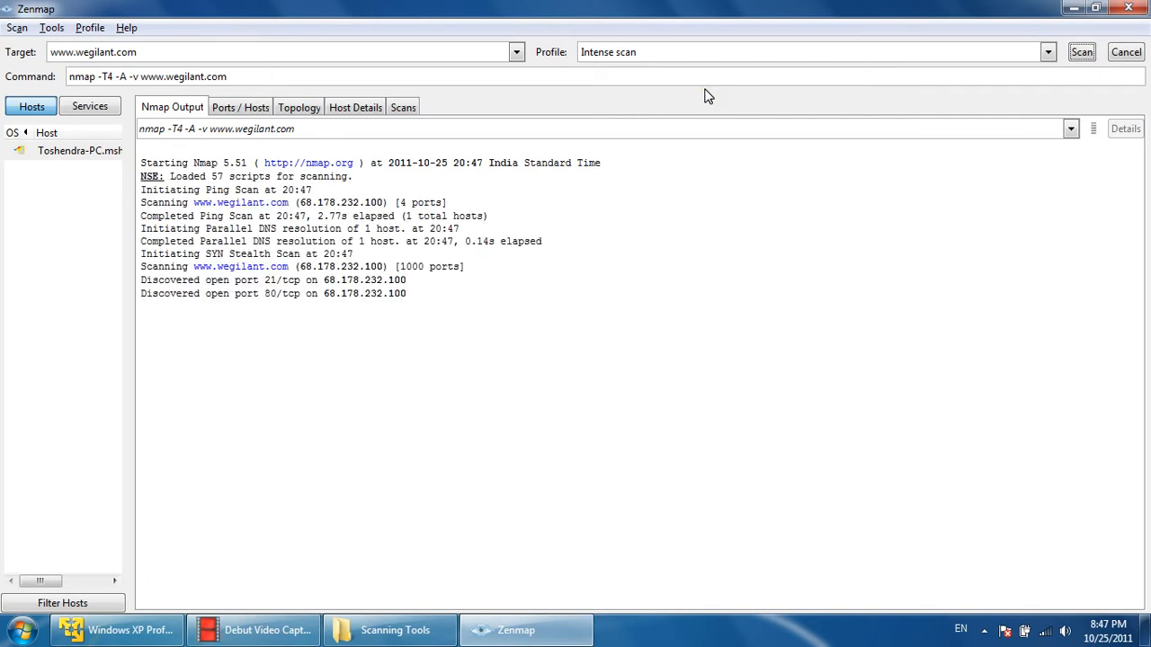
drag(297, 202, 341, 216)
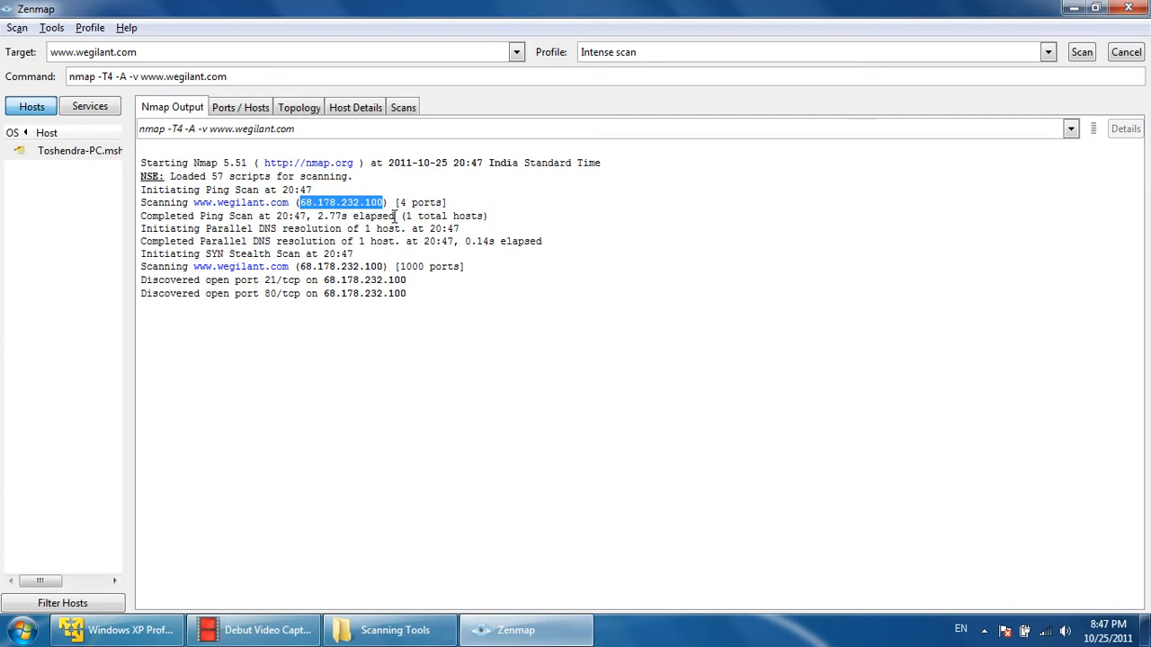
mouse_move(421, 108)
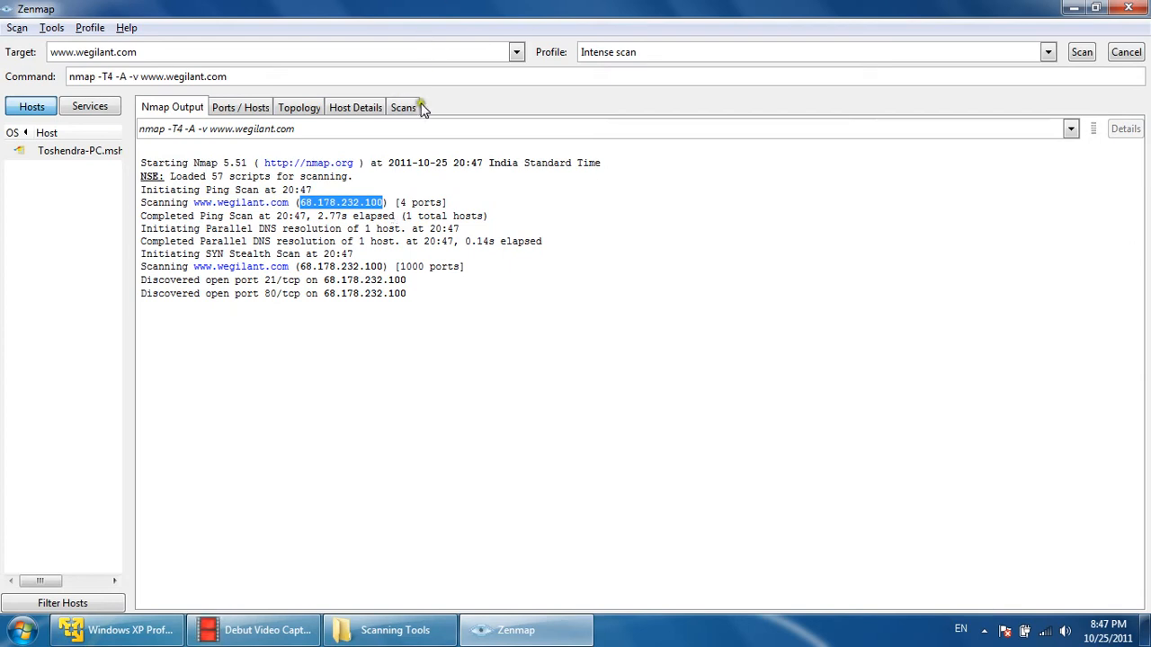
click(403, 108)
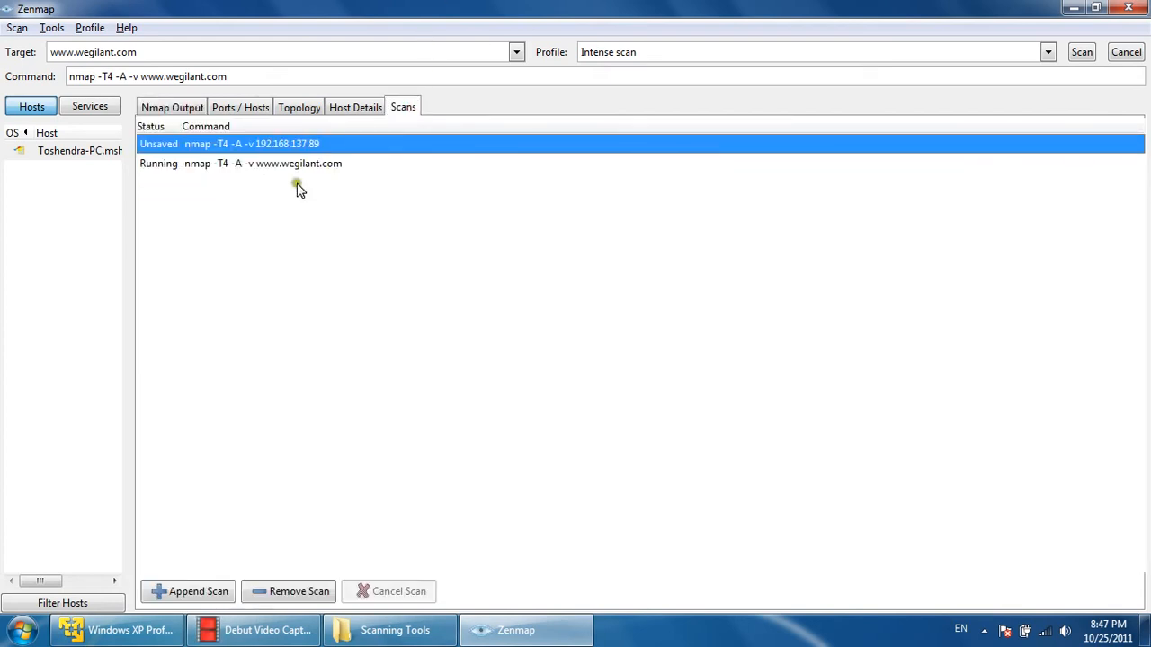
click(172, 108)
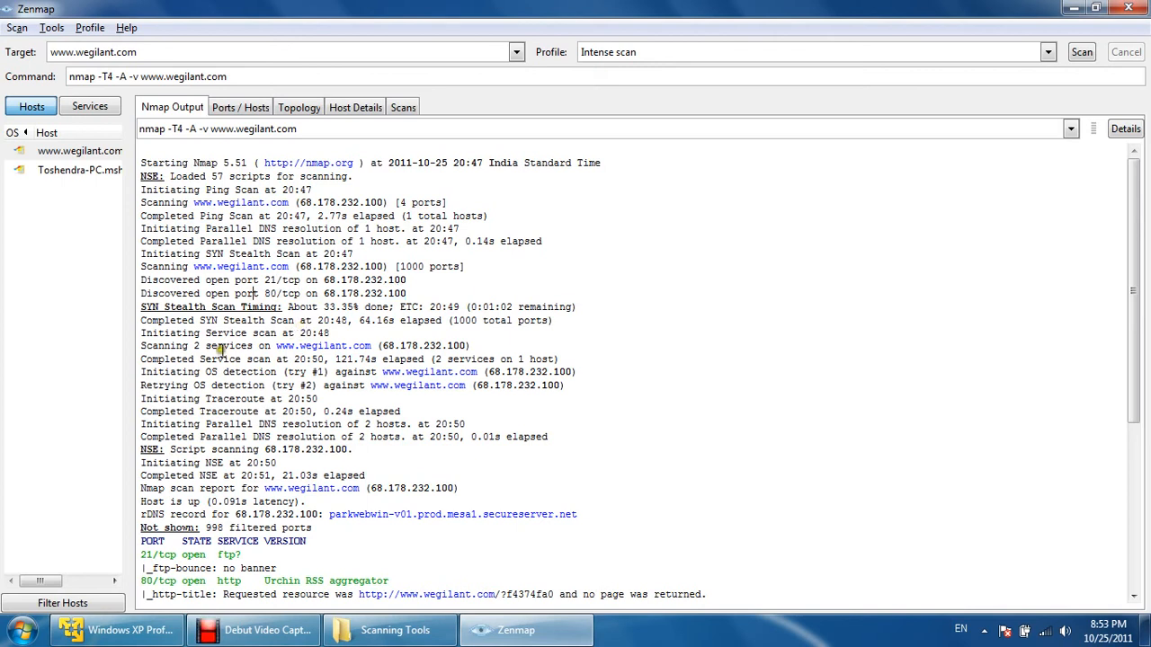
mouse_move(225, 373)
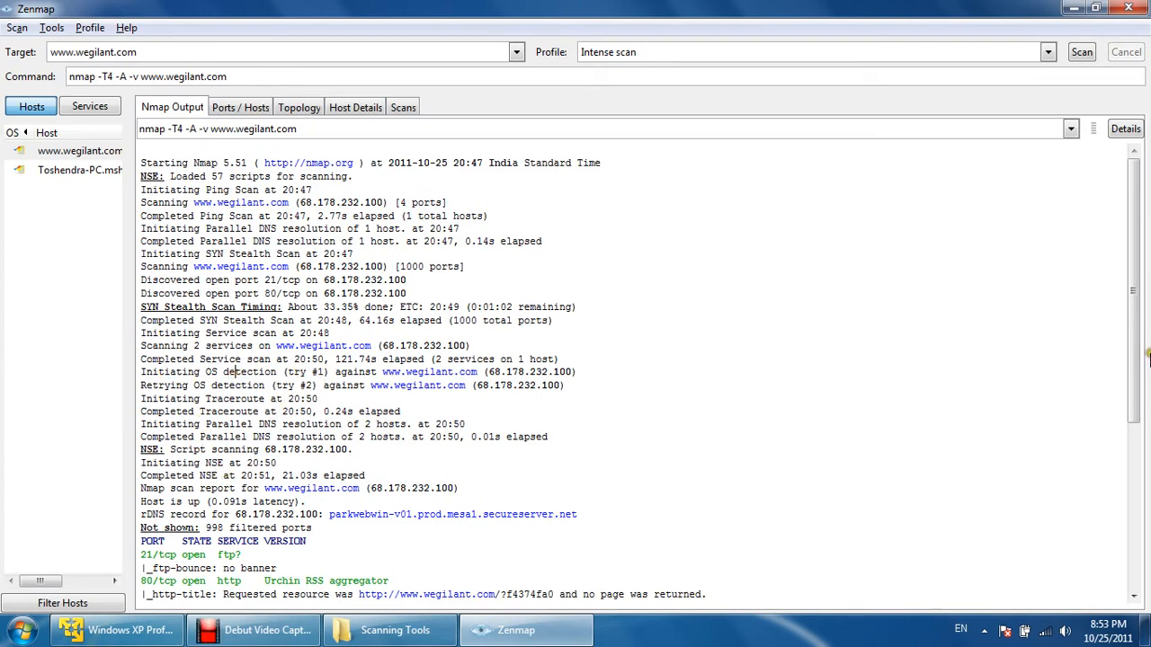
- Mark the network distance in the report, then show the Ports / Hosts table with ftp 21 and http 80
scroll(down, 3)
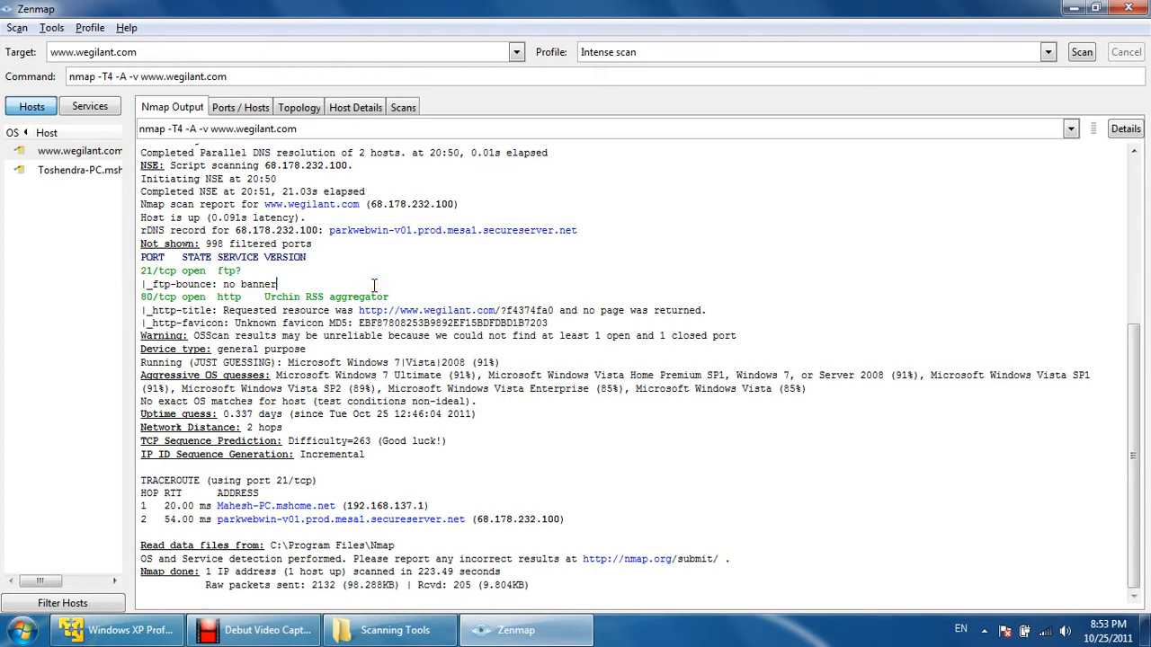
mouse_move(243, 420)
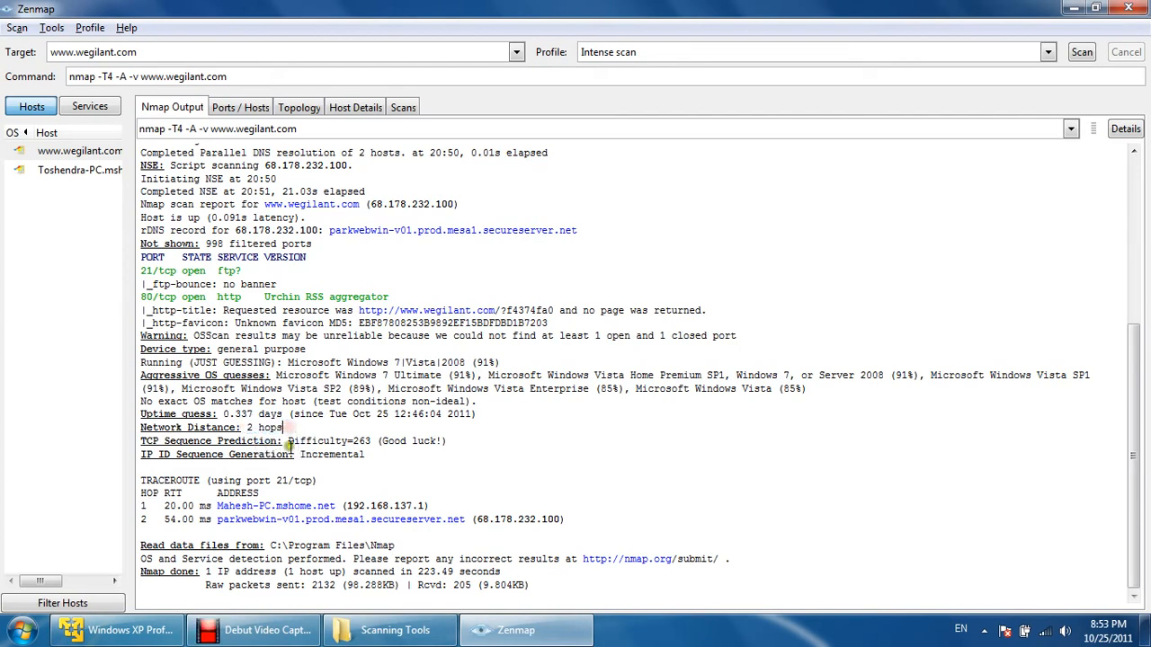
double_click(323, 440)
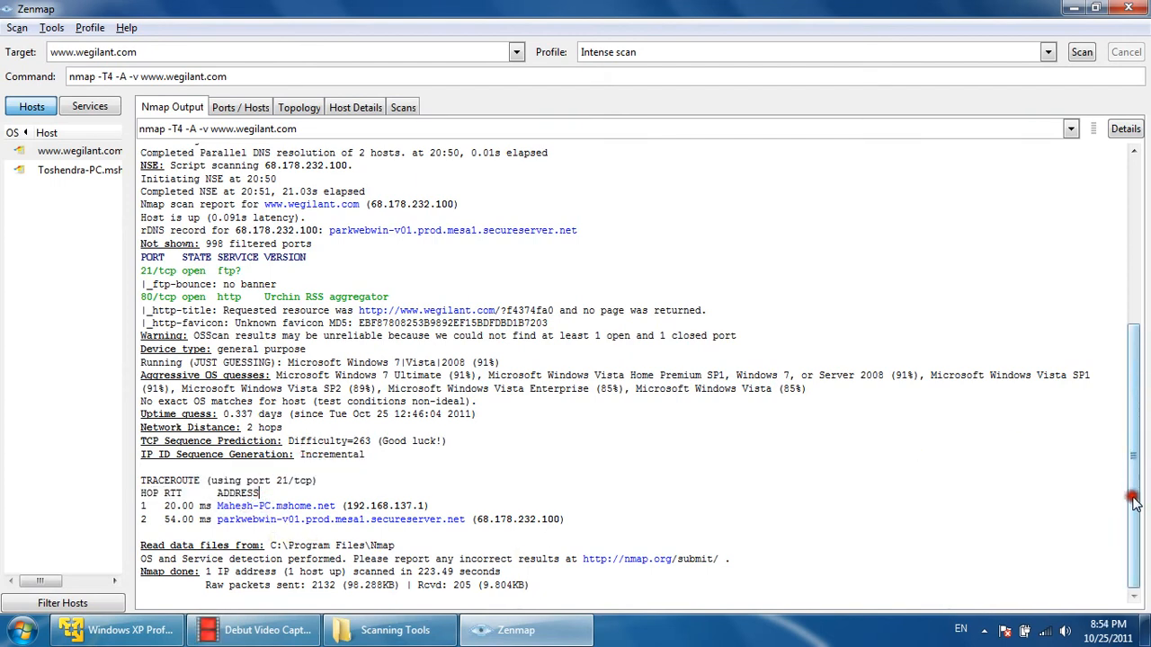
click(241, 108)
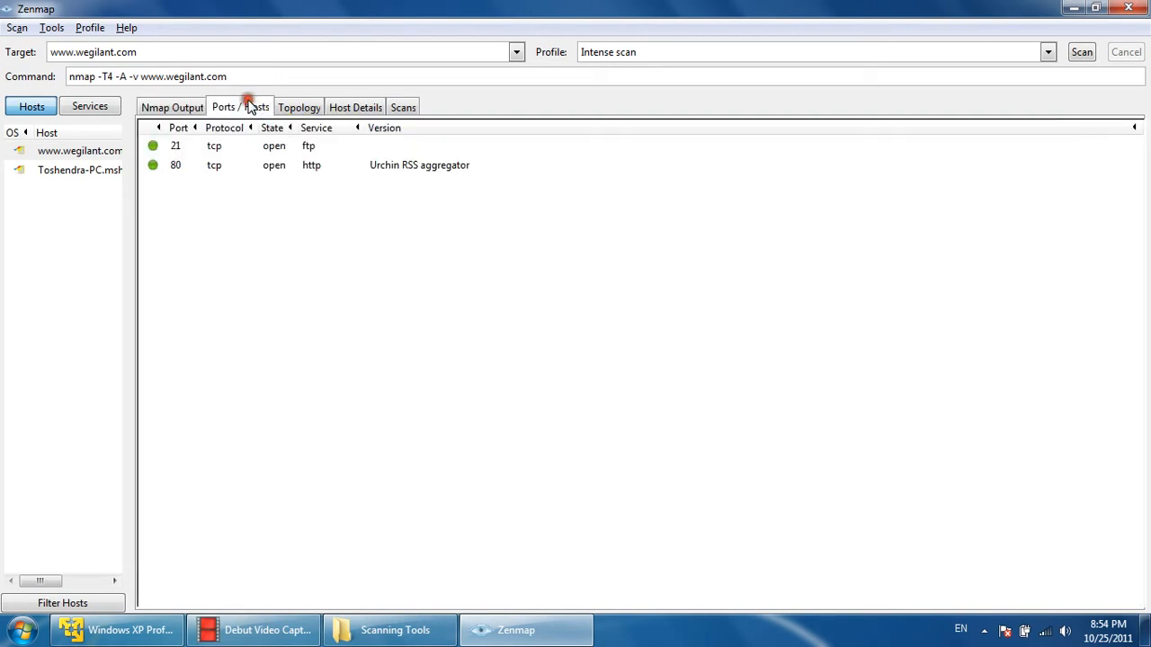
- Show the Topology graph with both hosts, briefly checking the Hosts Viewer window
click(298, 108)
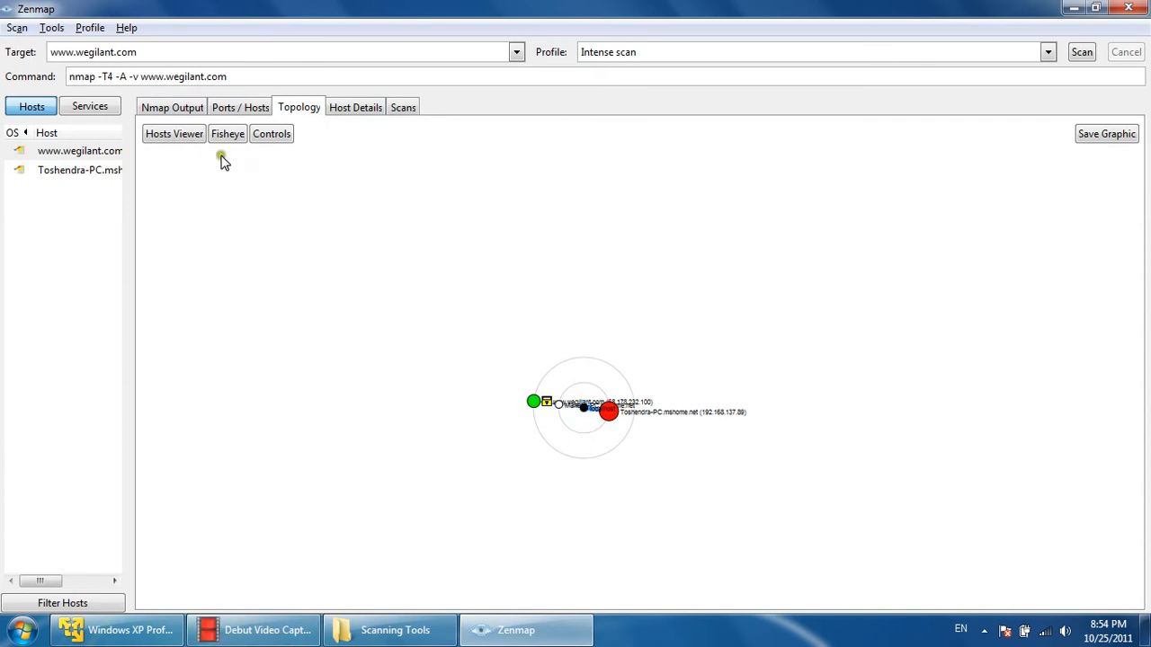
click(172, 133)
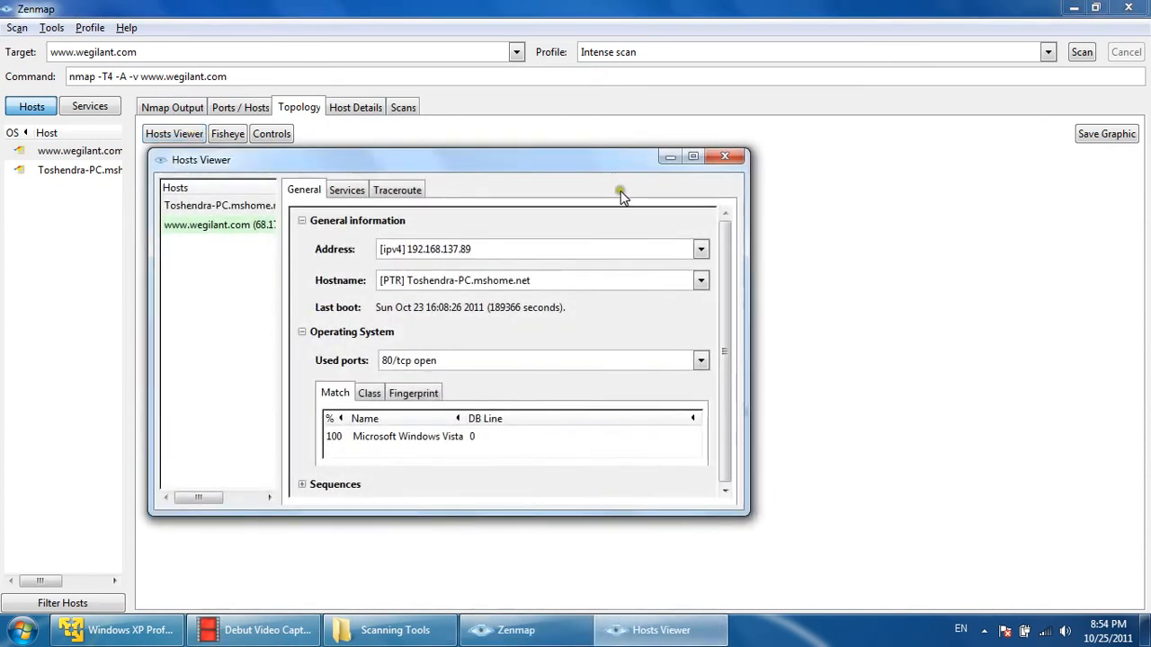
click(725, 155)
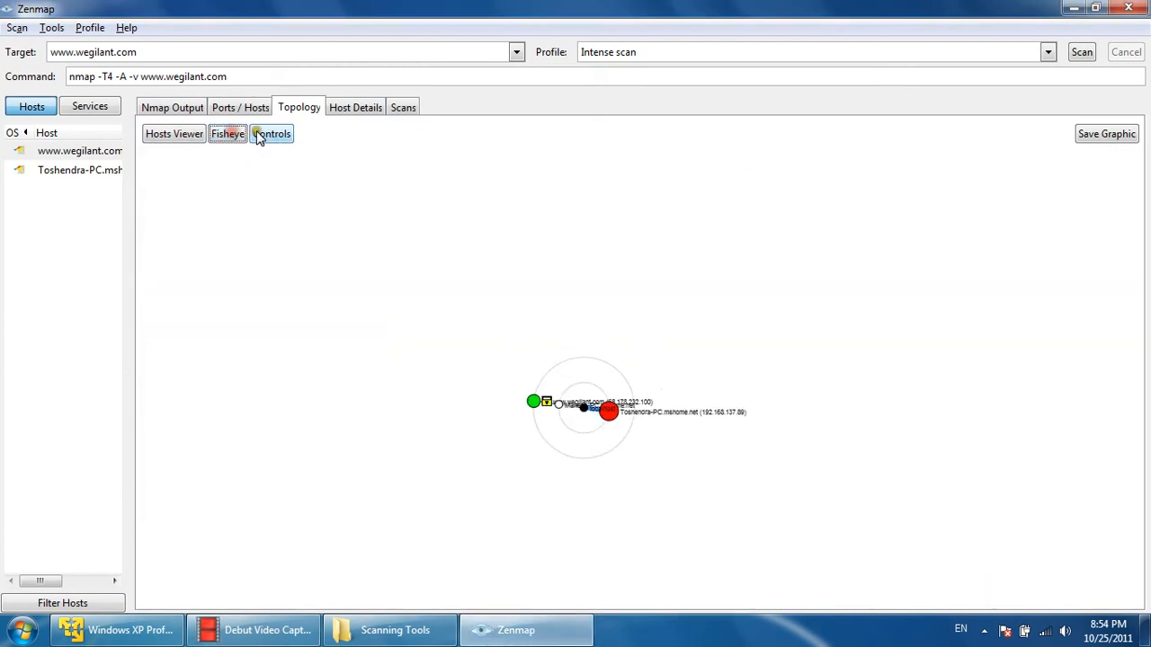
- Reveal the graph Controls, raise Zoom to about 245 and re-center so host labels are readable
click(273, 133)
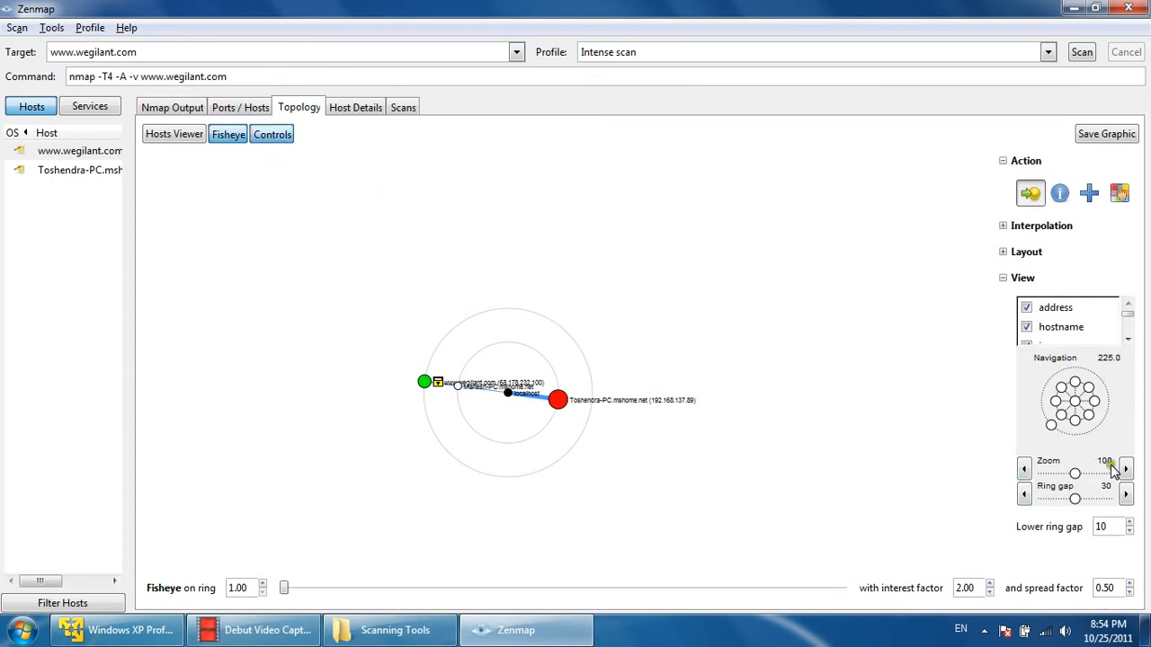
click(1125, 467)
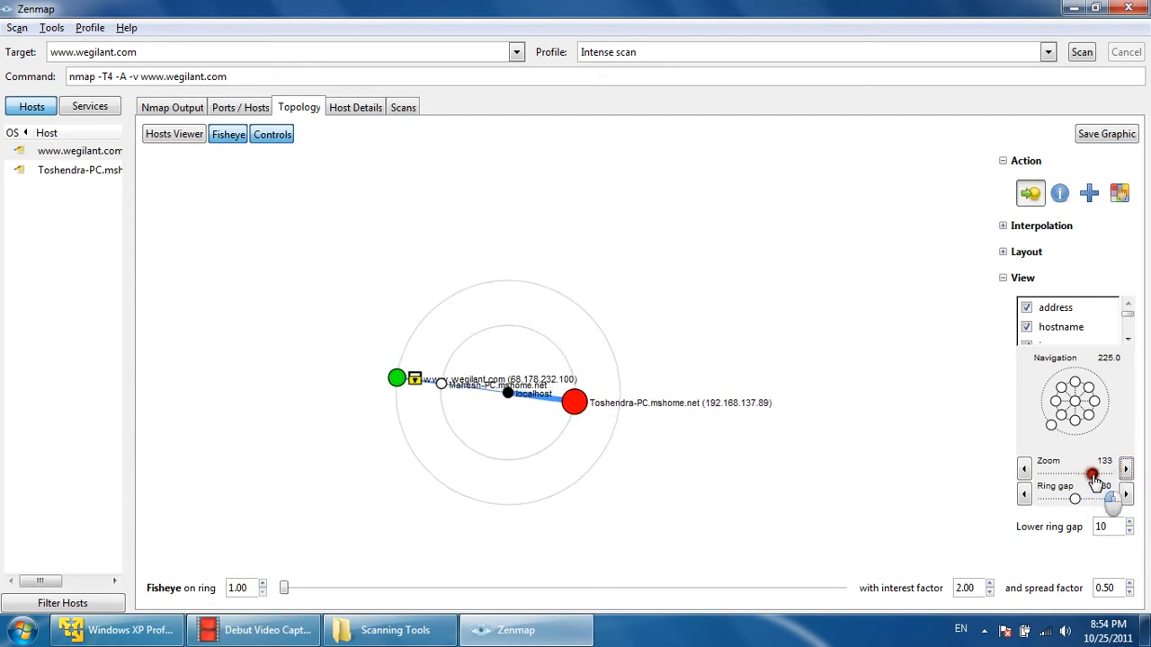
drag(1090, 475, 1076, 475)
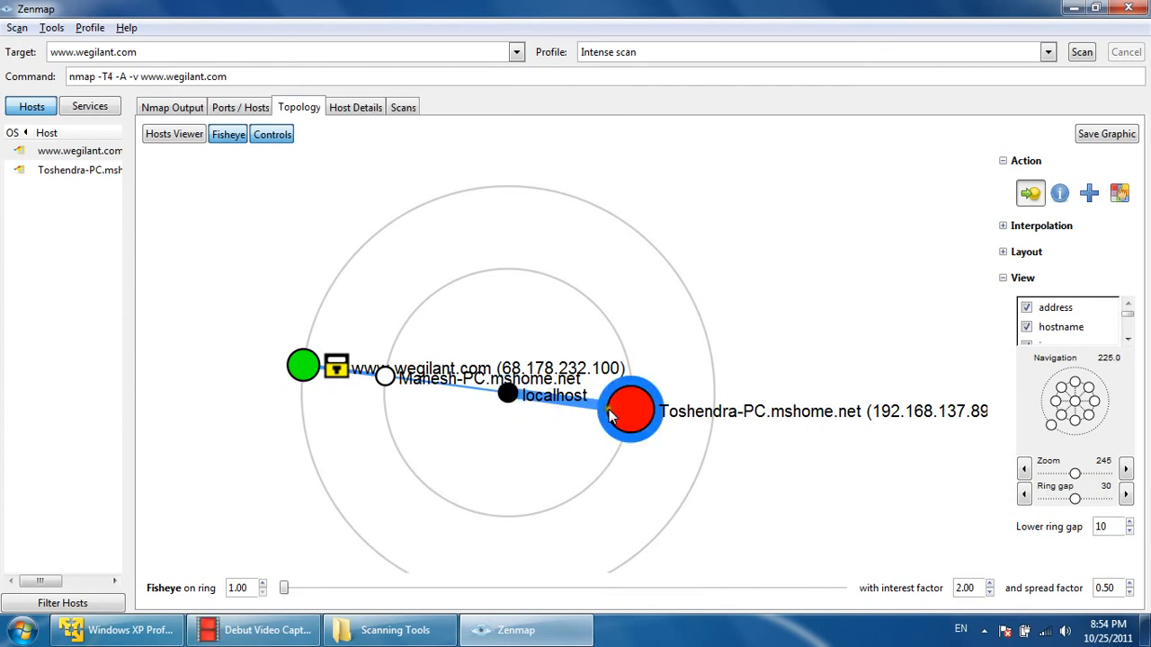
mouse_move(615, 414)
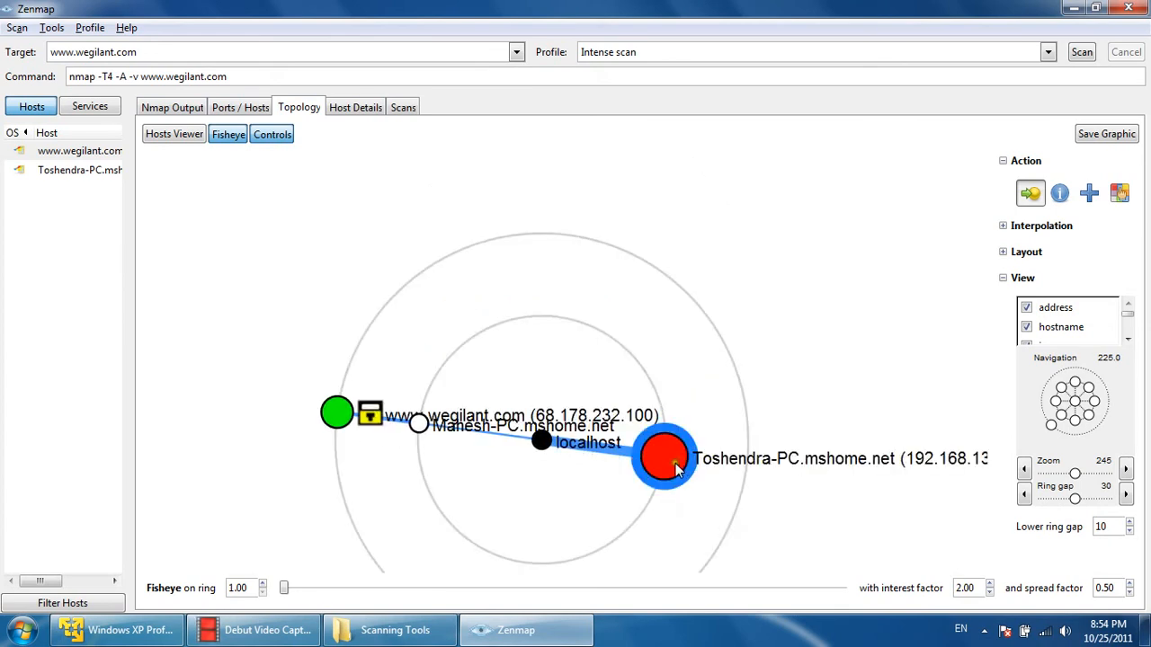
mouse_move(612, 489)
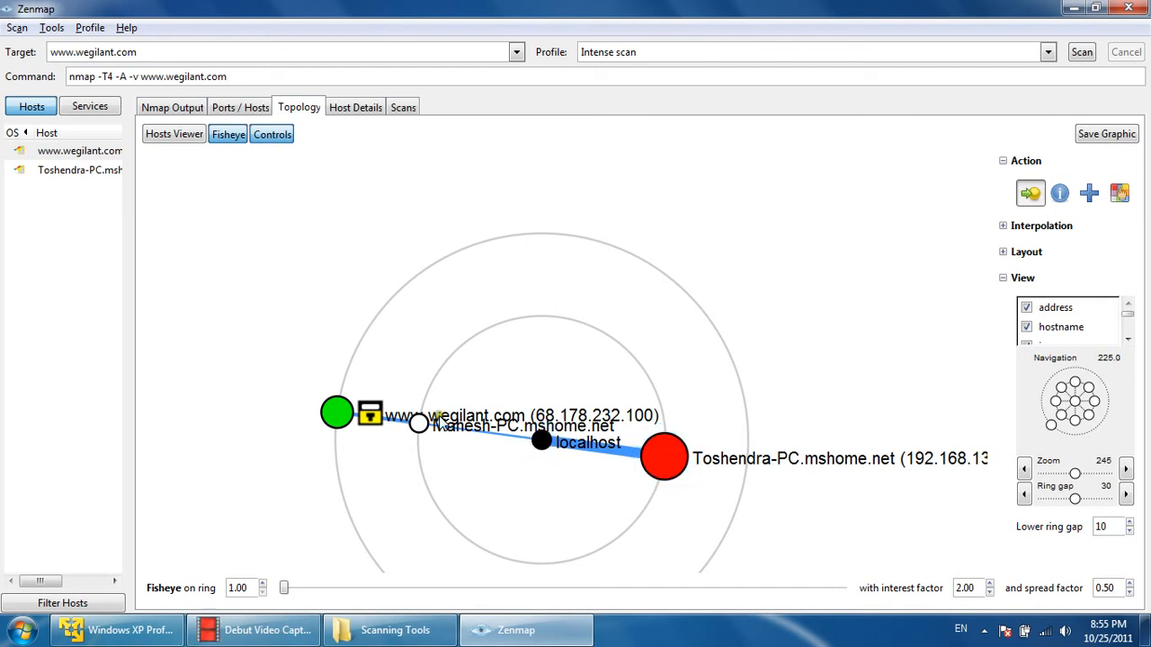
click(419, 425)
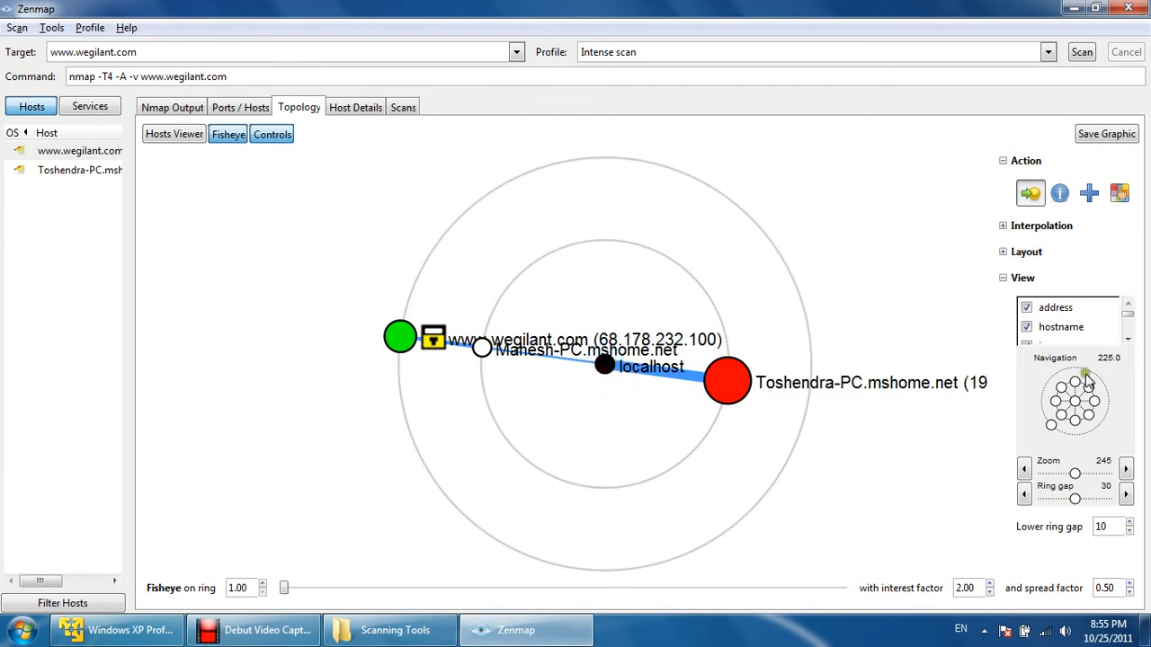
mouse_move(1061, 584)
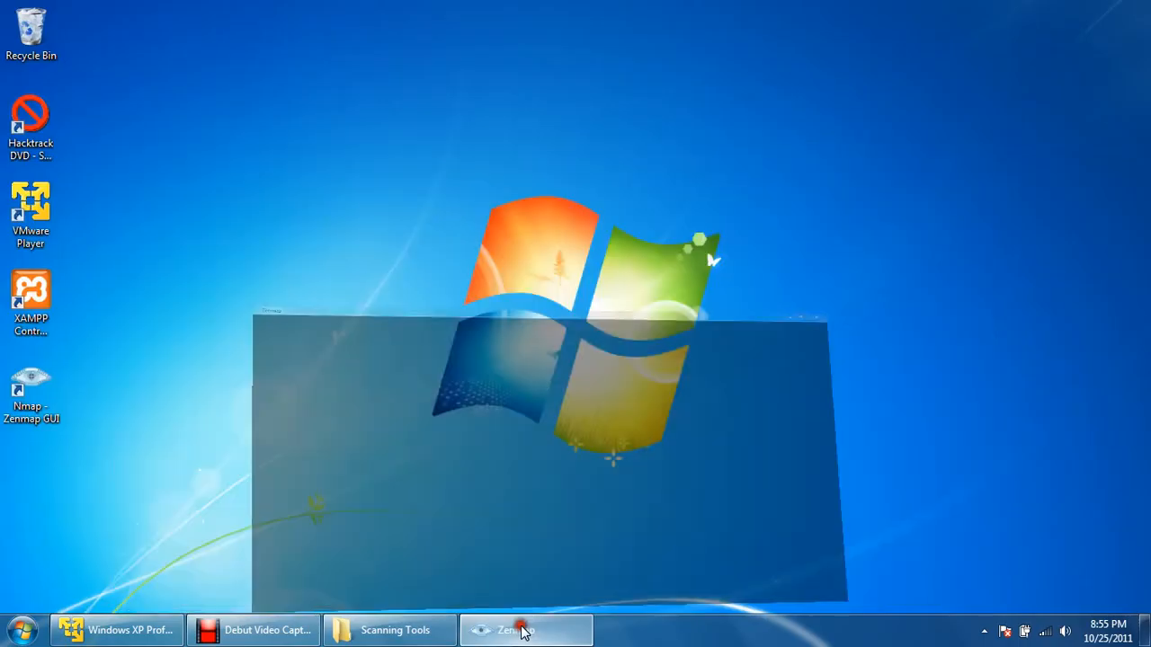
click(252, 630)
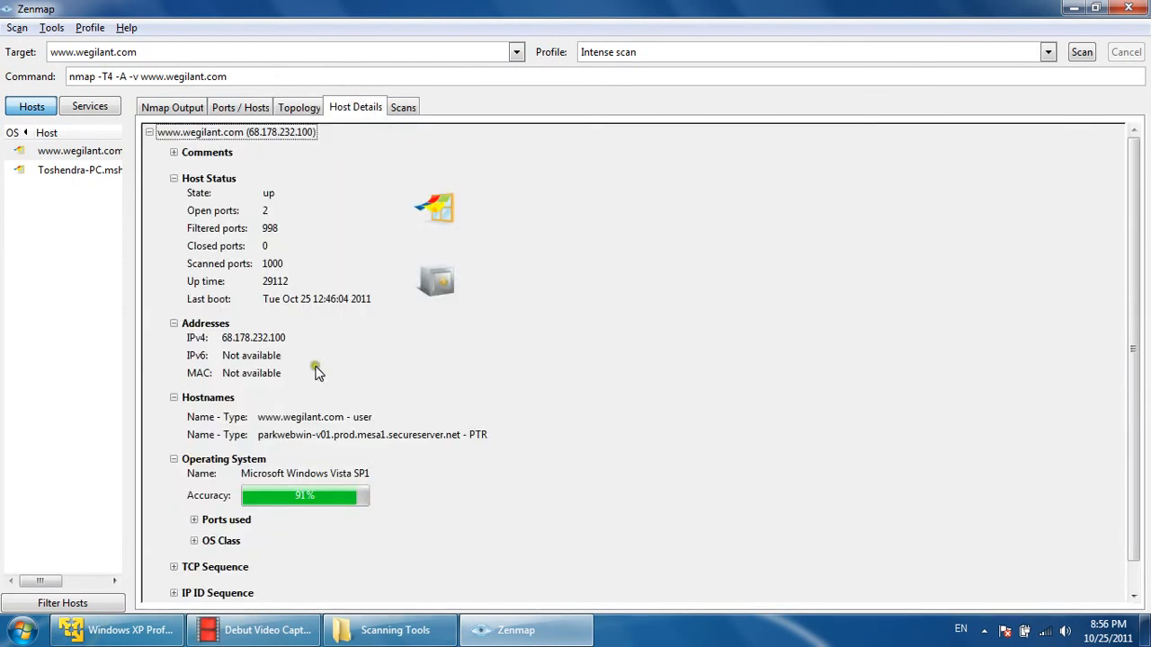
mouse_move(345, 485)
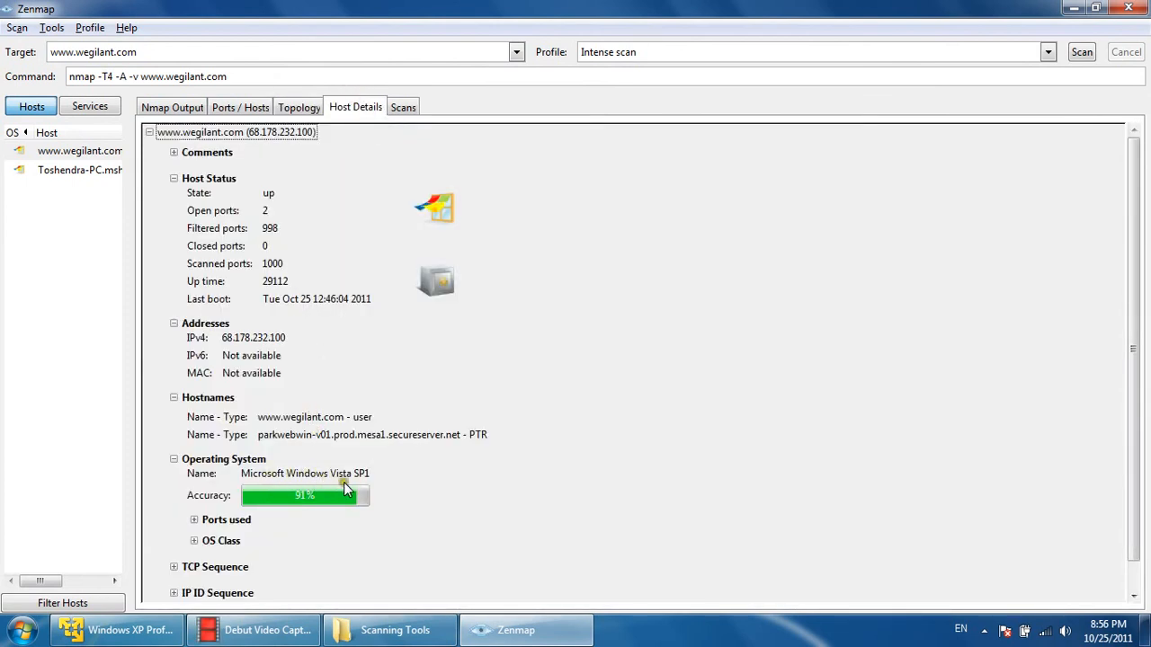
mouse_move(299, 500)
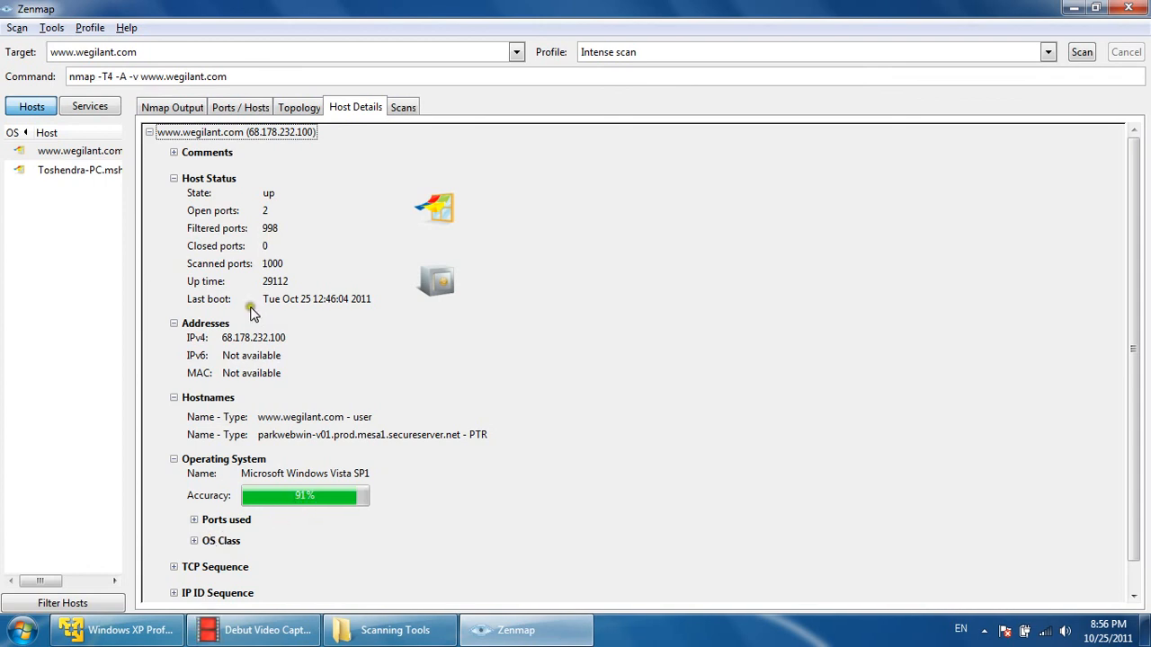
mouse_move(288, 376)
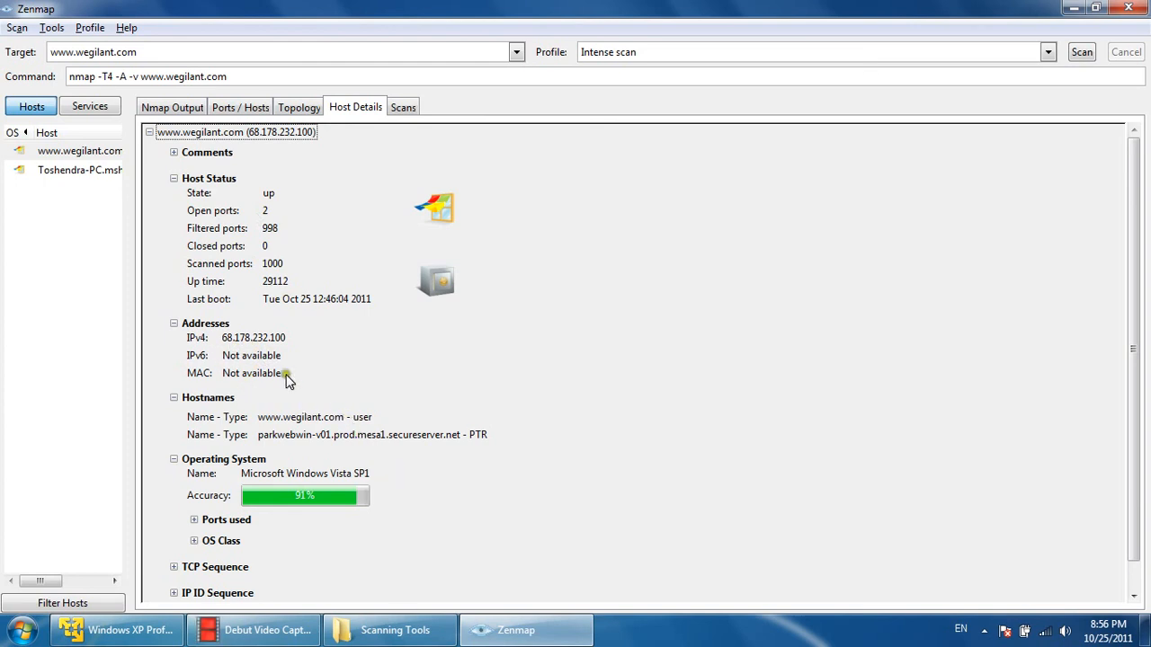
mouse_move(310, 428)
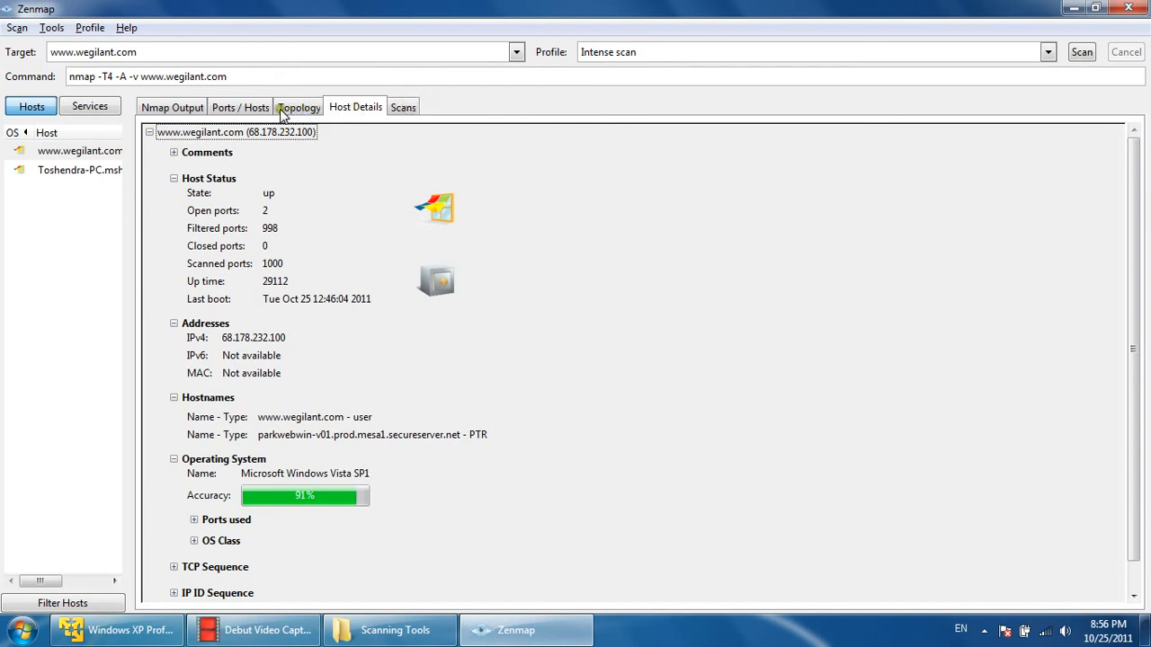
click(241, 108)
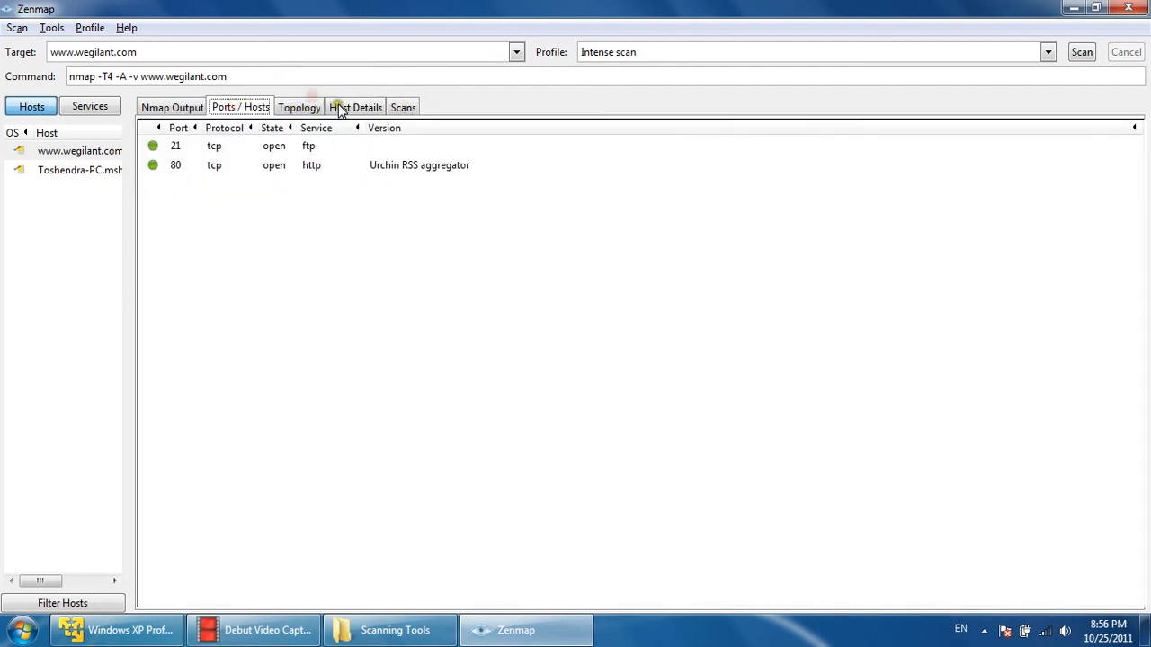
click(356, 108)
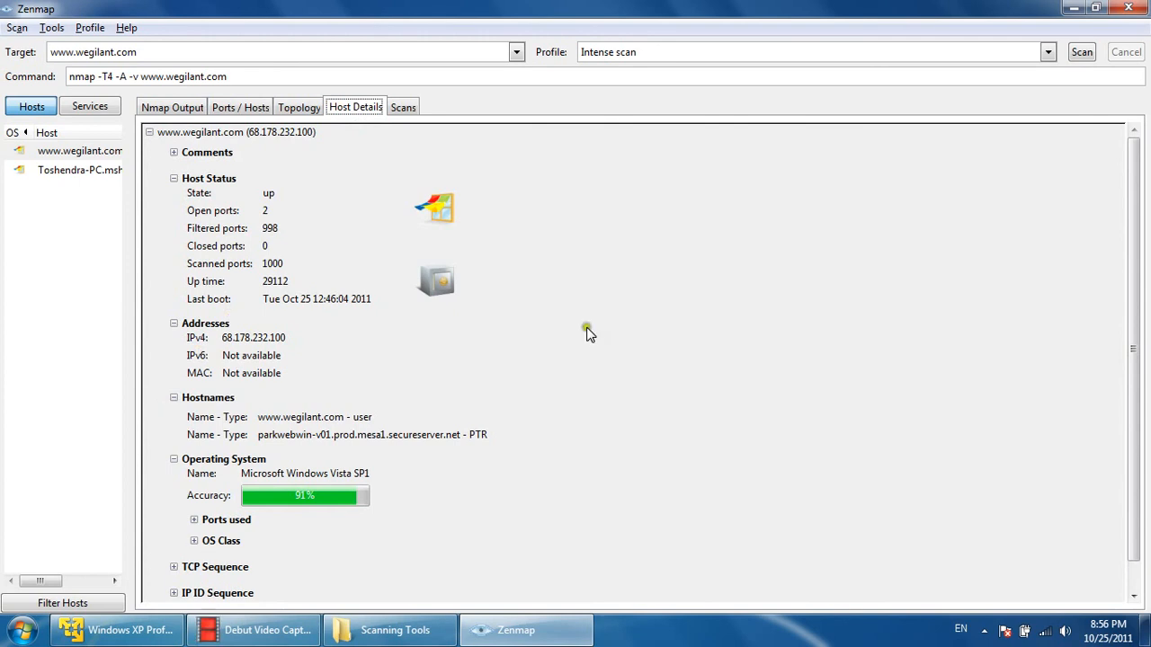
scroll(down, 3)
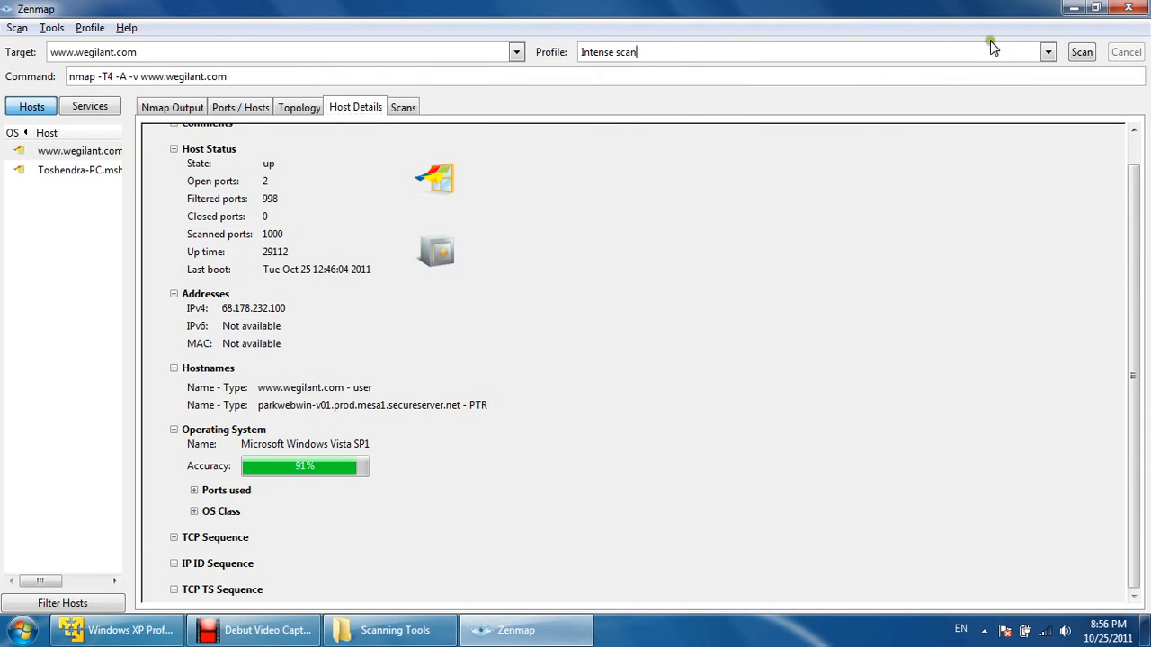
click(1047, 51)
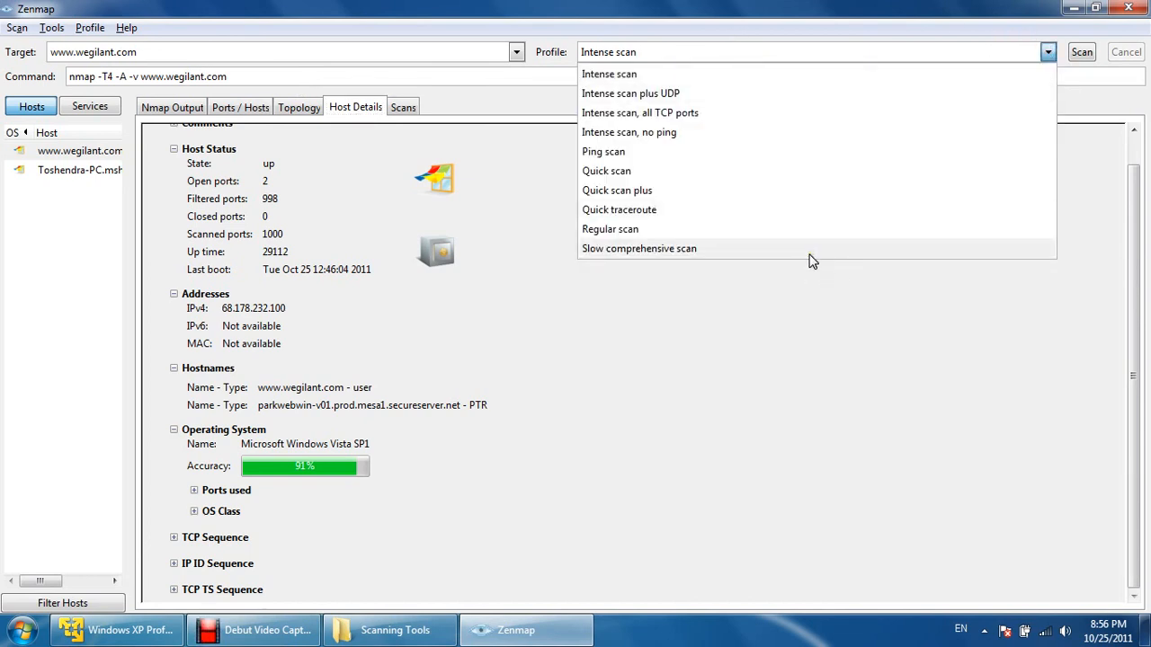
click(638, 248)
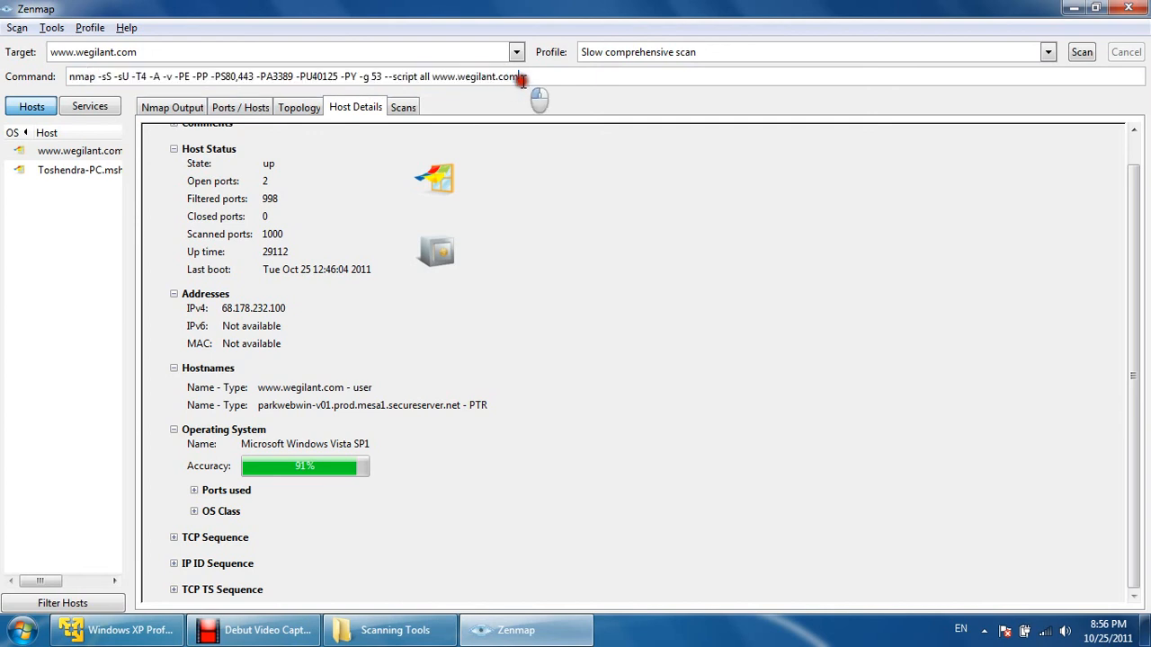
drag(525, 75, 369, 76)
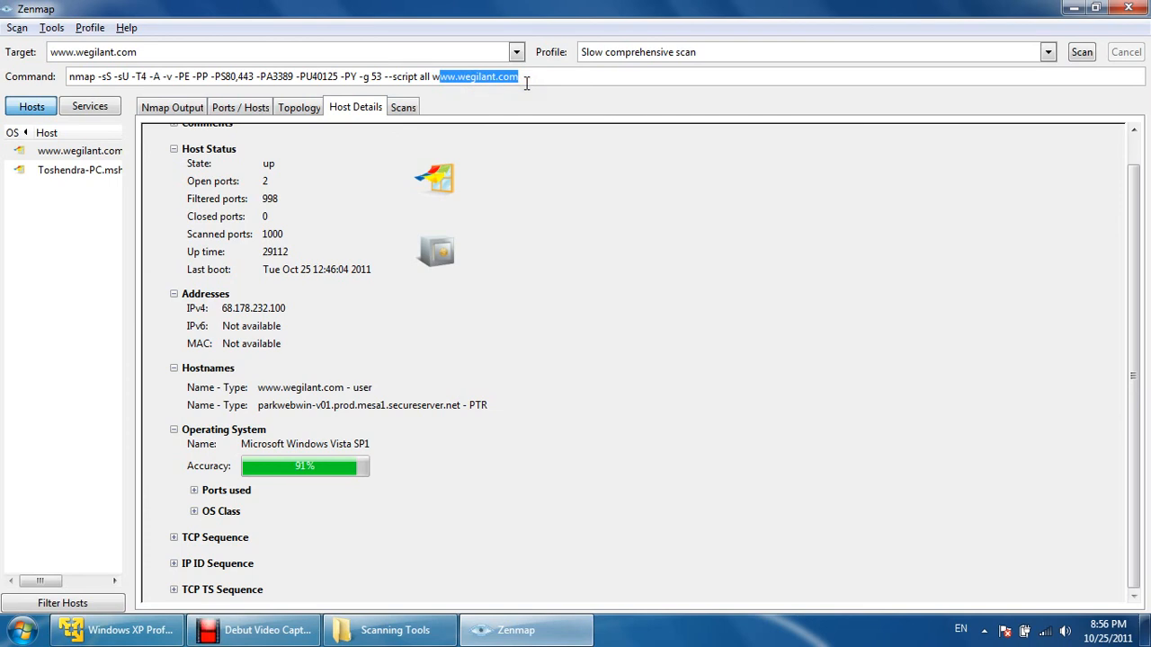
click(79, 151)
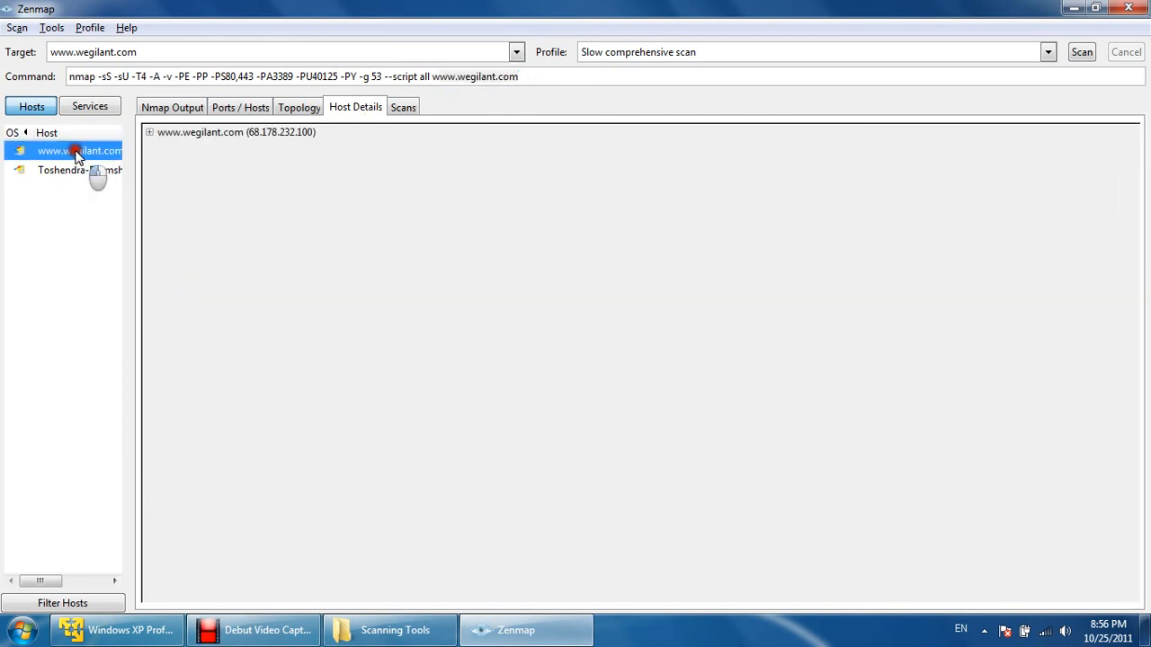
click(149, 133)
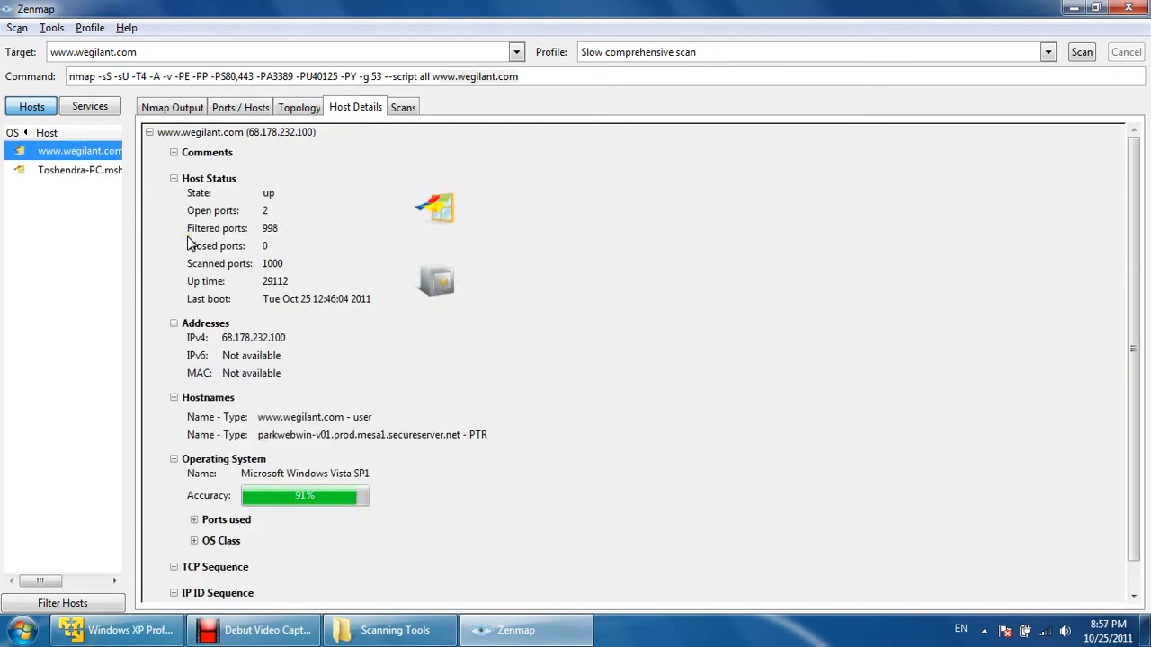
mouse_move(338, 398)
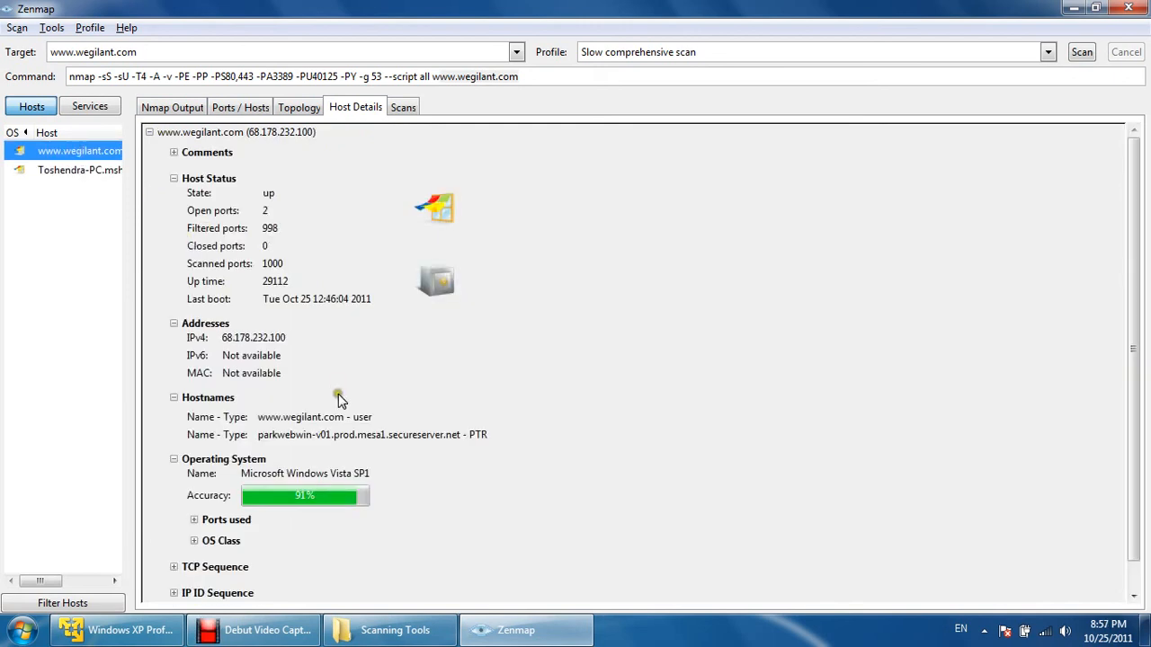